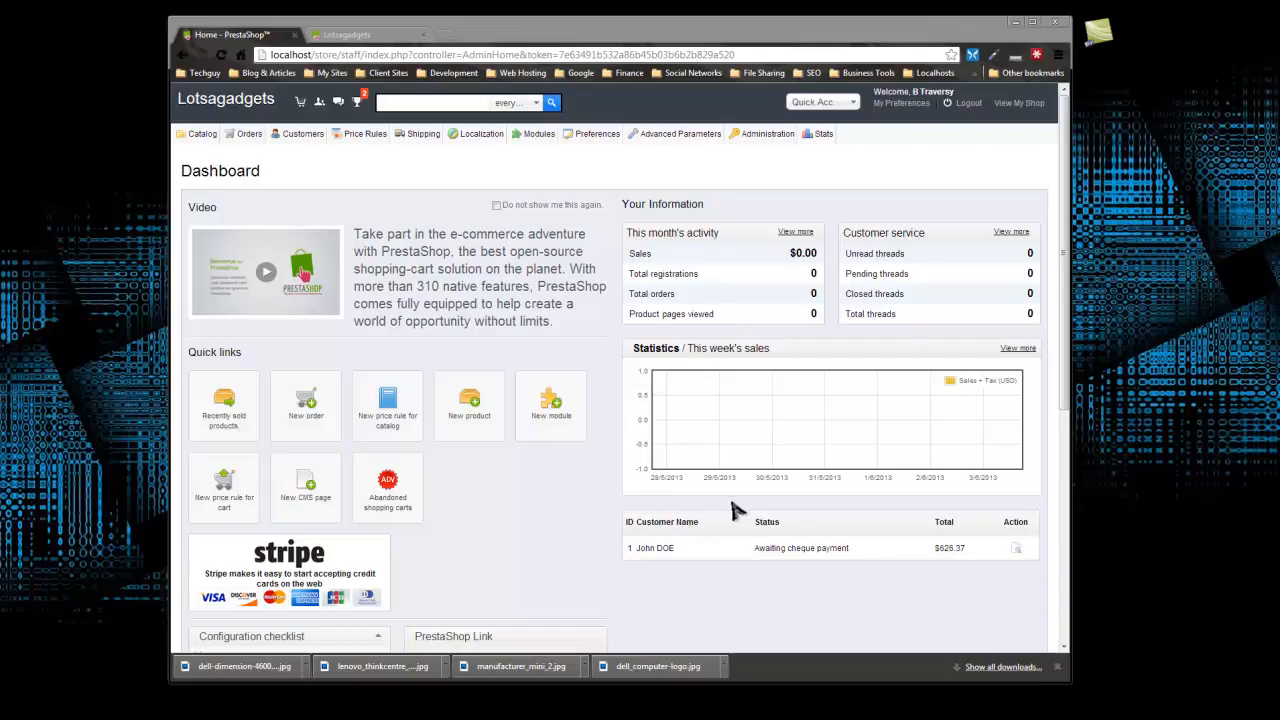
mouse_move(712, 528)
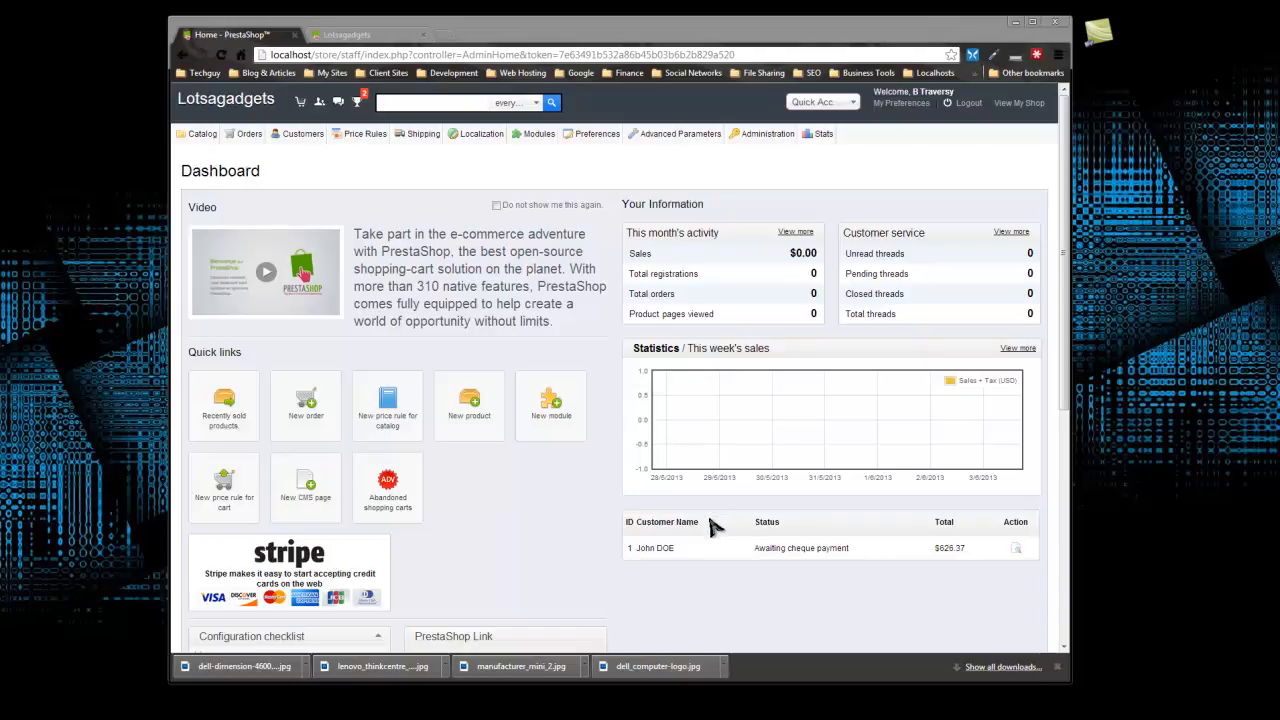
mouse_move(792, 476)
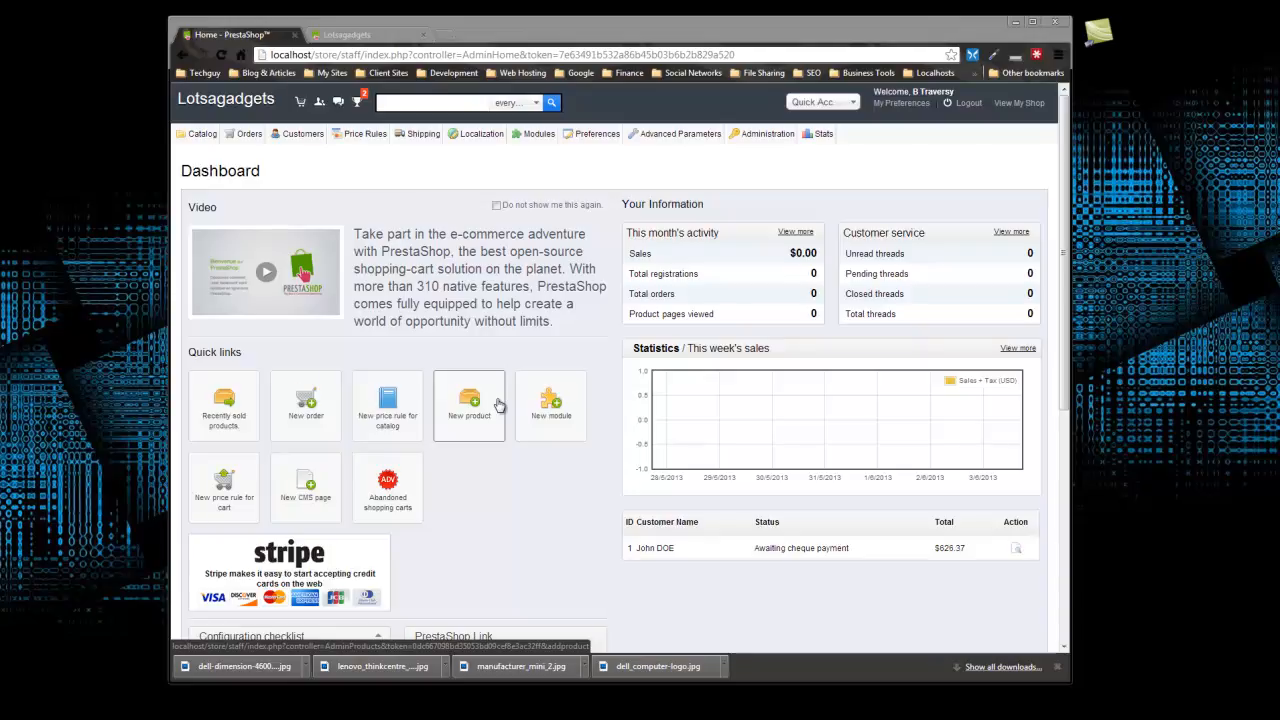
mouse_move(500, 168)
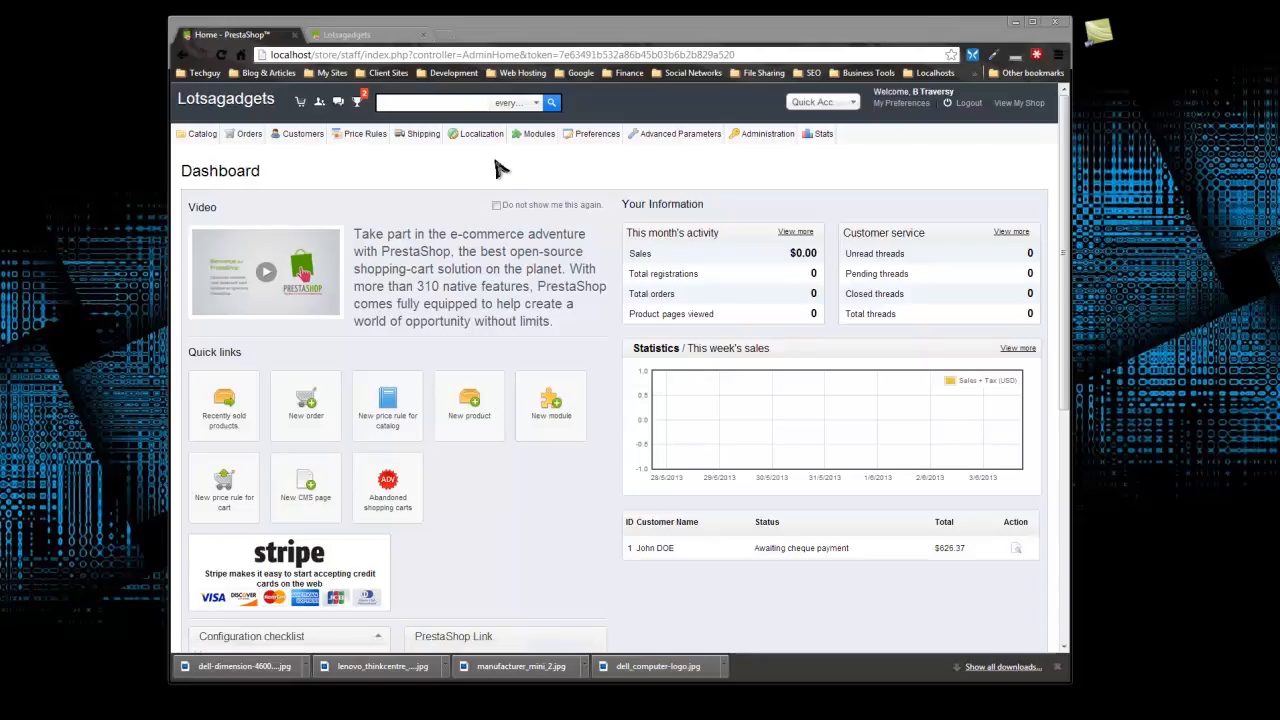
mouse_move(468, 152)
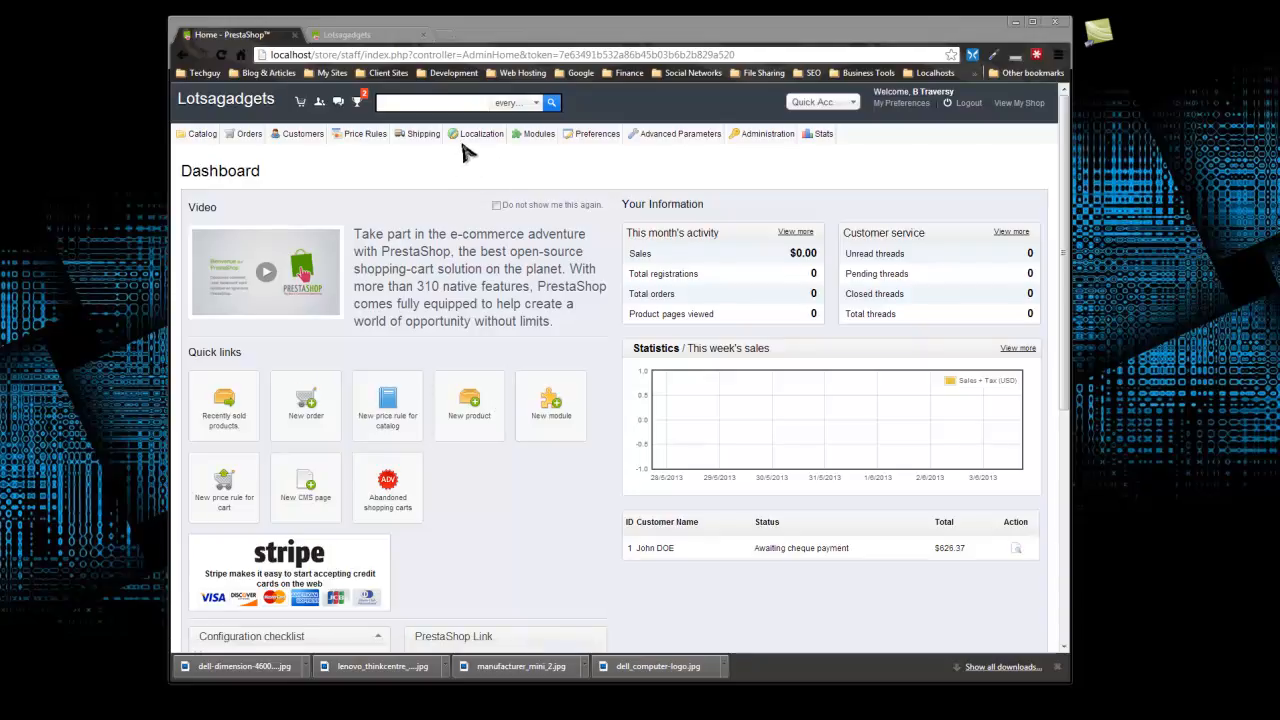
Reach the Taxes list via Localization and scroll through the US state sales-tax entries.
click(480, 132)
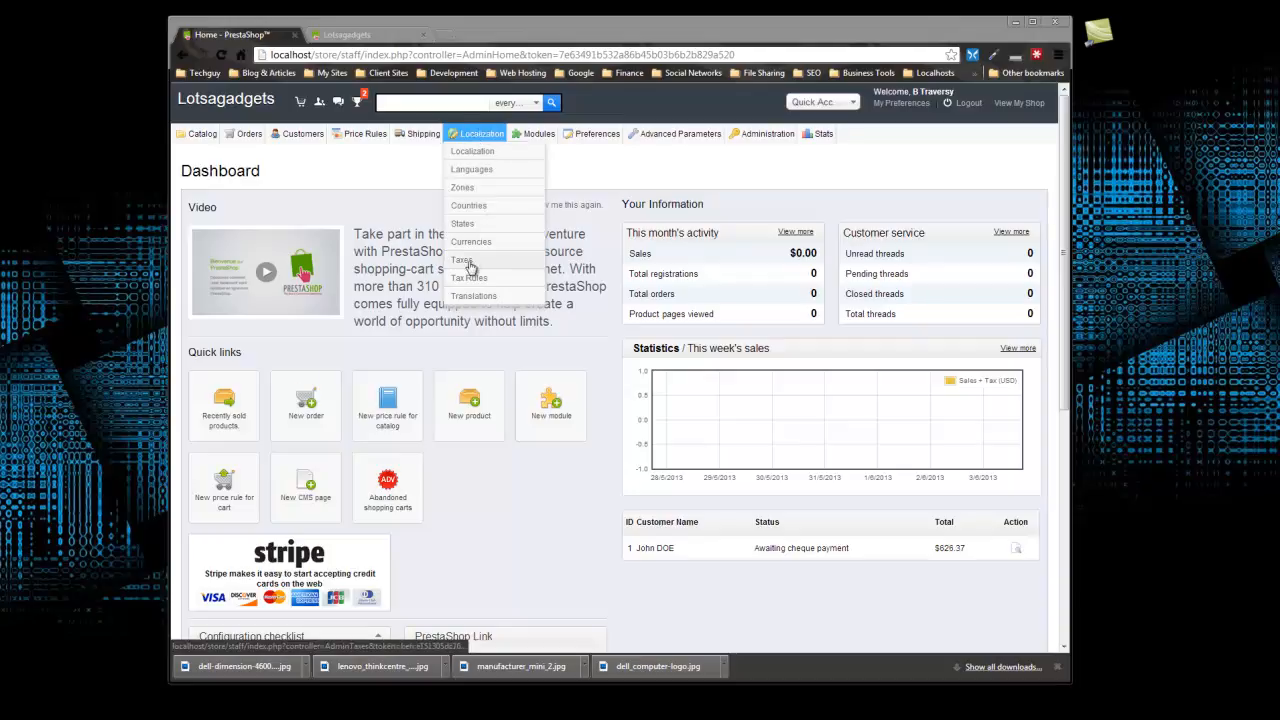
click(460, 260)
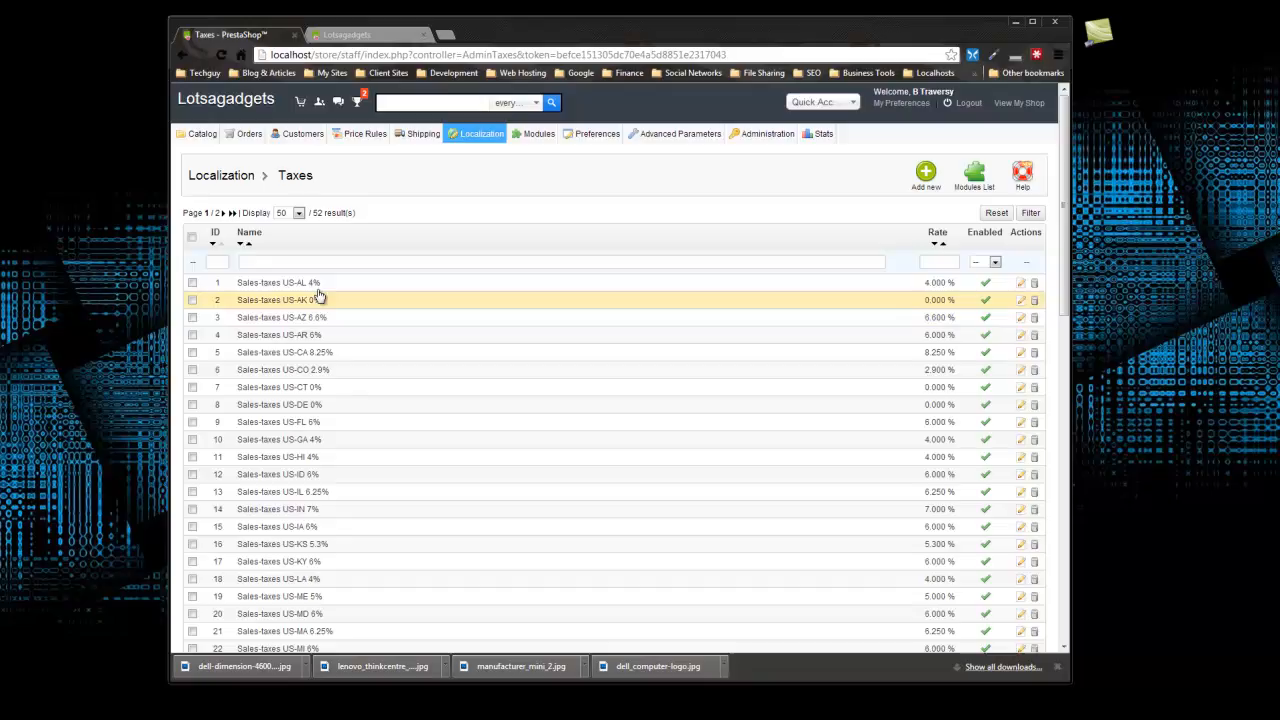
scroll(down, 3)
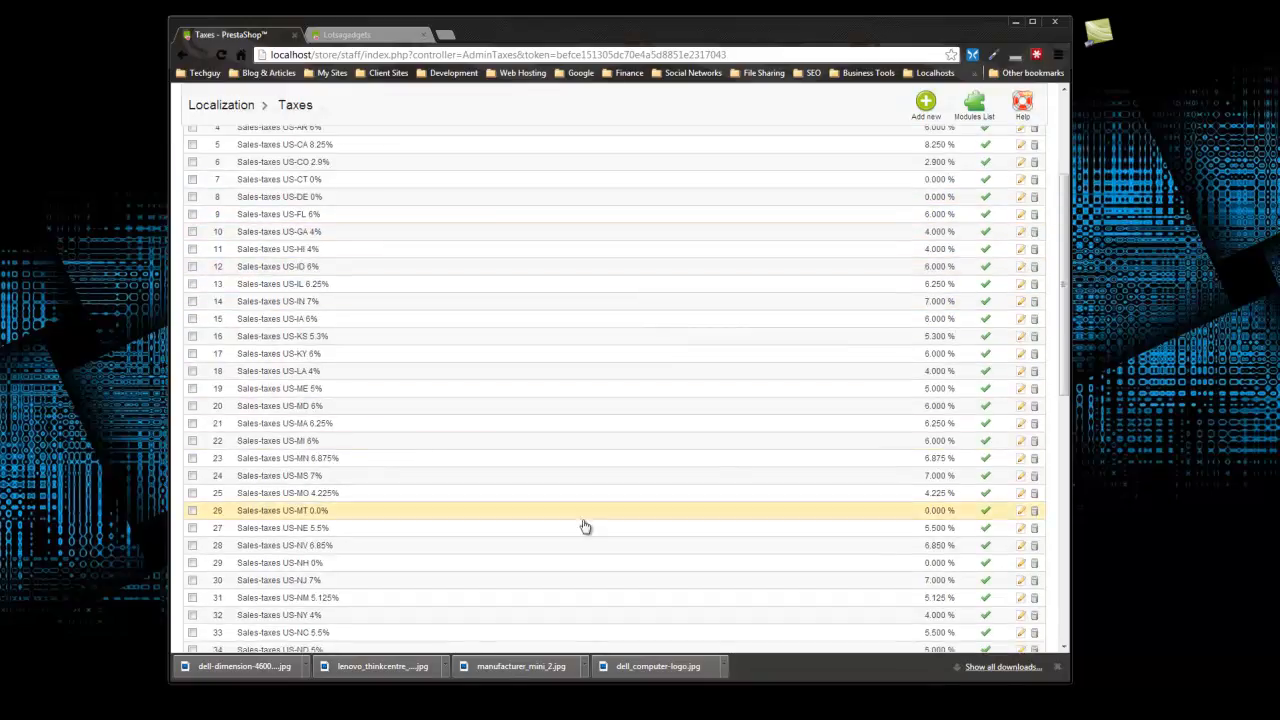
scroll(down, 3)
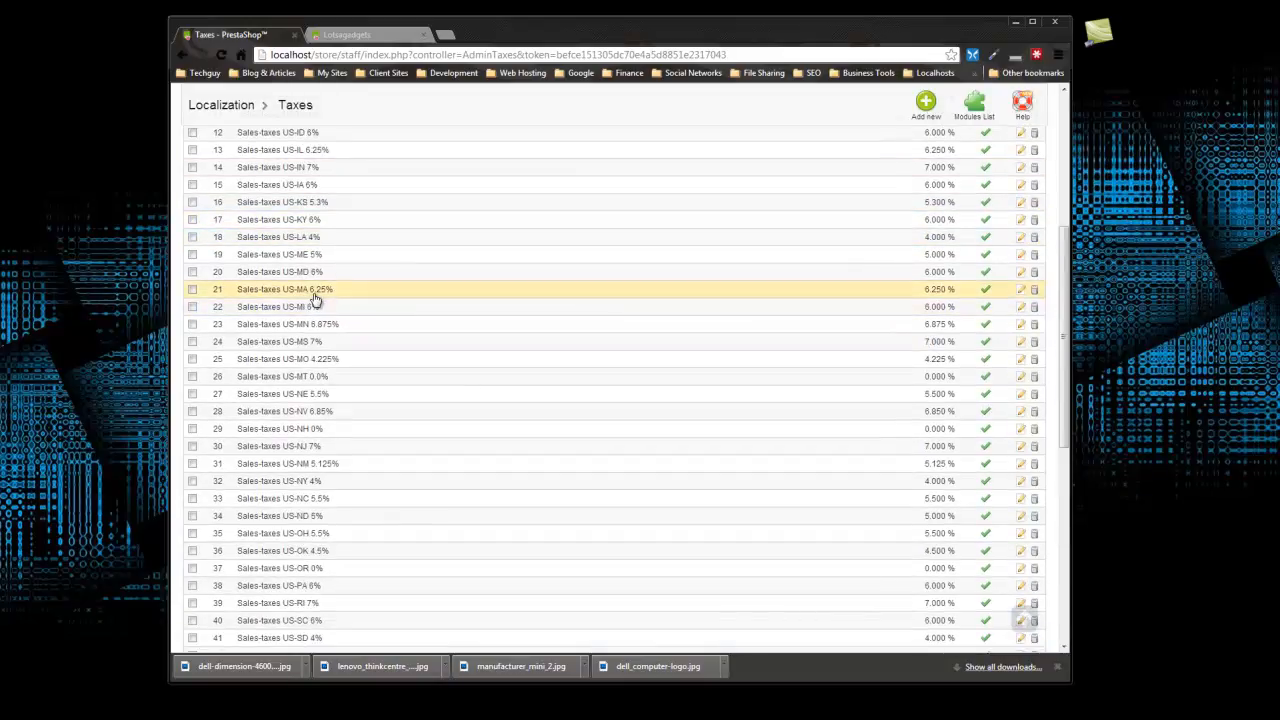
mouse_move(332, 292)
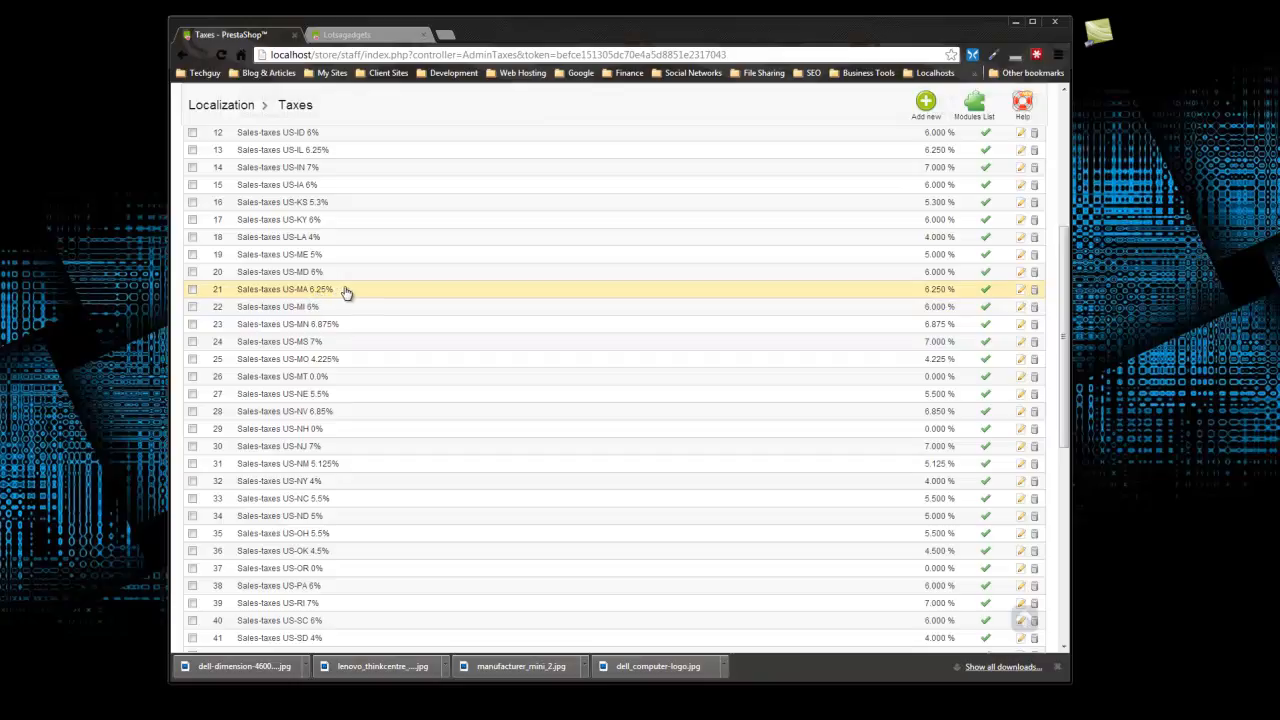
mouse_move(364, 306)
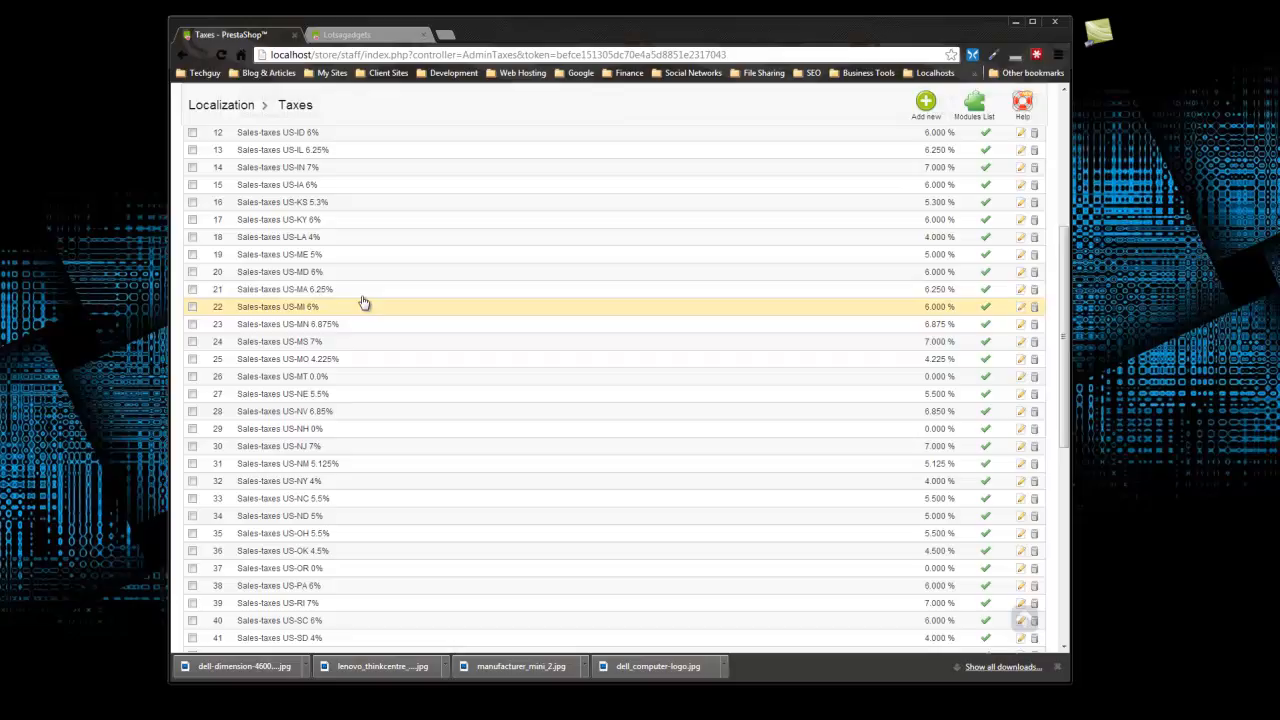
mouse_move(308, 428)
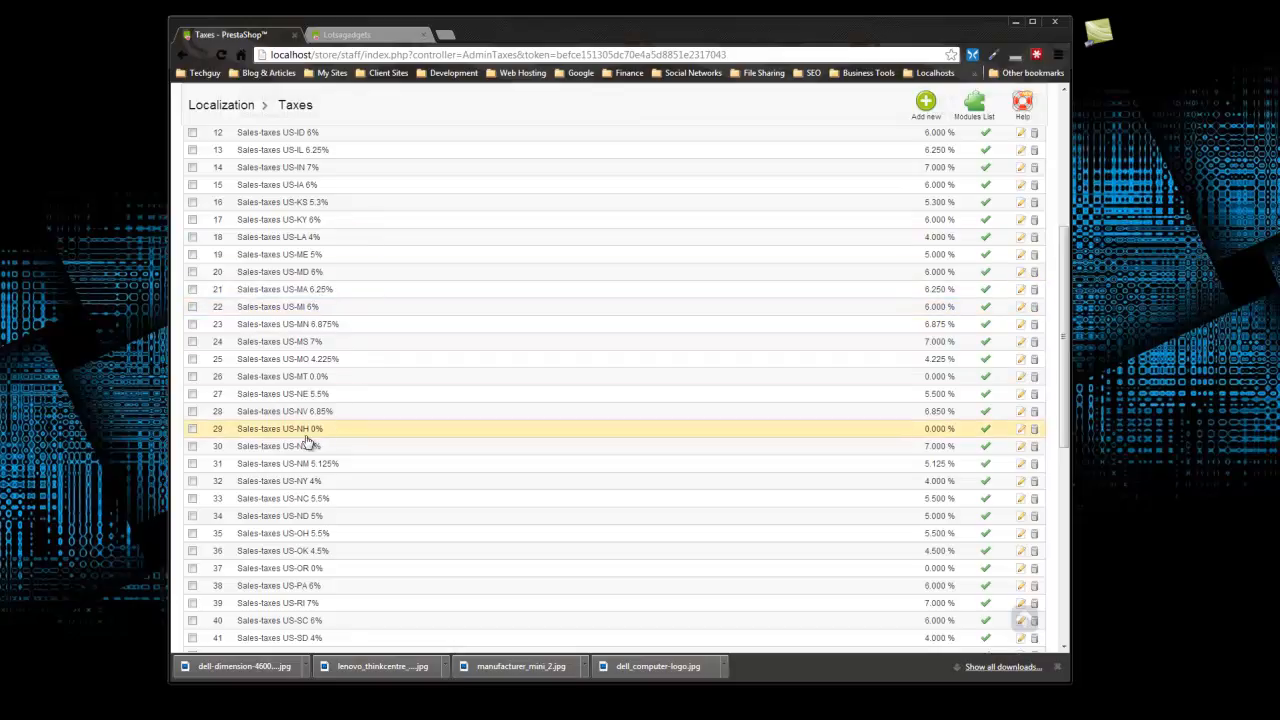
mouse_move(312, 444)
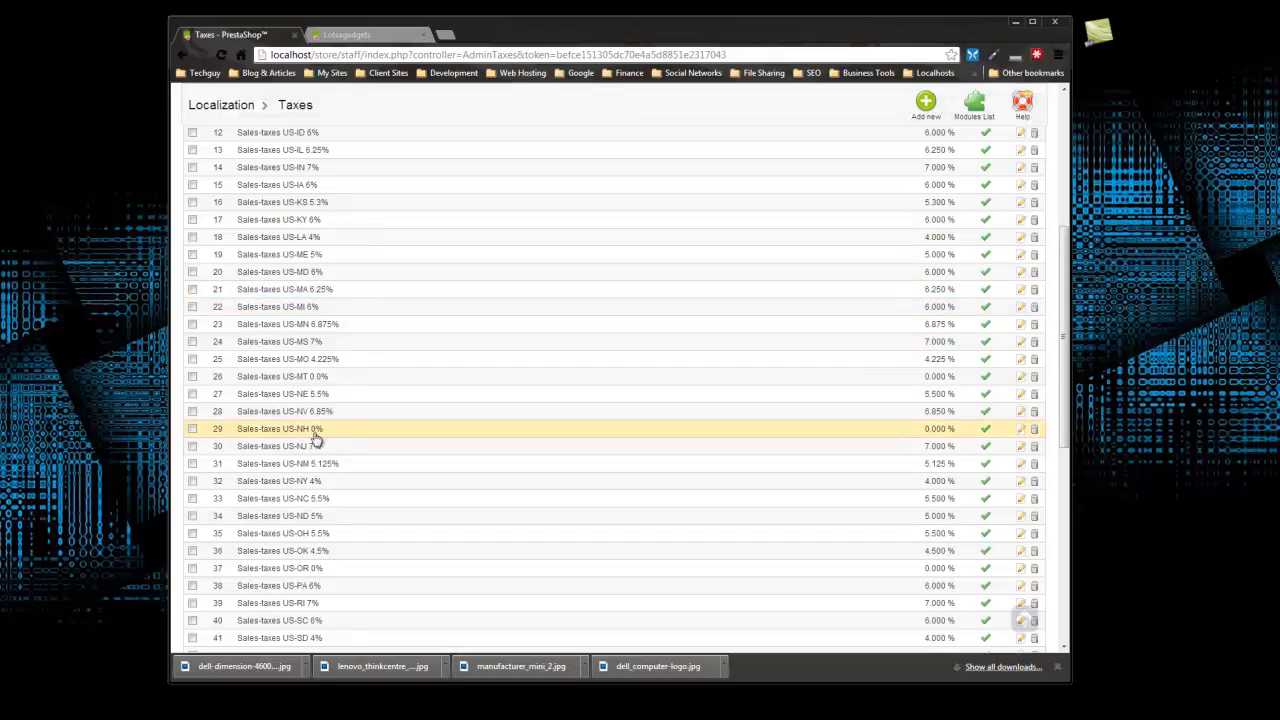
scroll(up, 3)
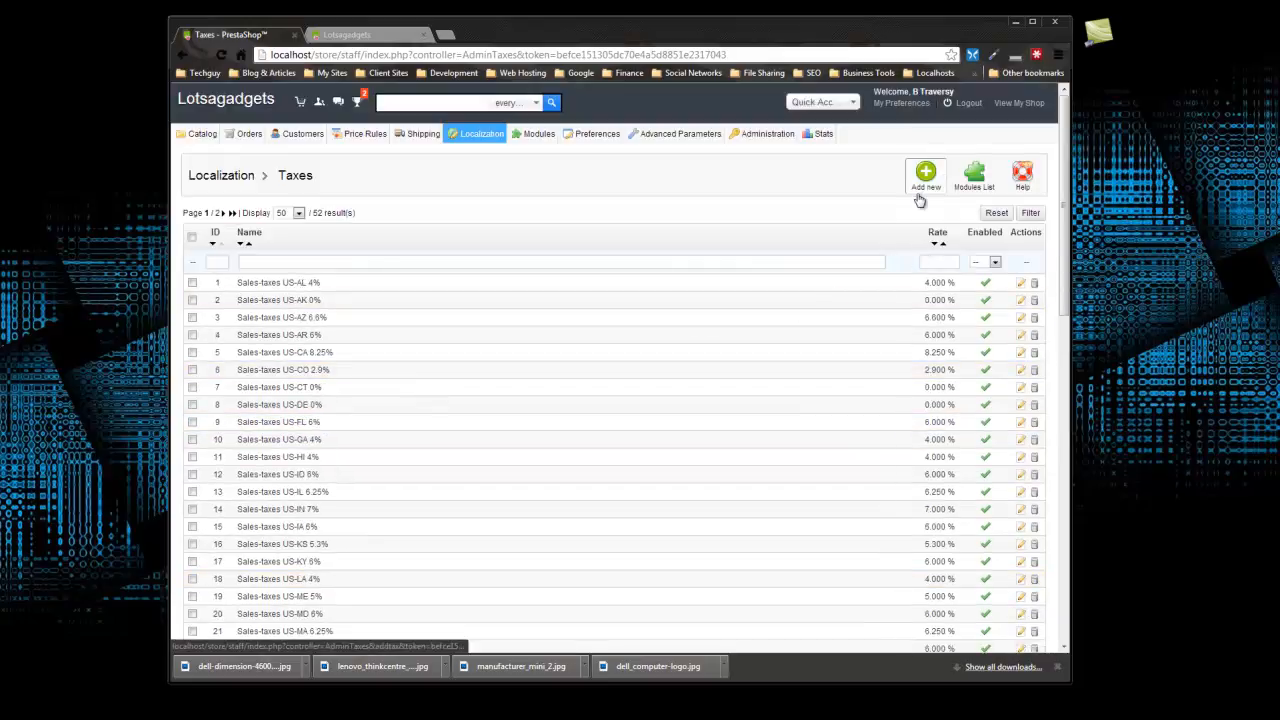
Start a new tax named 'UK 20%' with rate entered as 20%.
click(924, 176)
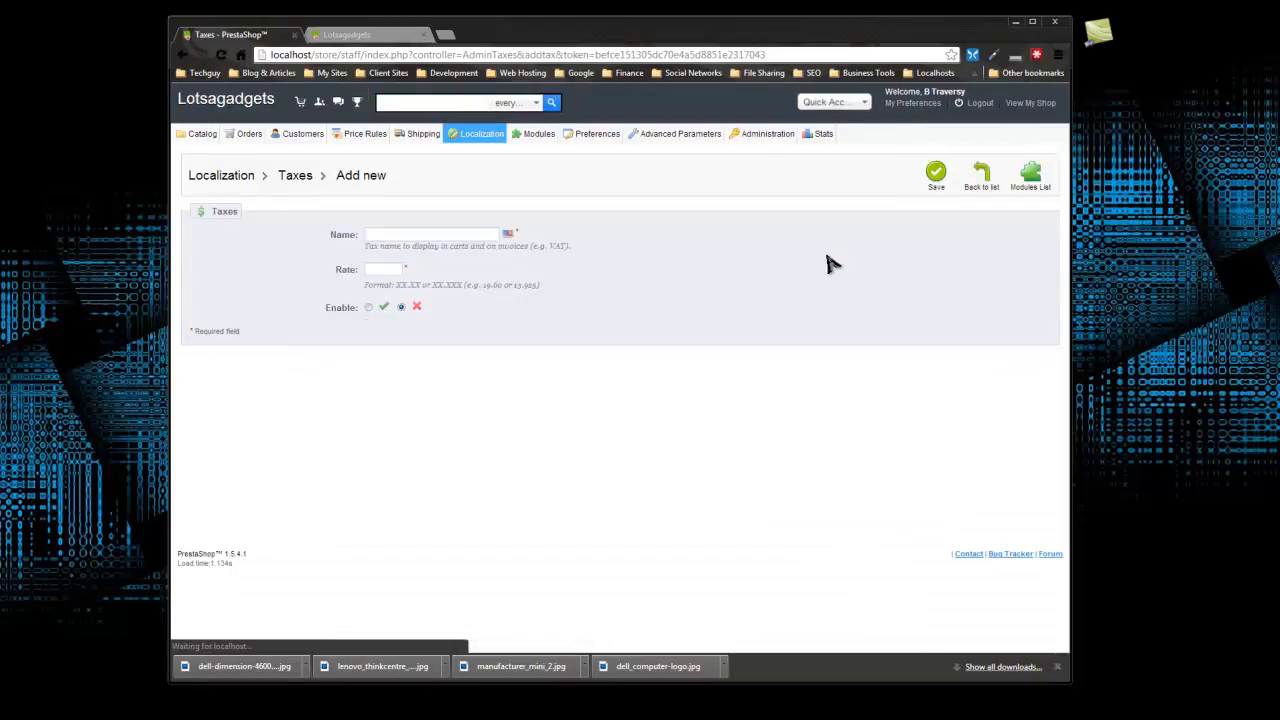
click(432, 234)
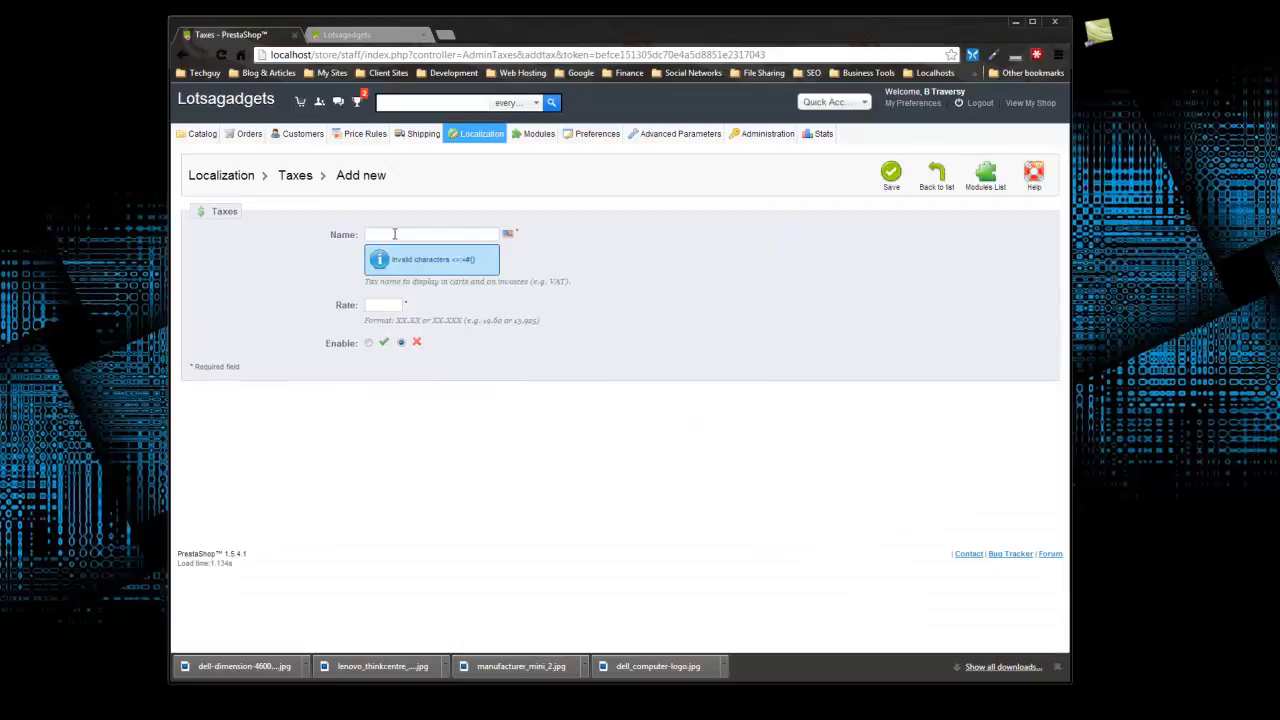
click(432, 234)
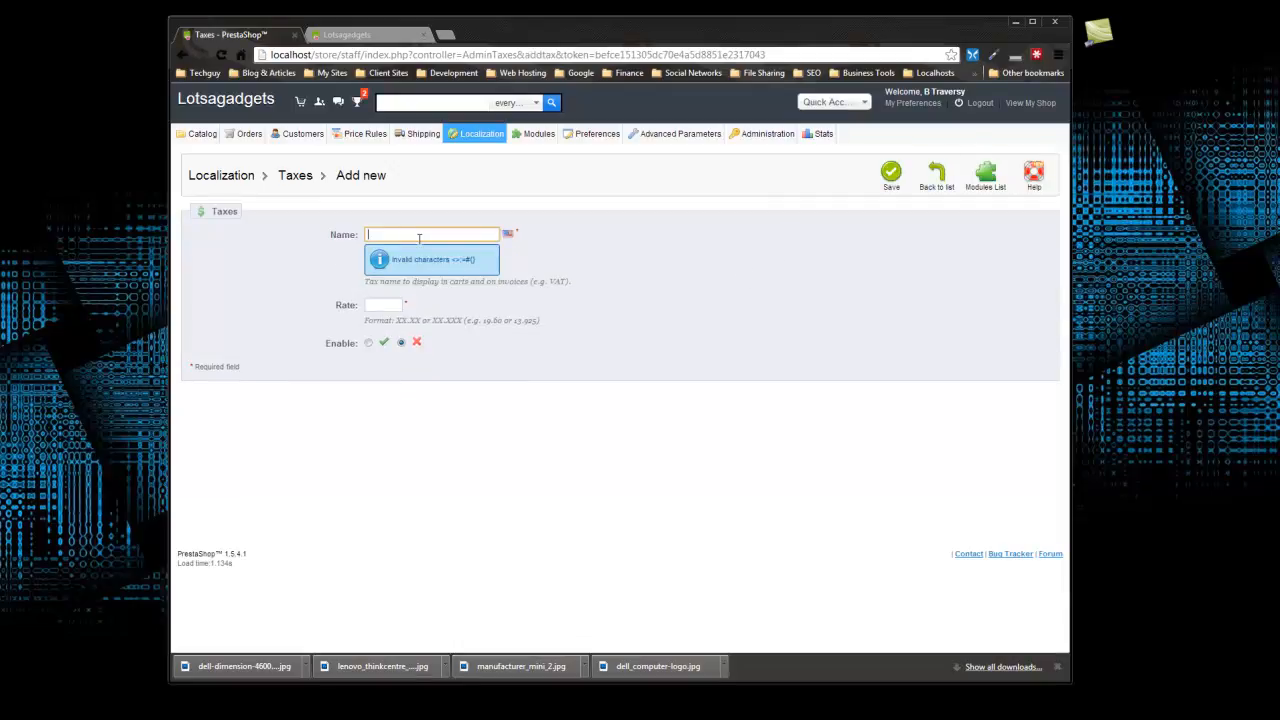
text(UK)
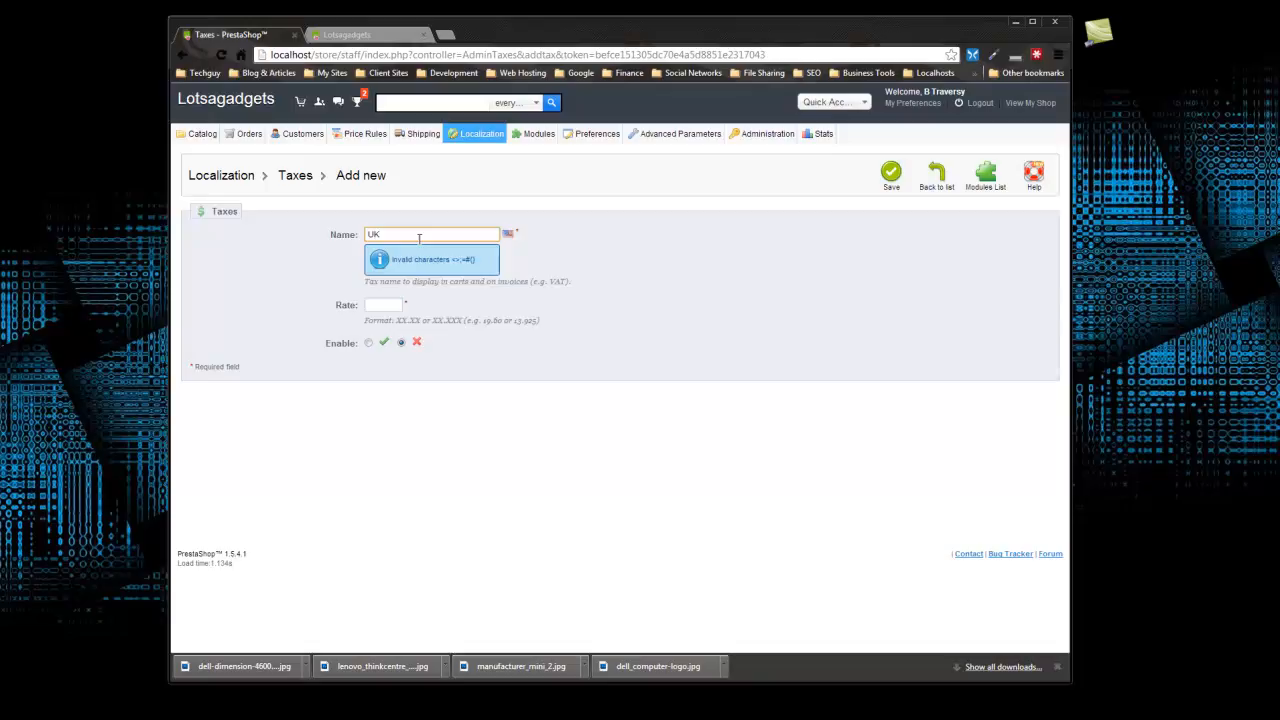
text(20%)
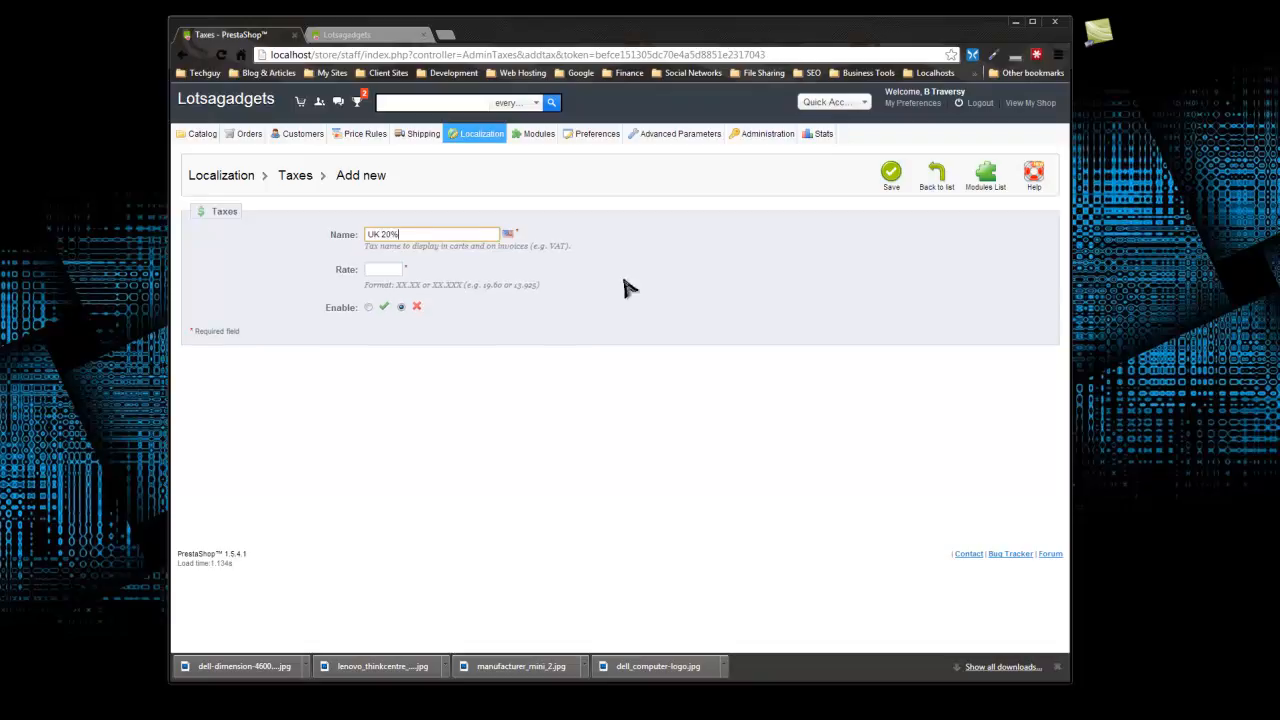
click(384, 268)
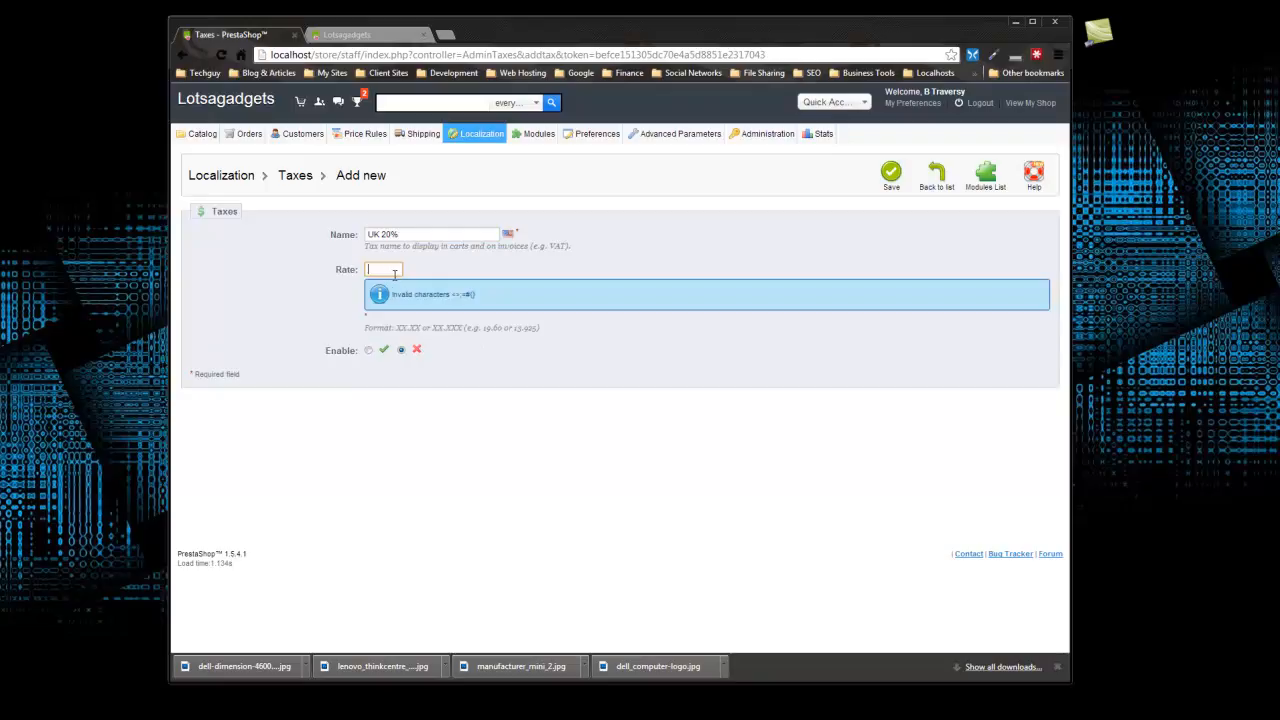
text(20)
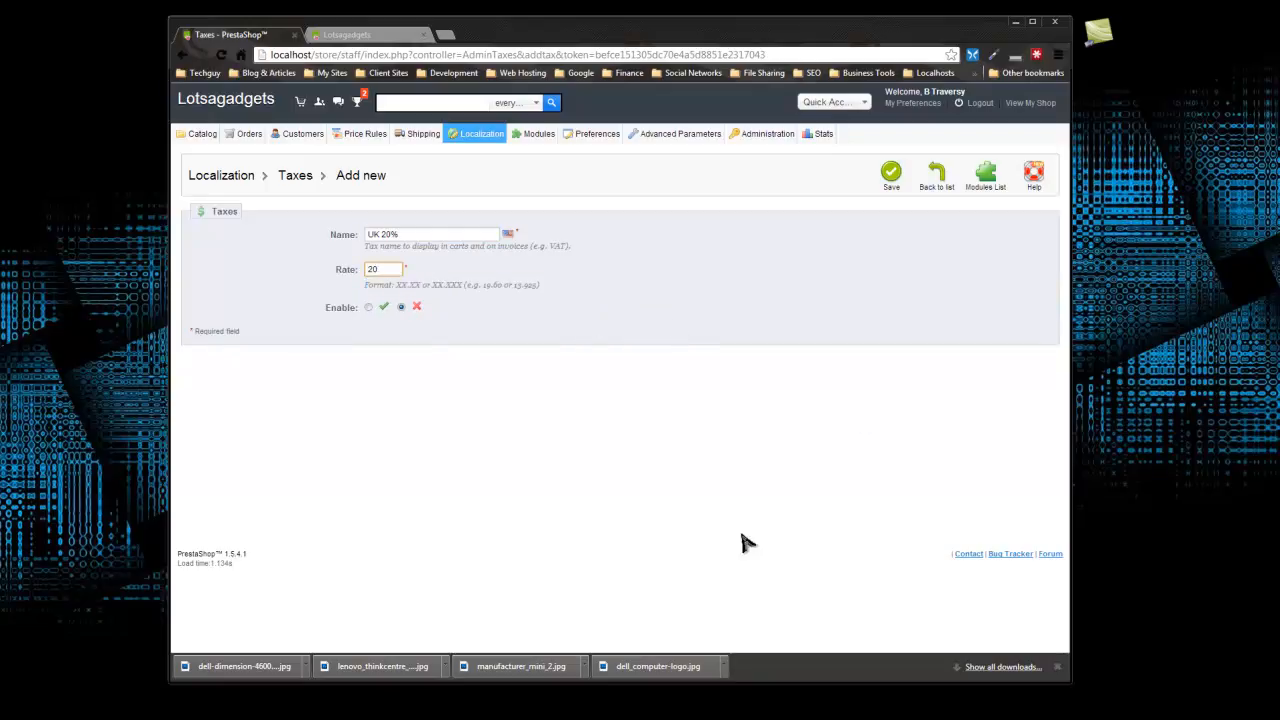
Enable the tax and save it, landing back on the list with an invalid-rate error.
click(368, 308)
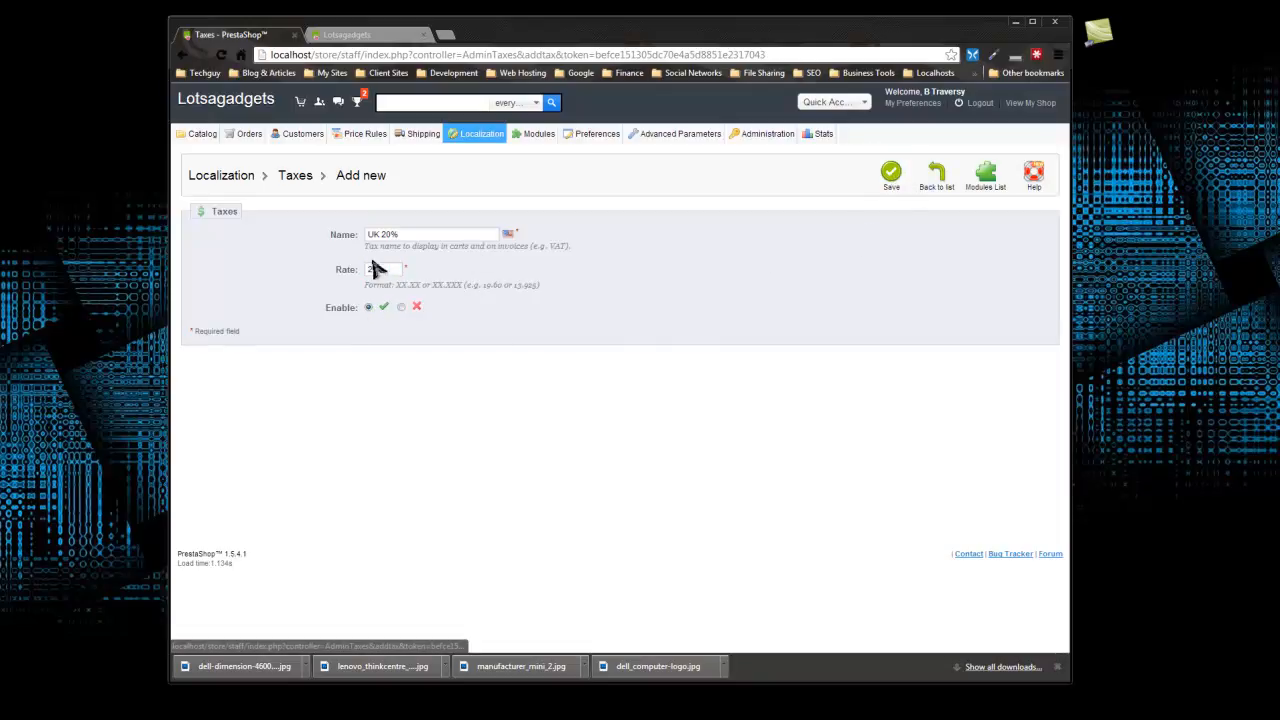
text(20%)
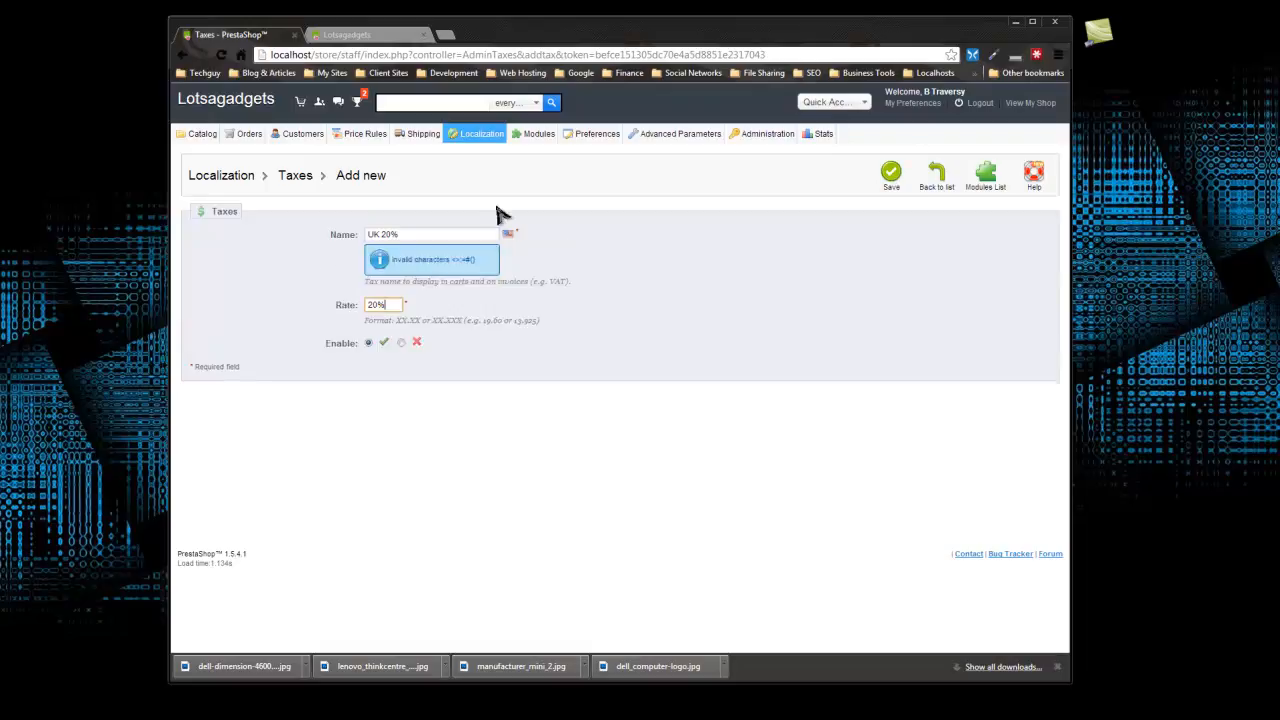
click(890, 172)
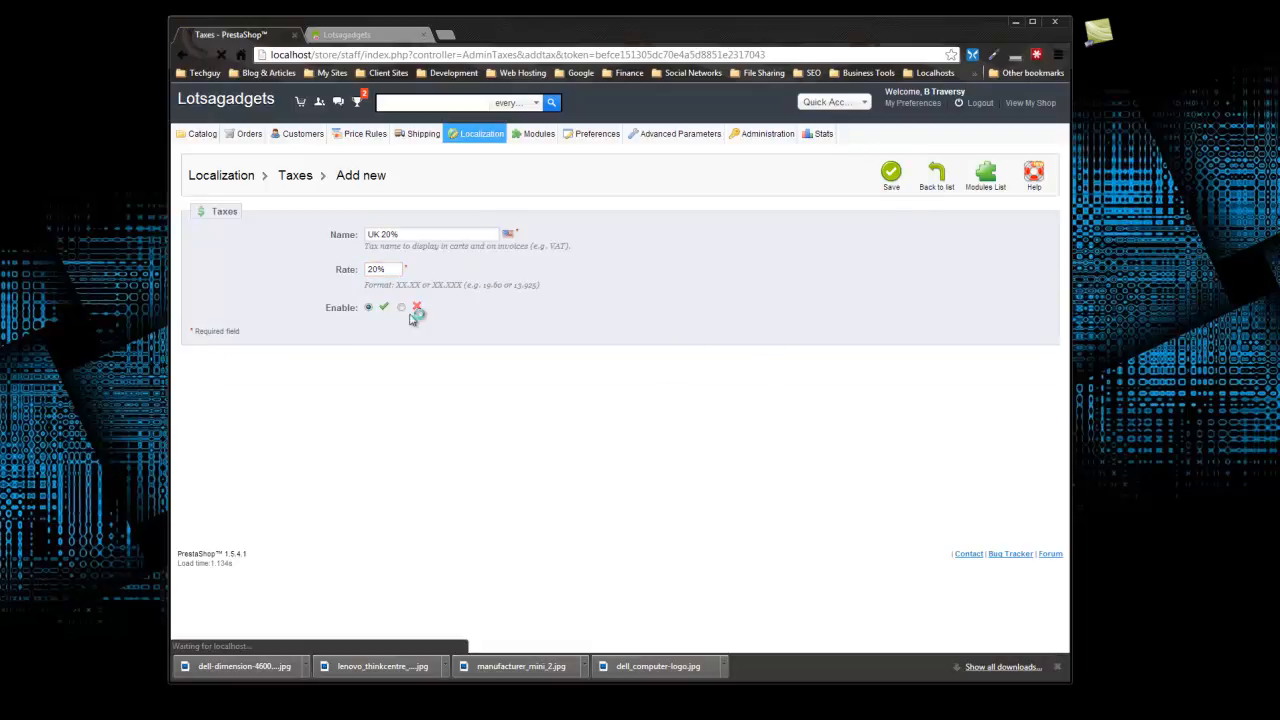
click(890, 172)
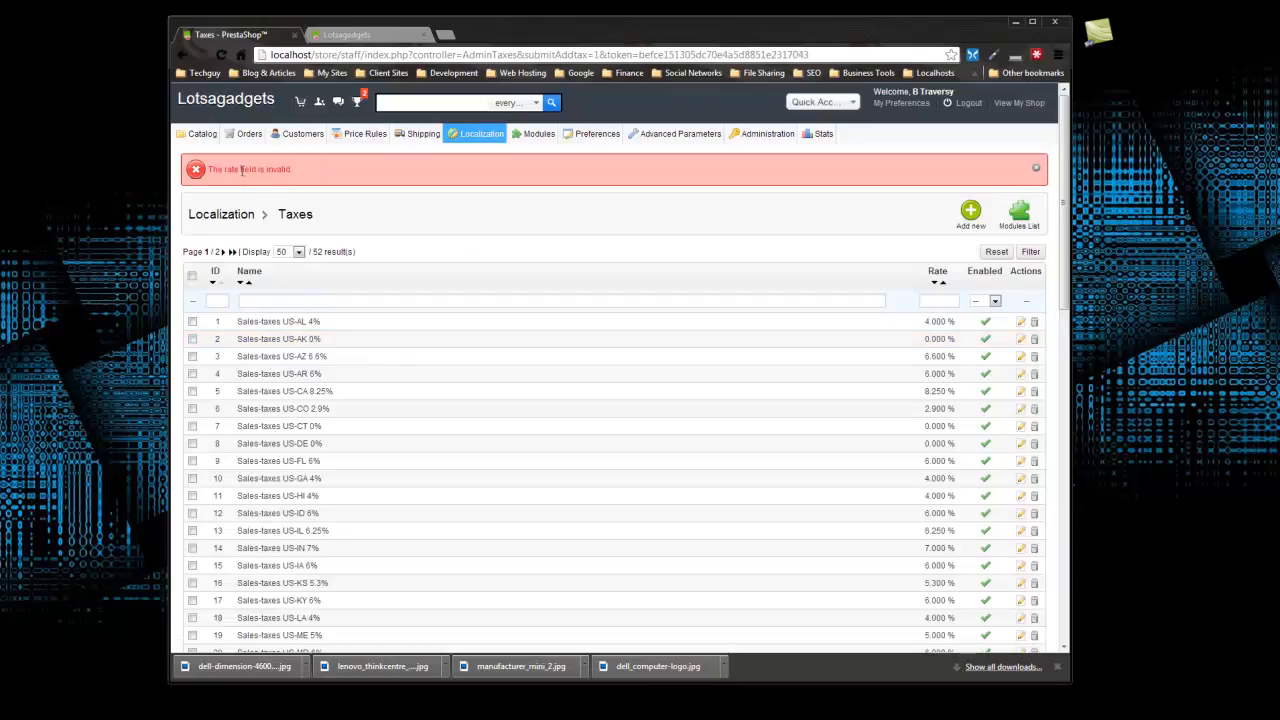
scroll(down, 3)
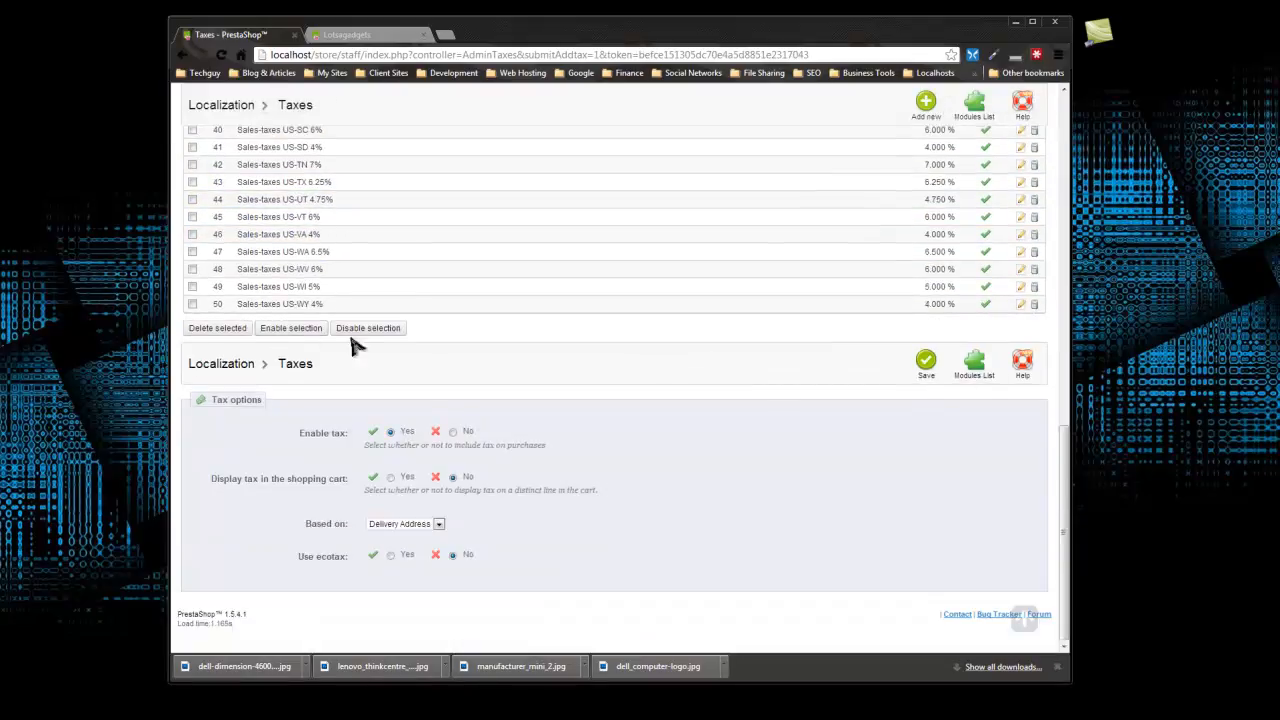
Re-enter the enabled 'UK 20%' tax with rate 20, save it, and find it on page 2 of the list.
click(924, 362)
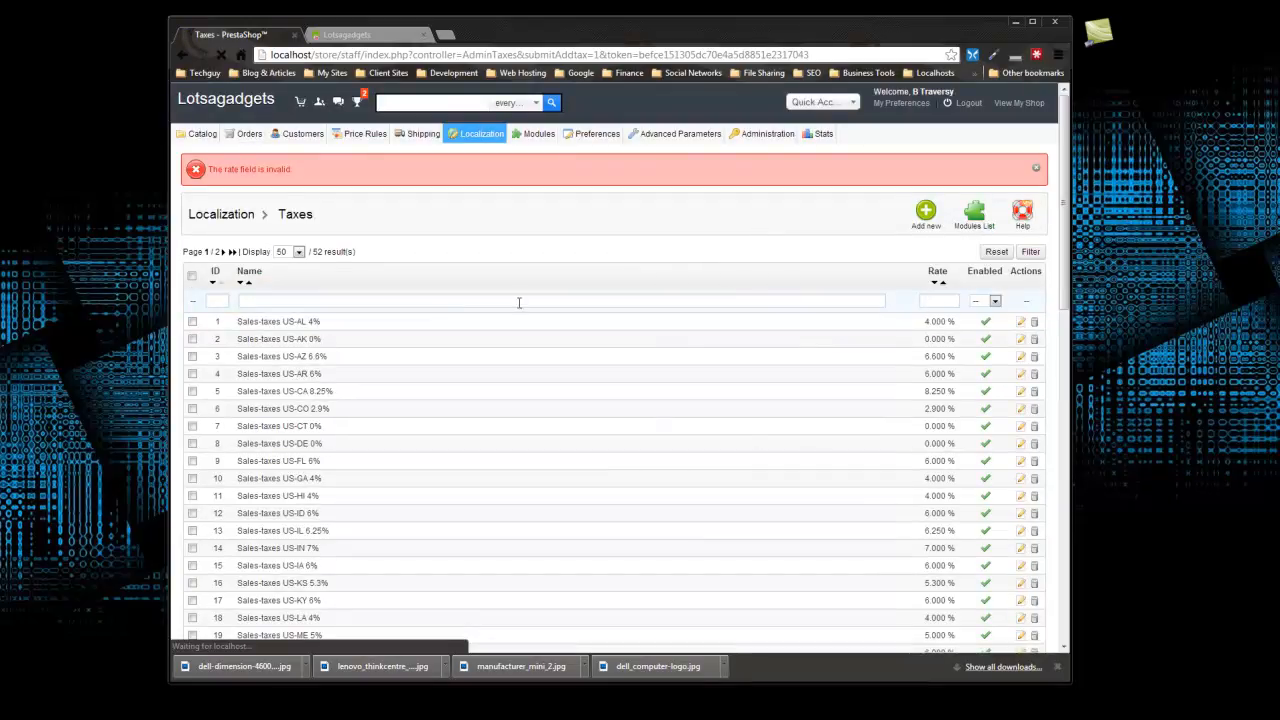
click(924, 208)
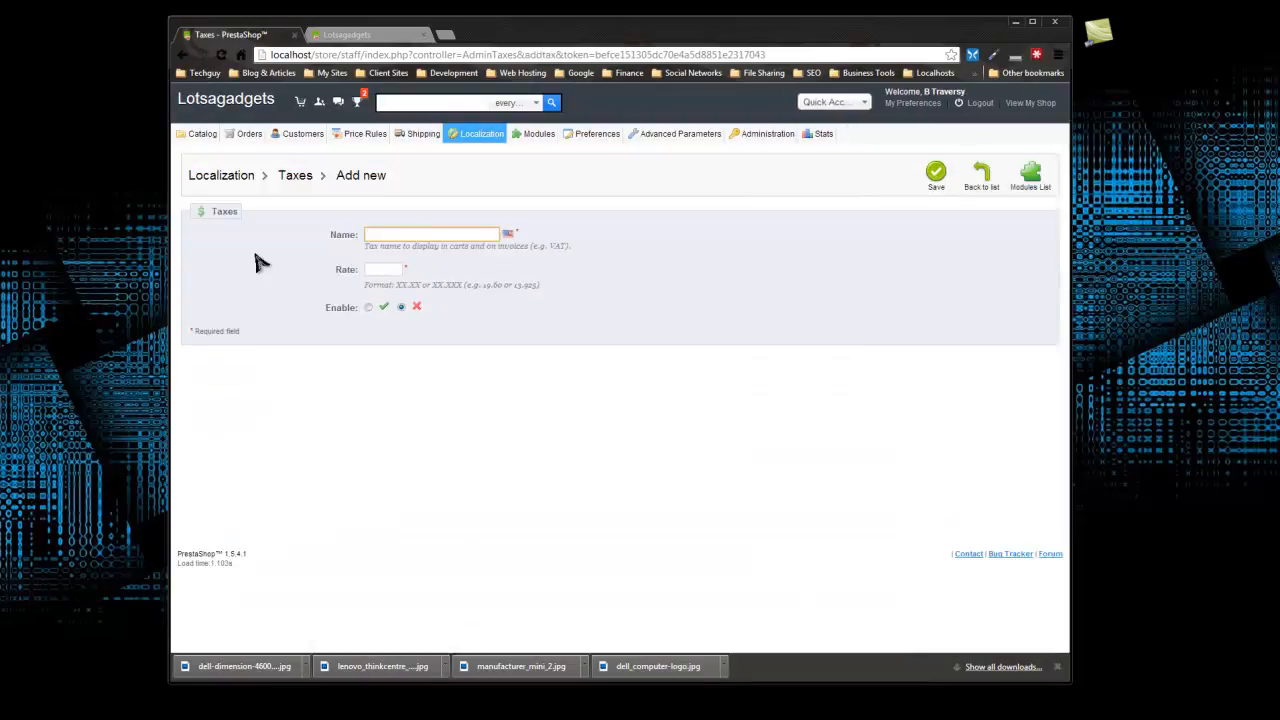
text(UK)
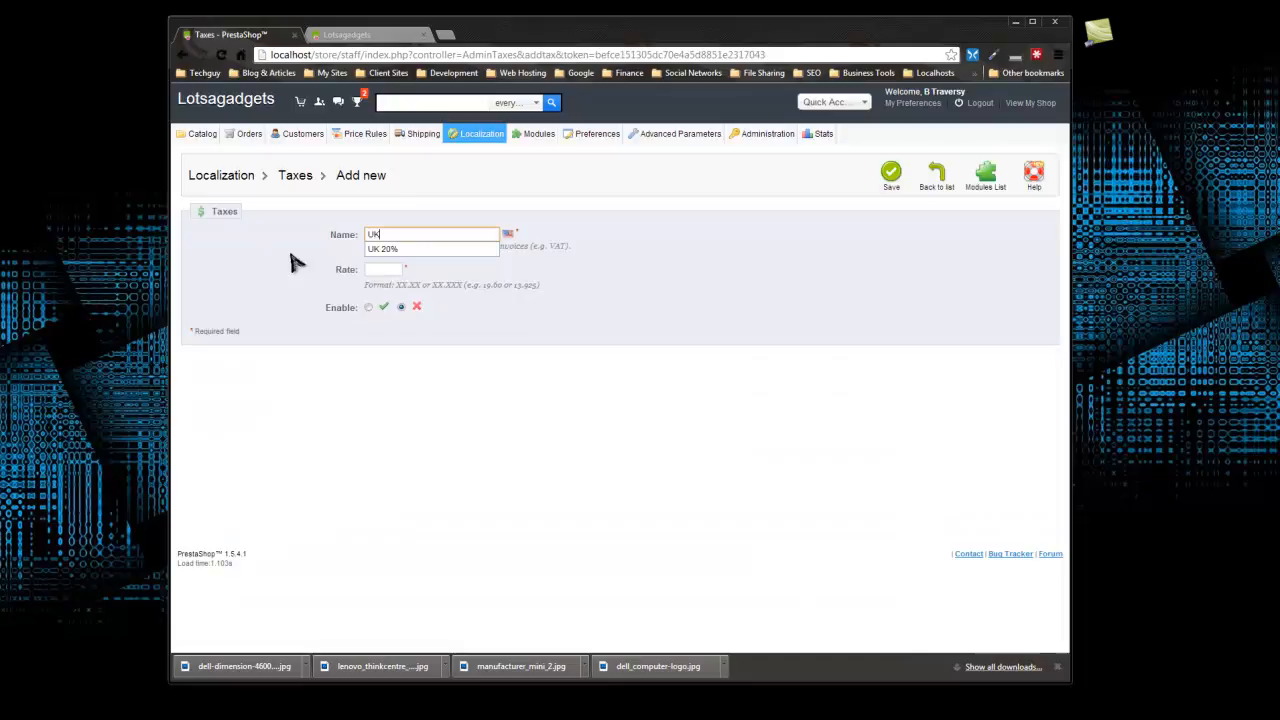
text(20%)
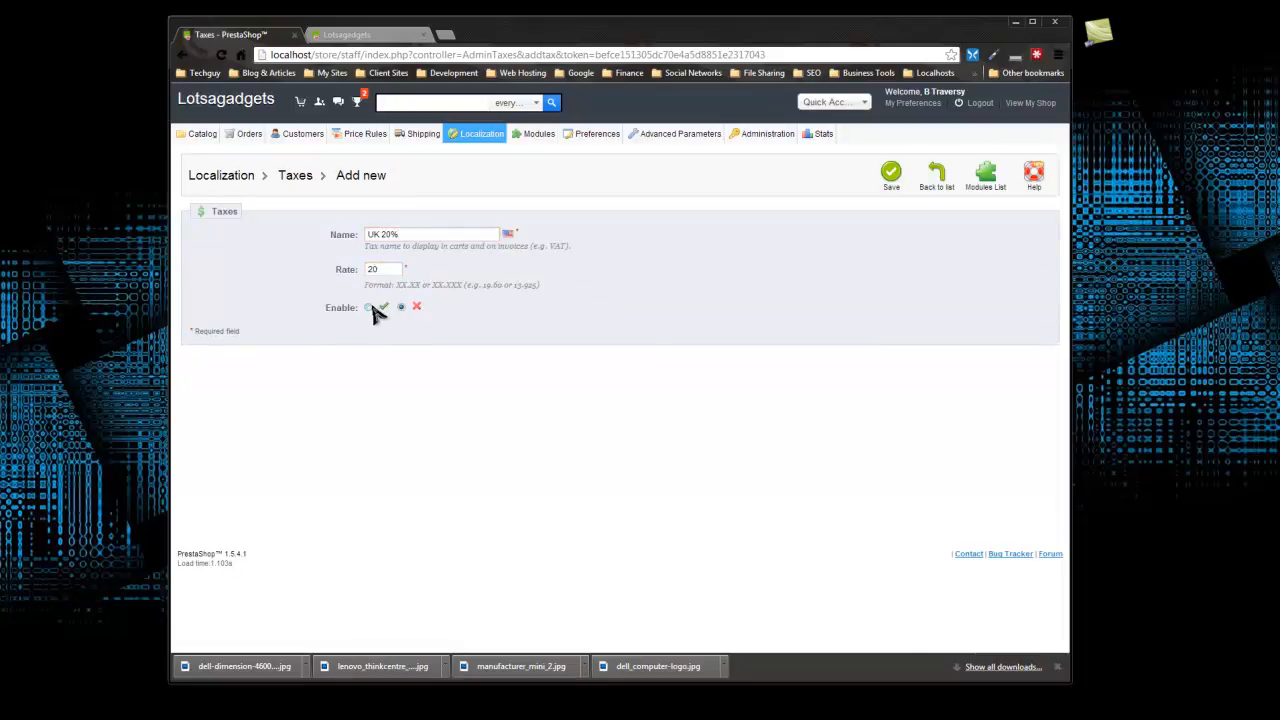
click(368, 308)
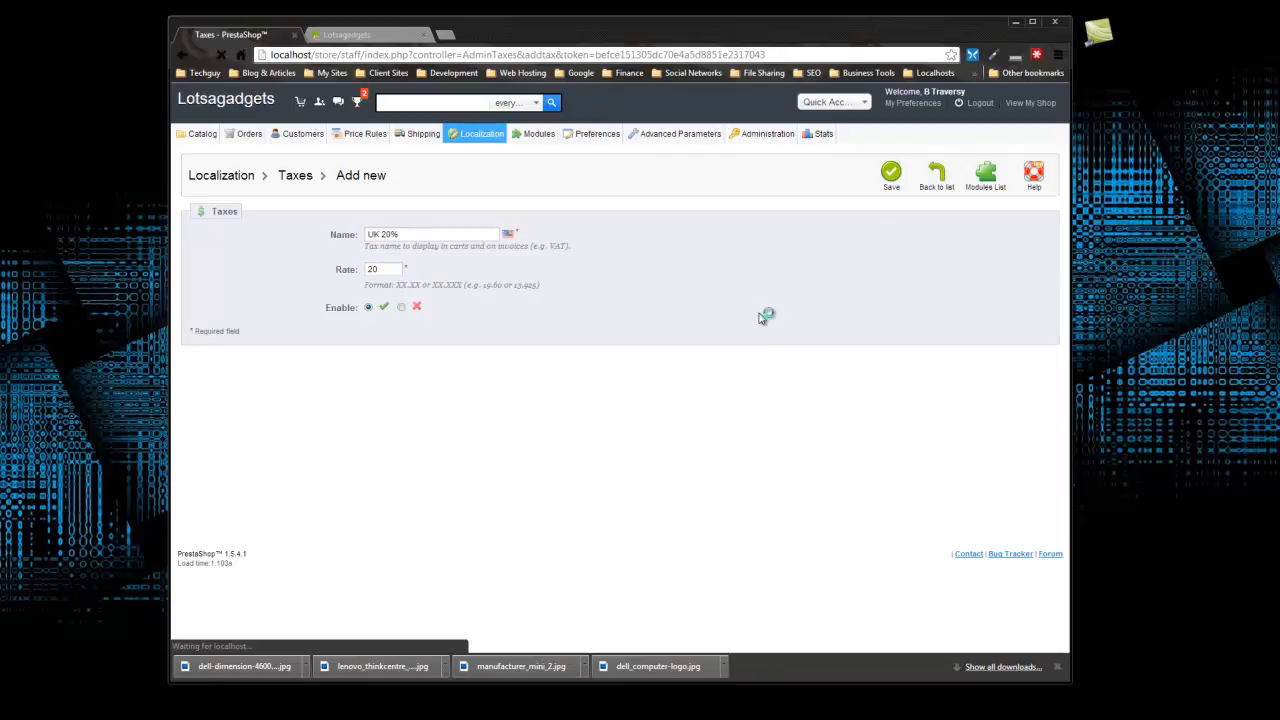
click(890, 172)
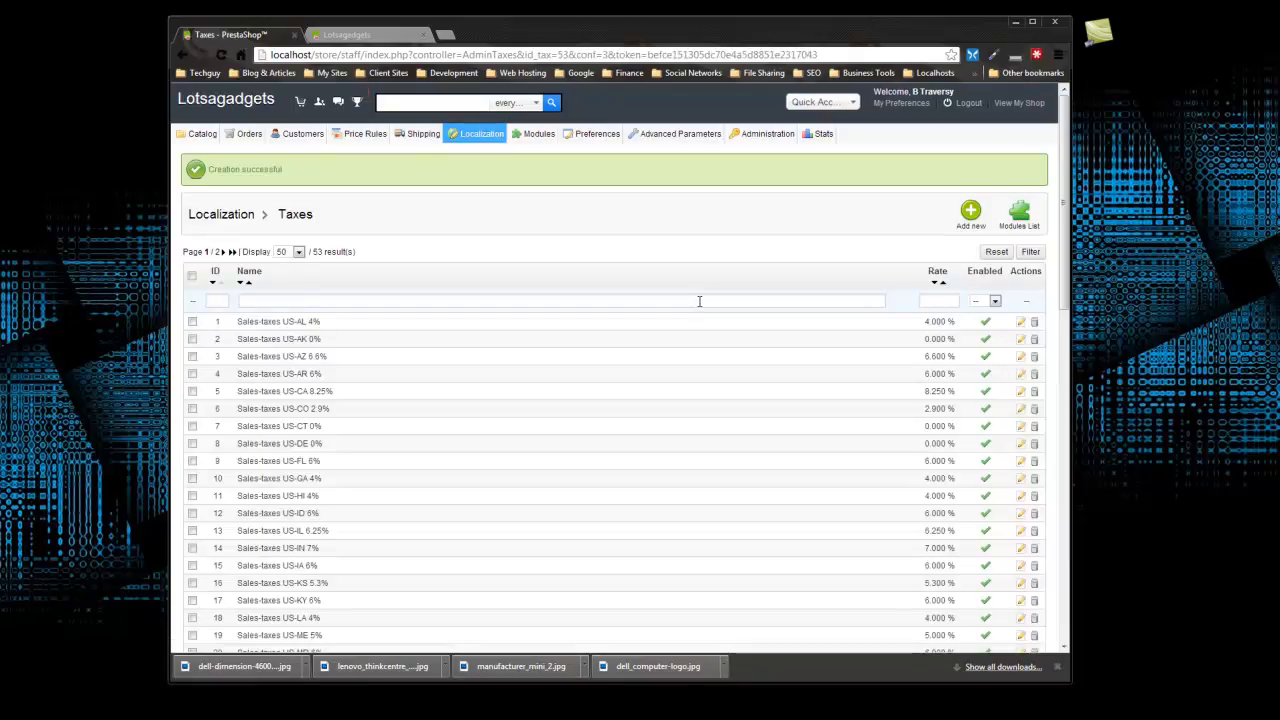
scroll(down, 3)
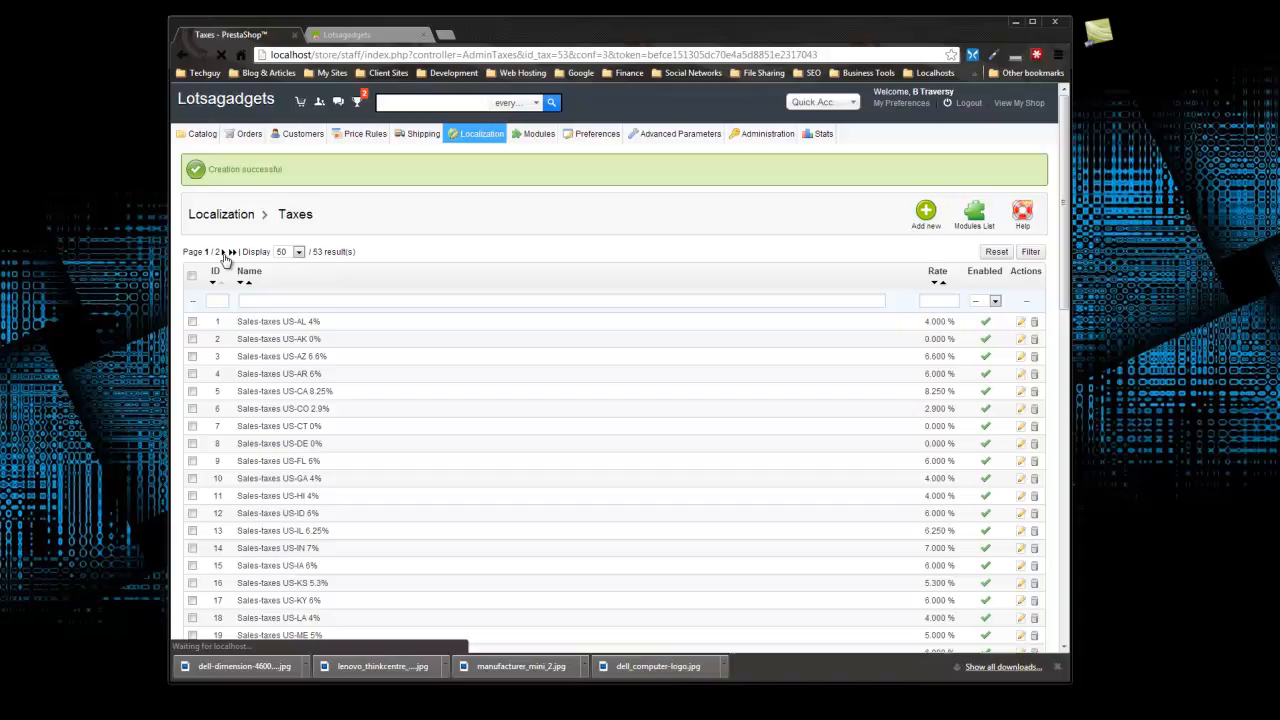
click(232, 252)
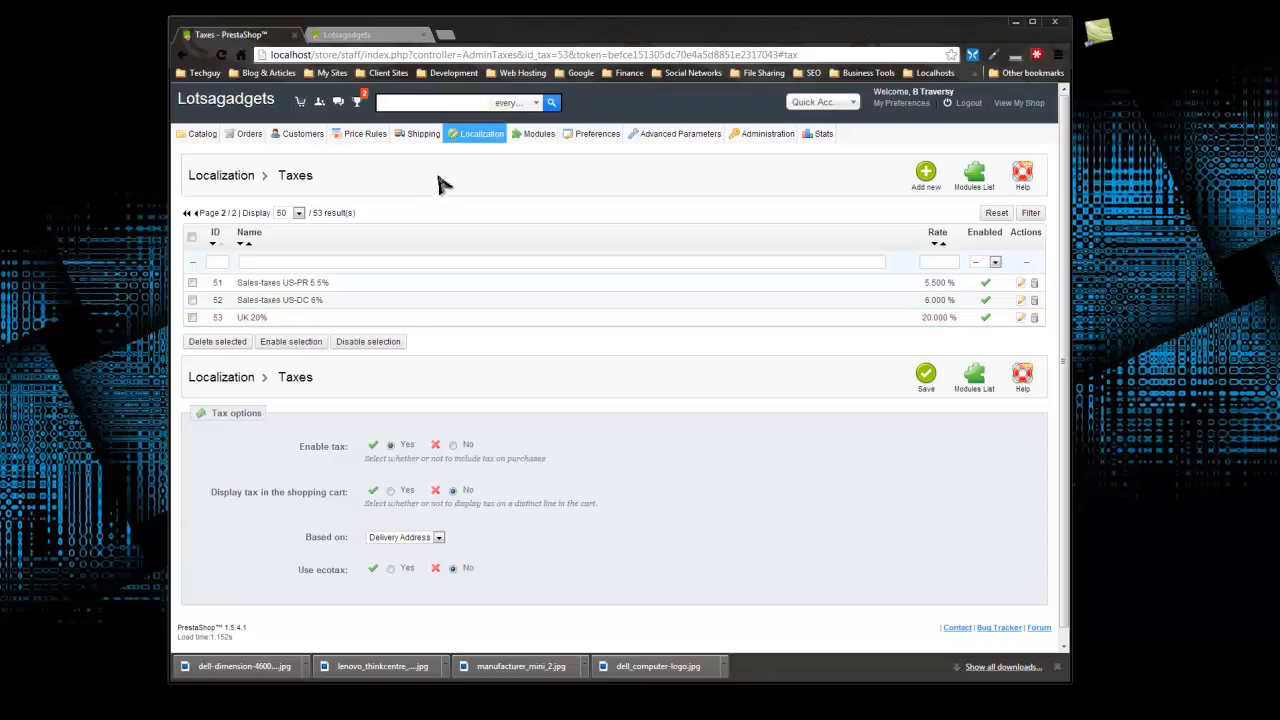
Create and save an enabled tax rules group named 'UK 20%' under Localization > Tax Rules.
click(480, 132)
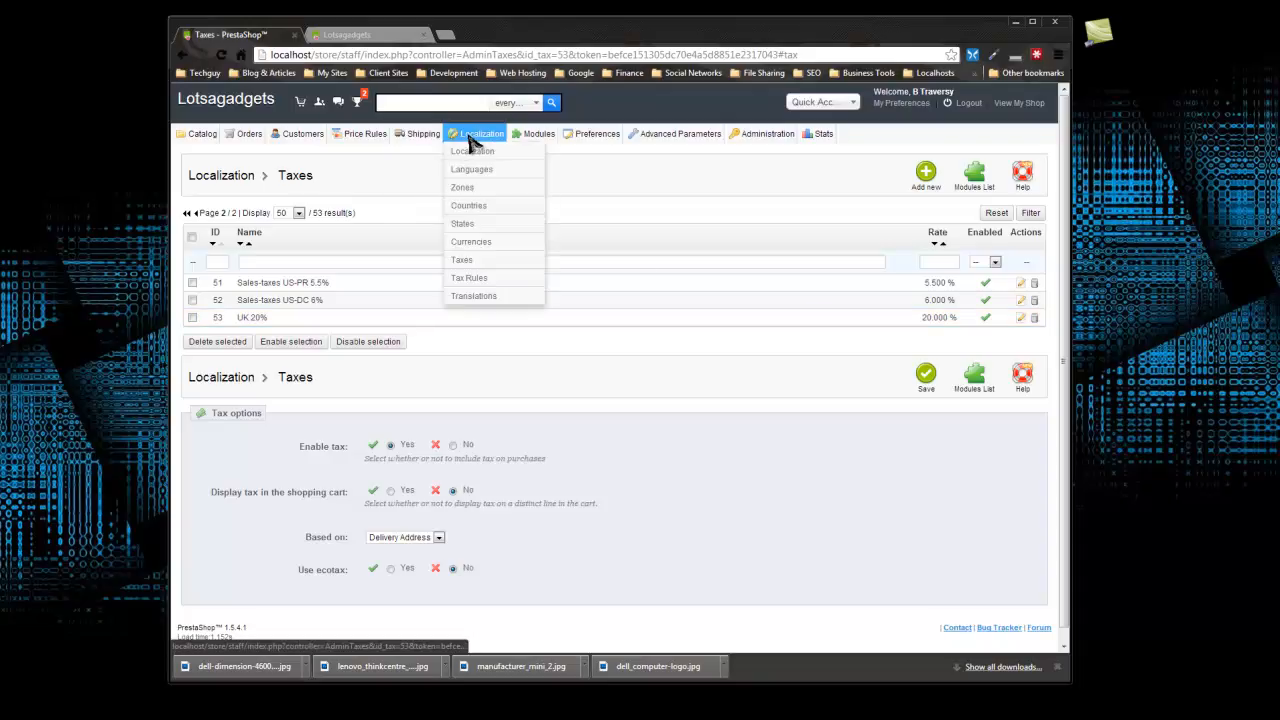
click(468, 278)
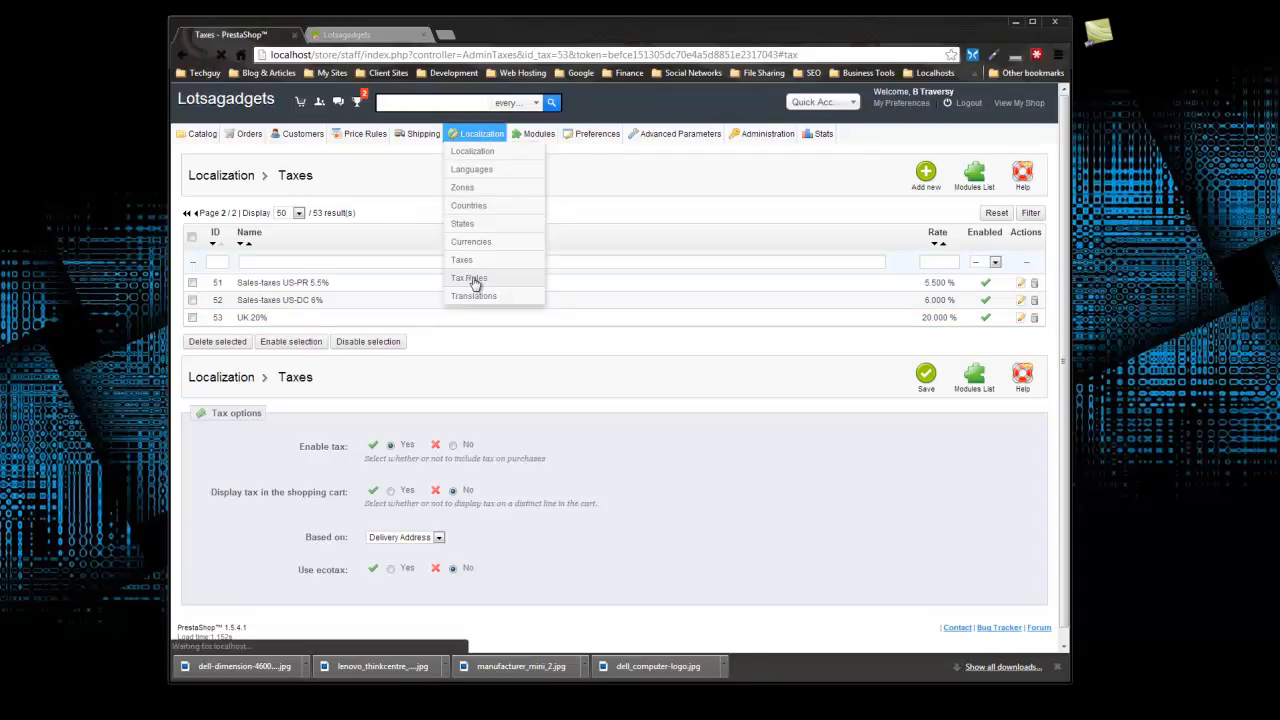
click(468, 278)
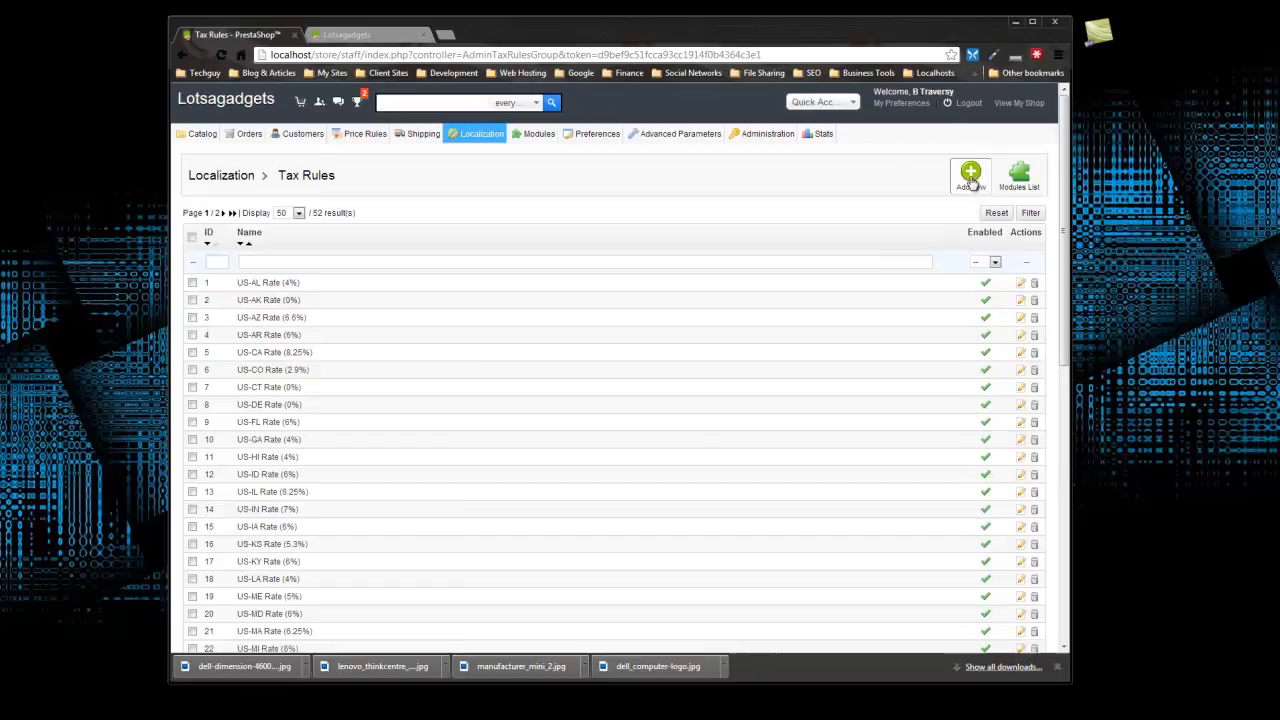
click(968, 176)
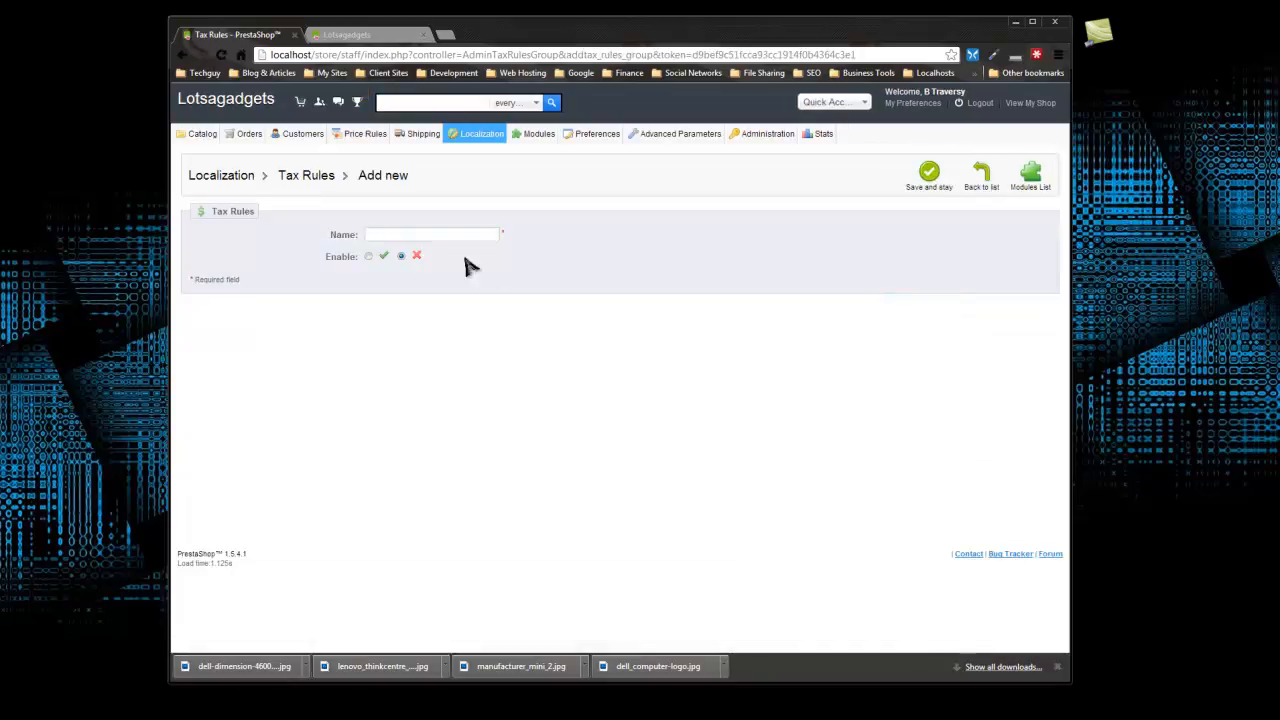
text(U)
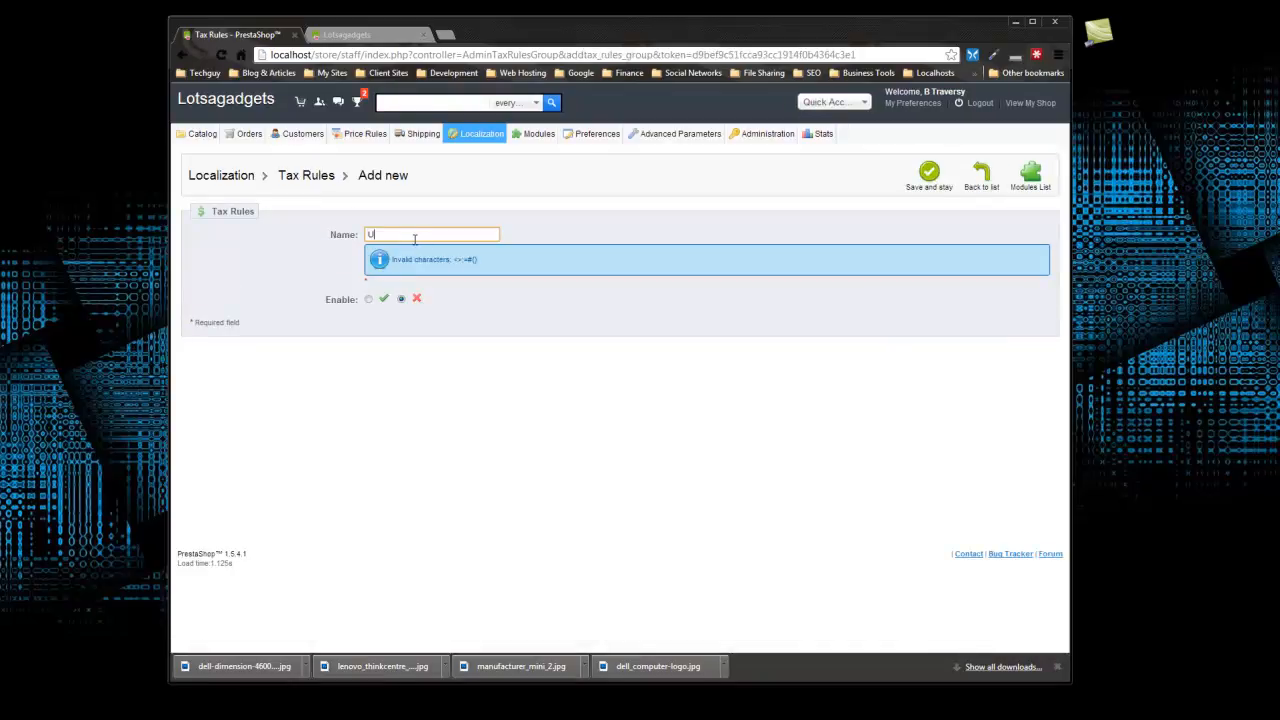
text(K 20%)
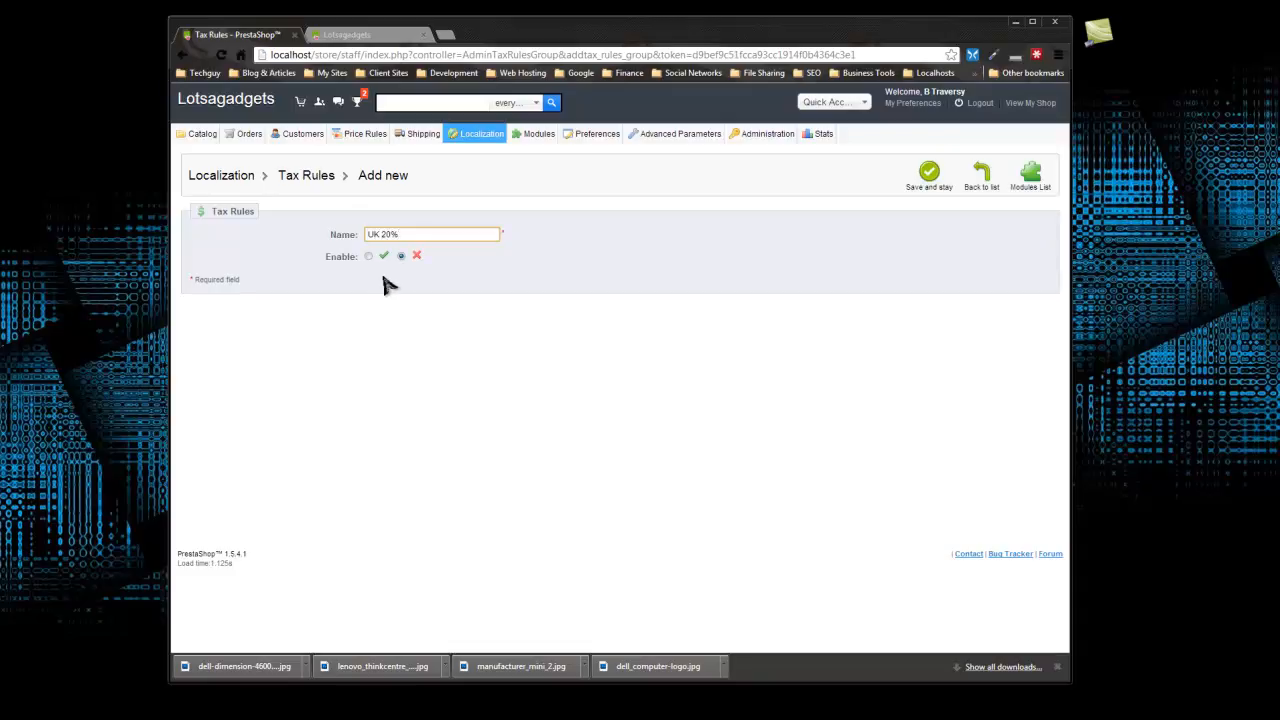
click(368, 256)
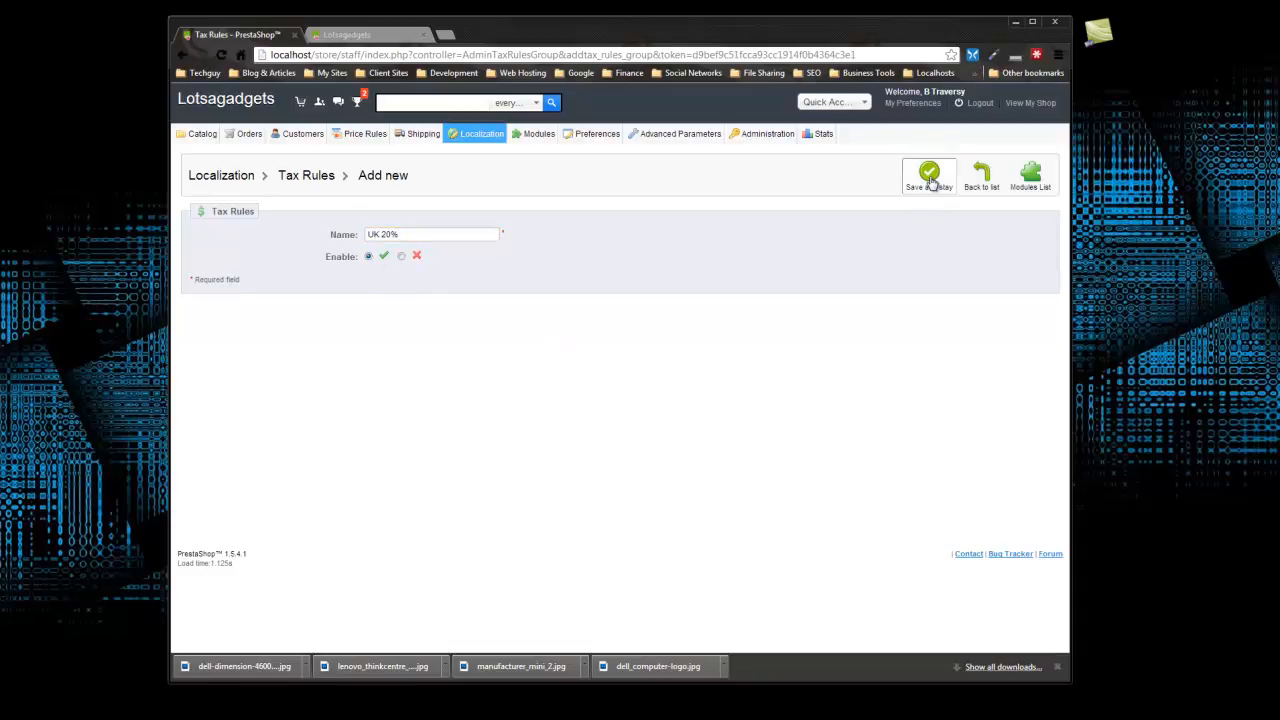
click(928, 176)
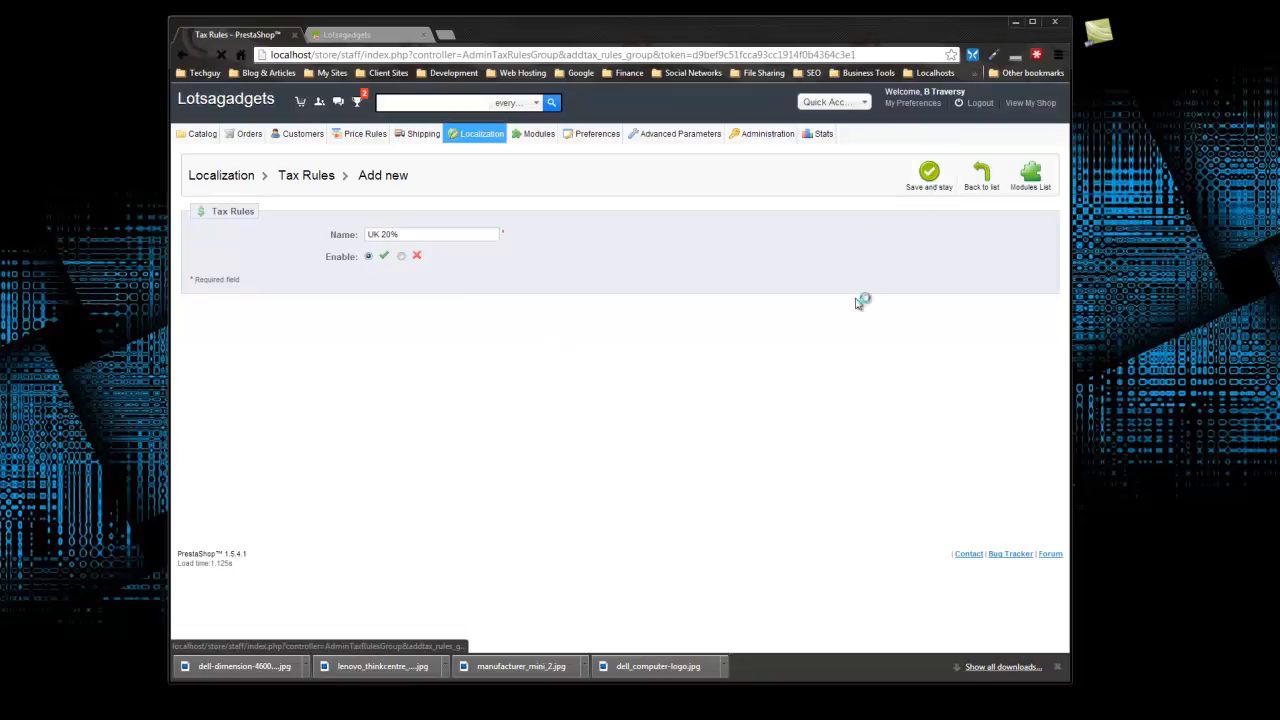
click(928, 172)
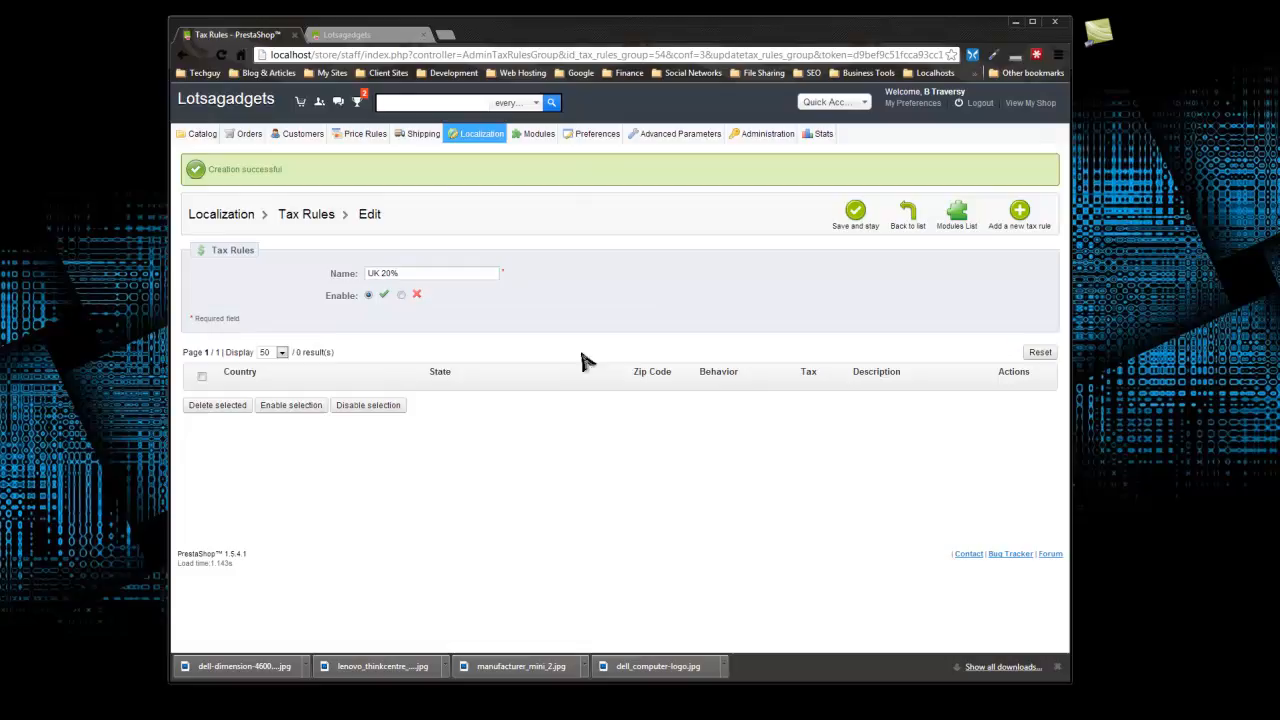
mouse_move(1020, 212)
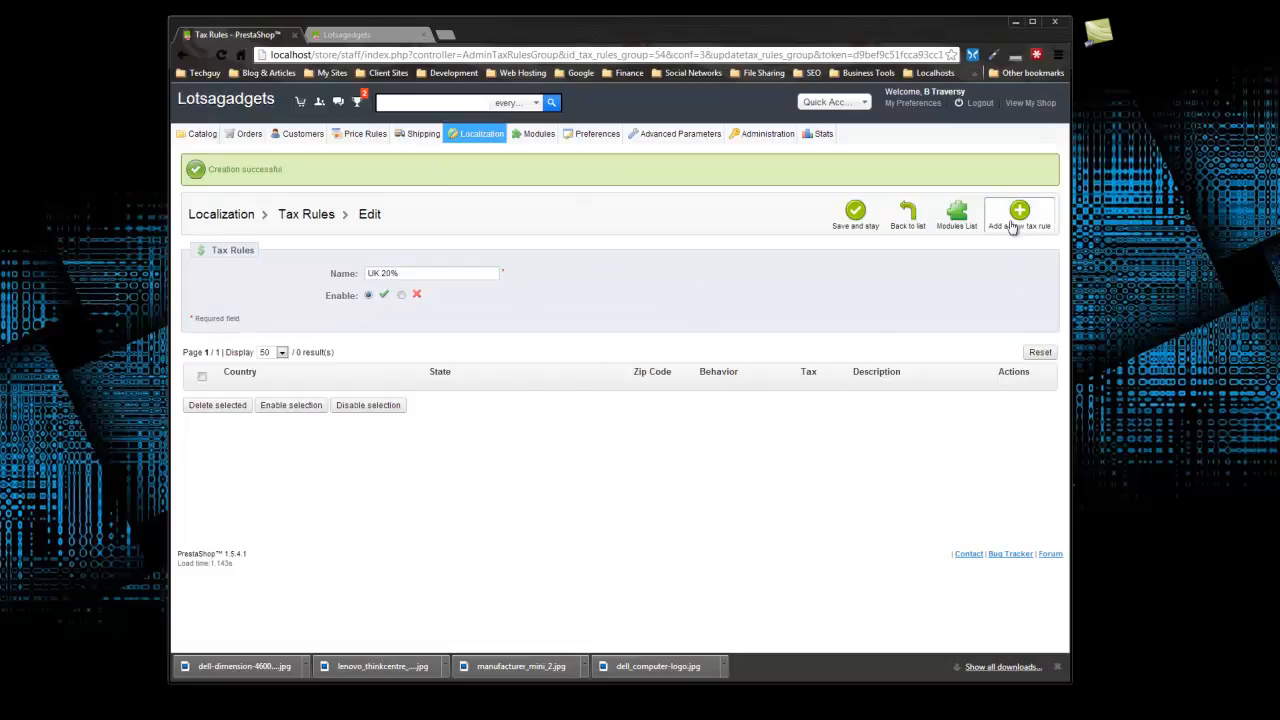
Add a United Kingdom rule applying UK 20% with description 'UK Customers sales tax' and save it.
click(1018, 212)
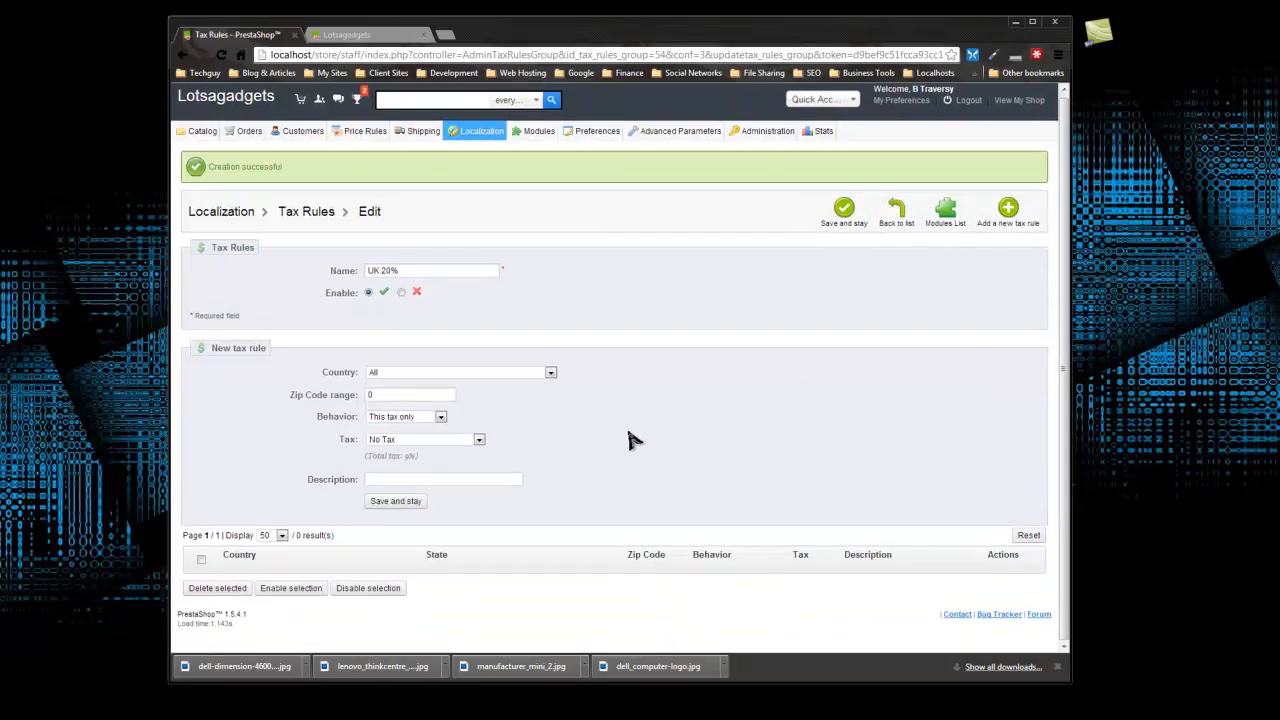
mouse_move(430, 384)
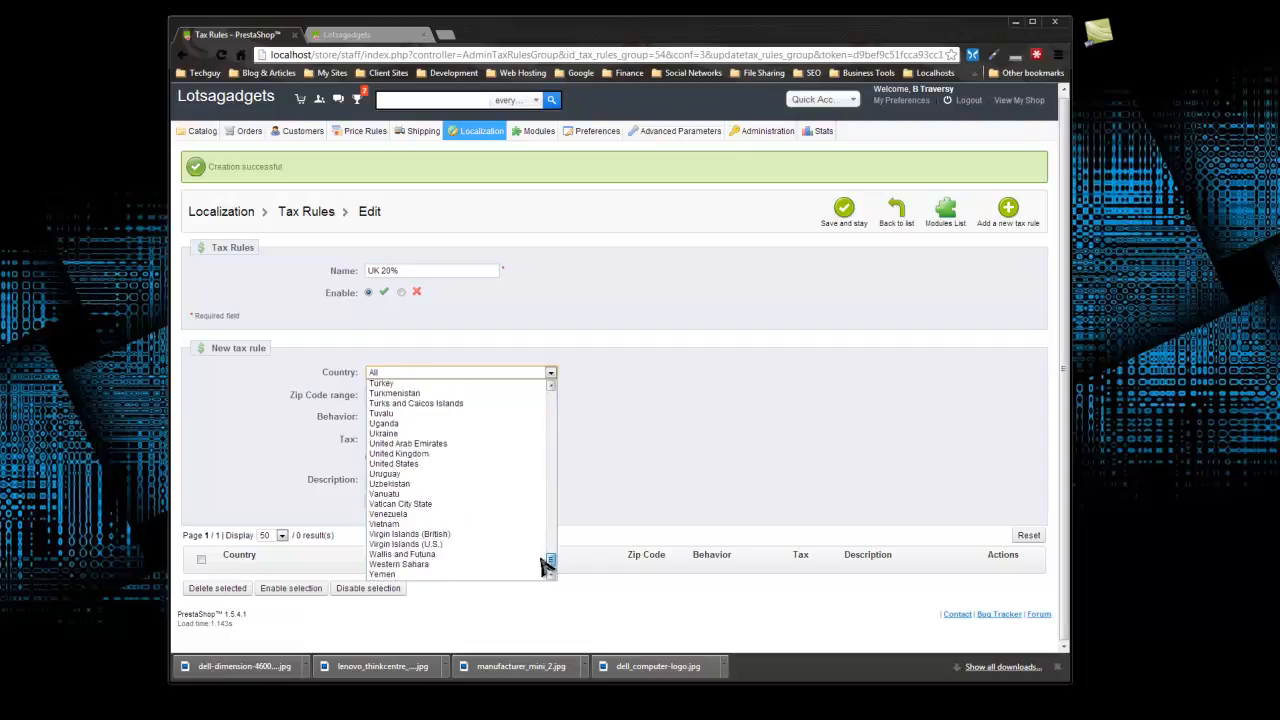
click(398, 452)
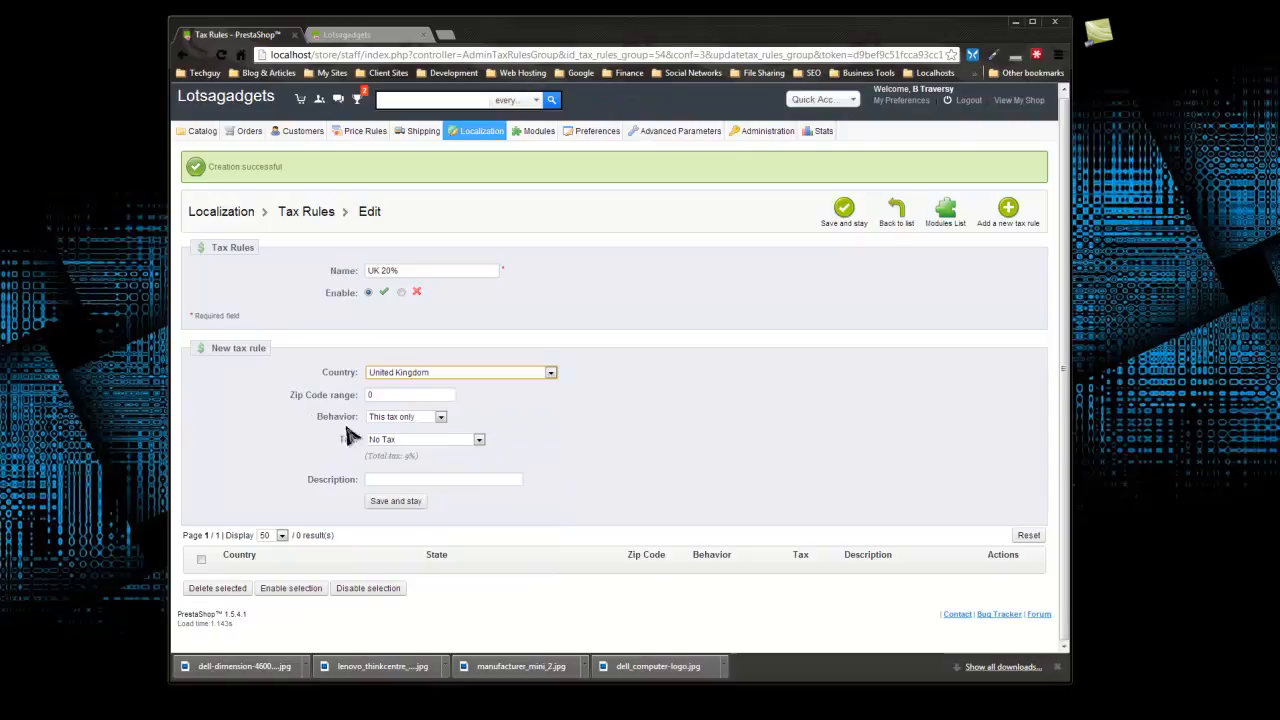
mouse_move(650, 456)
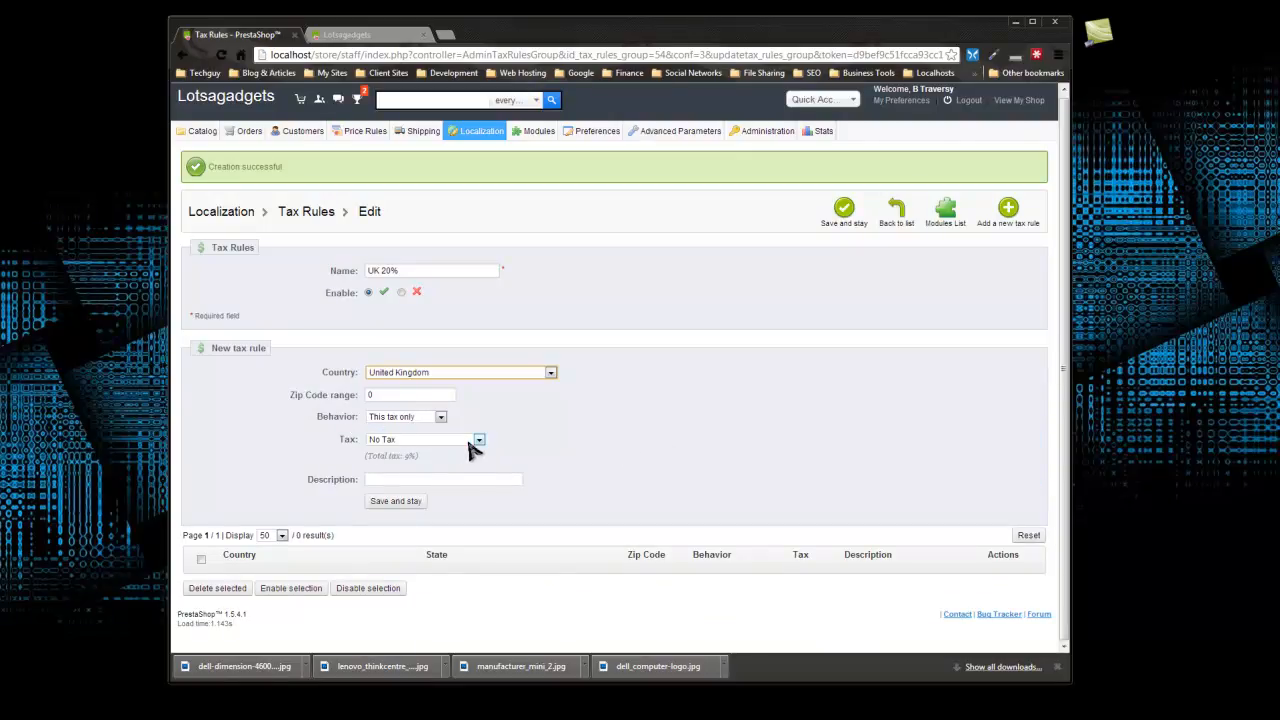
click(478, 440)
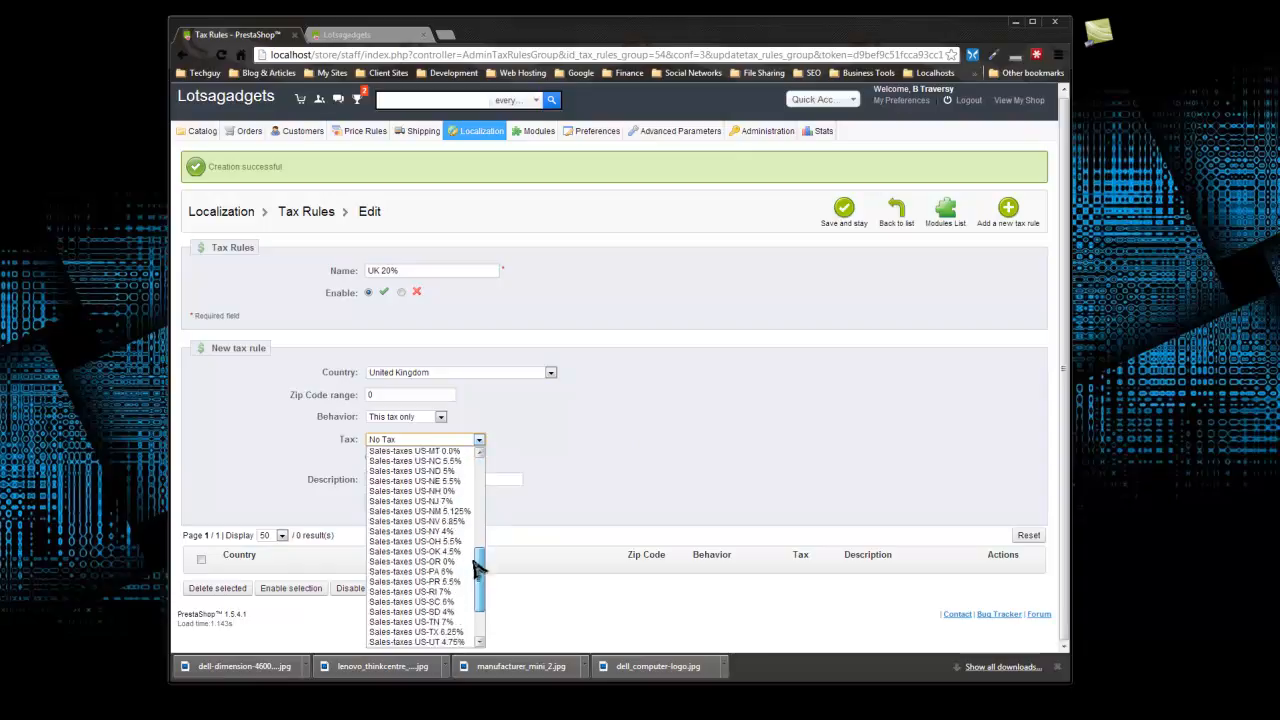
scroll(down, 3)
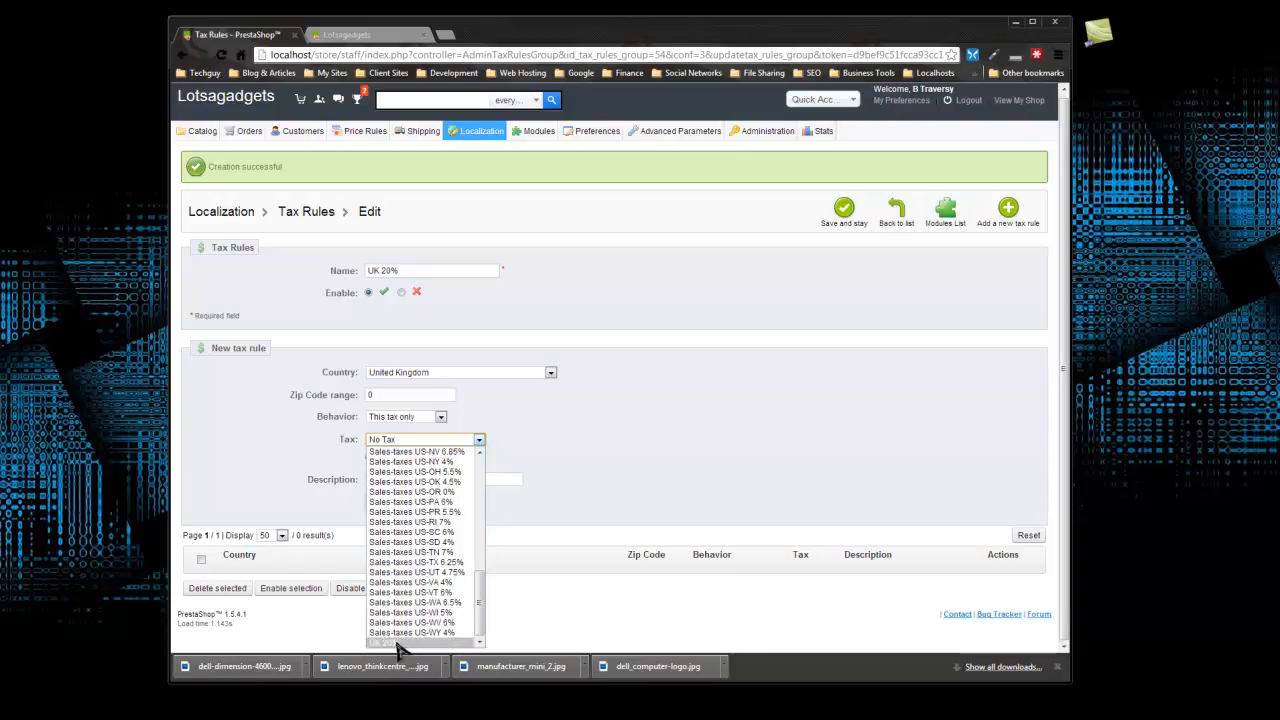
click(420, 440)
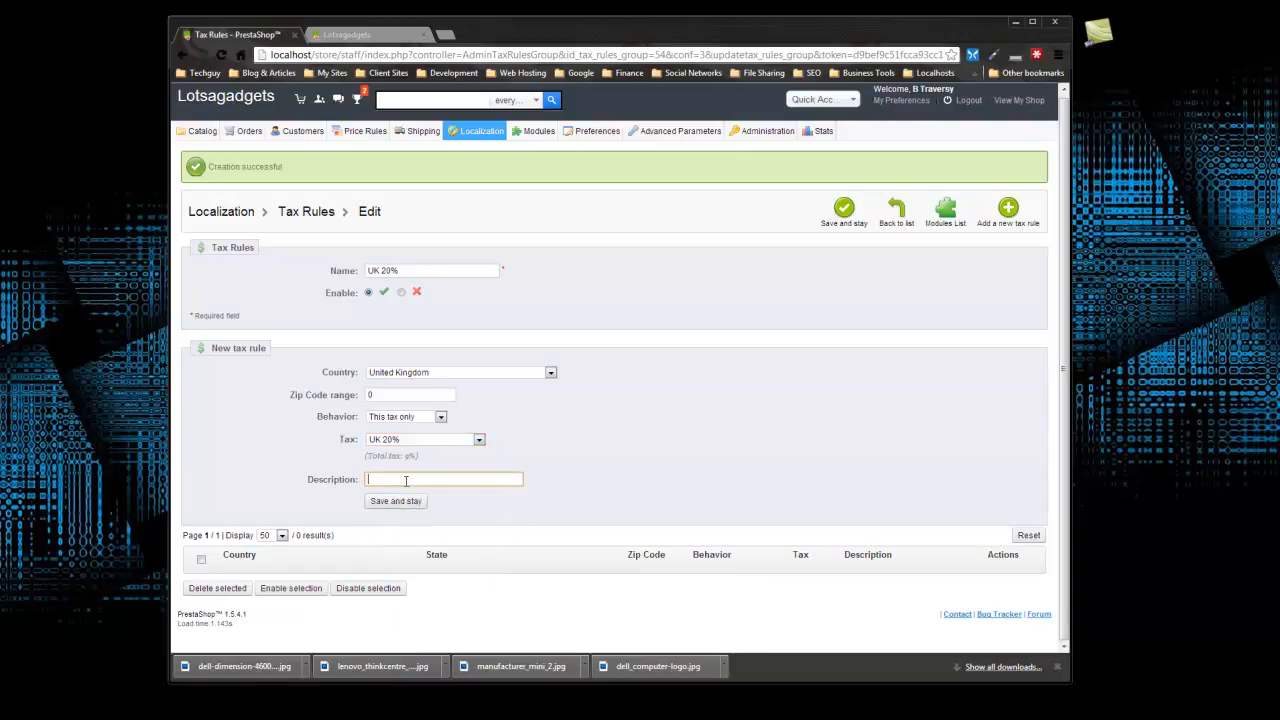
text(UK)
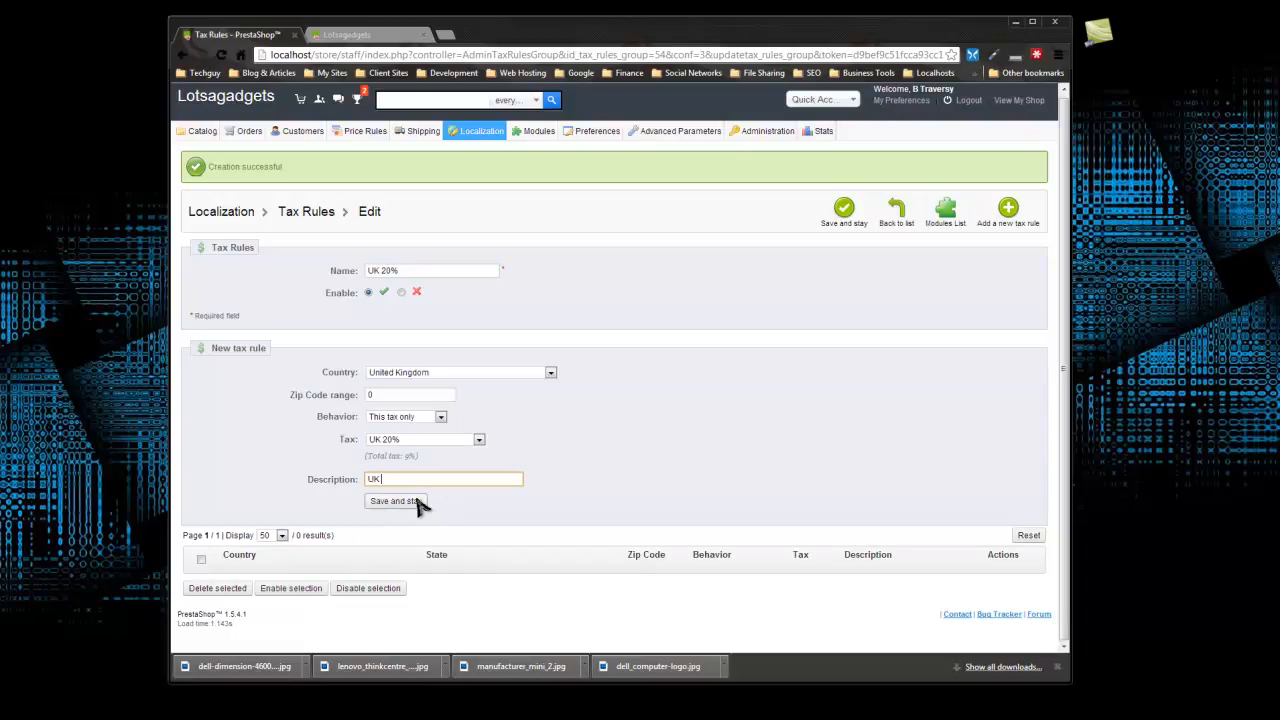
text(Customers 20%)
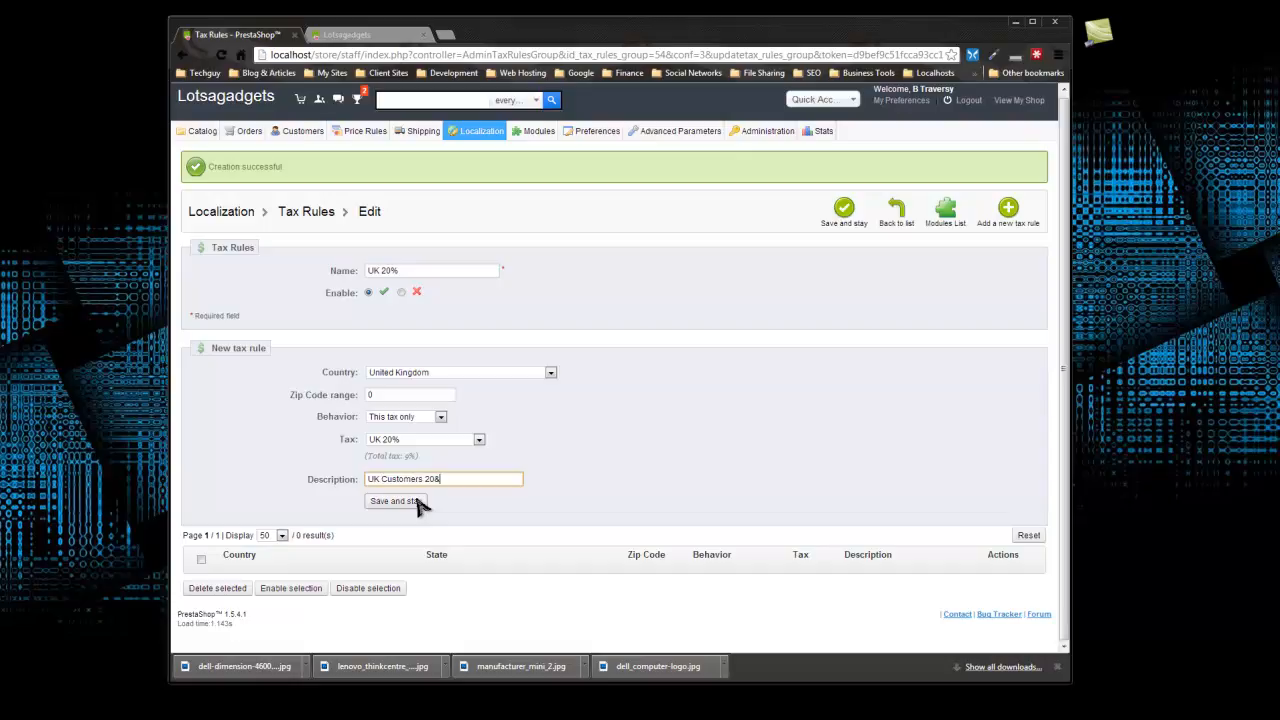
text(sales)
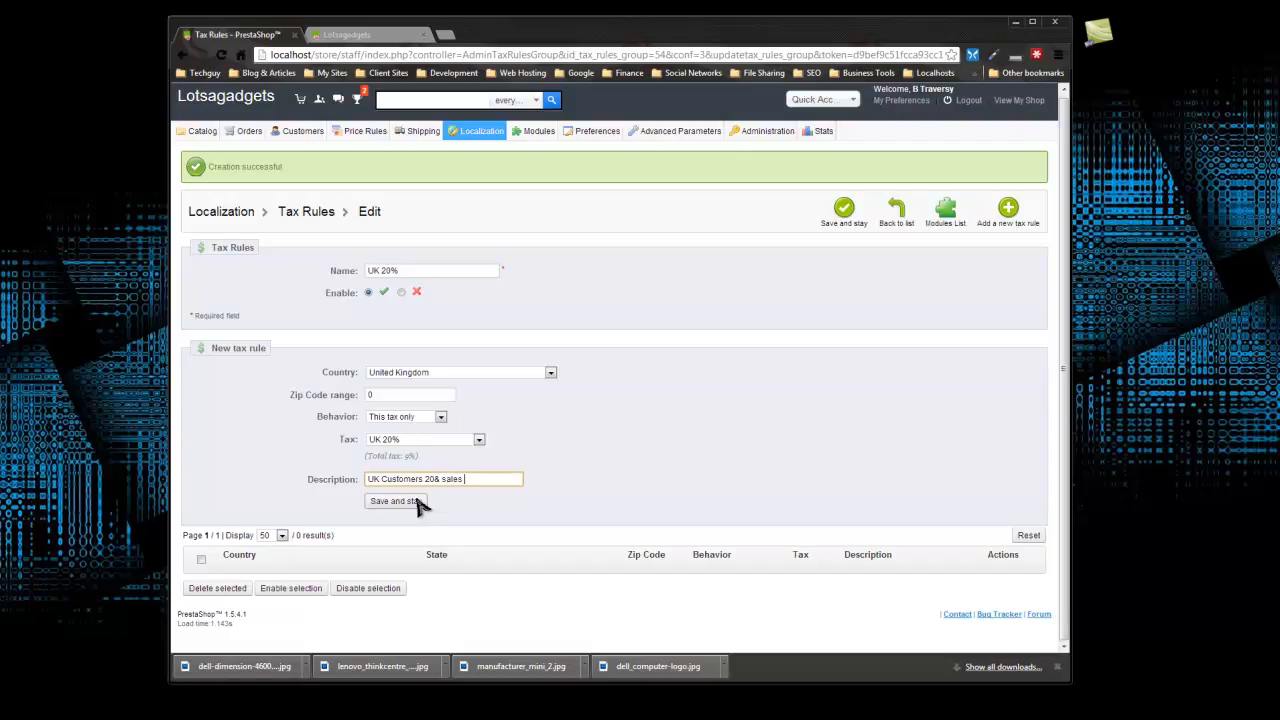
text(tax)
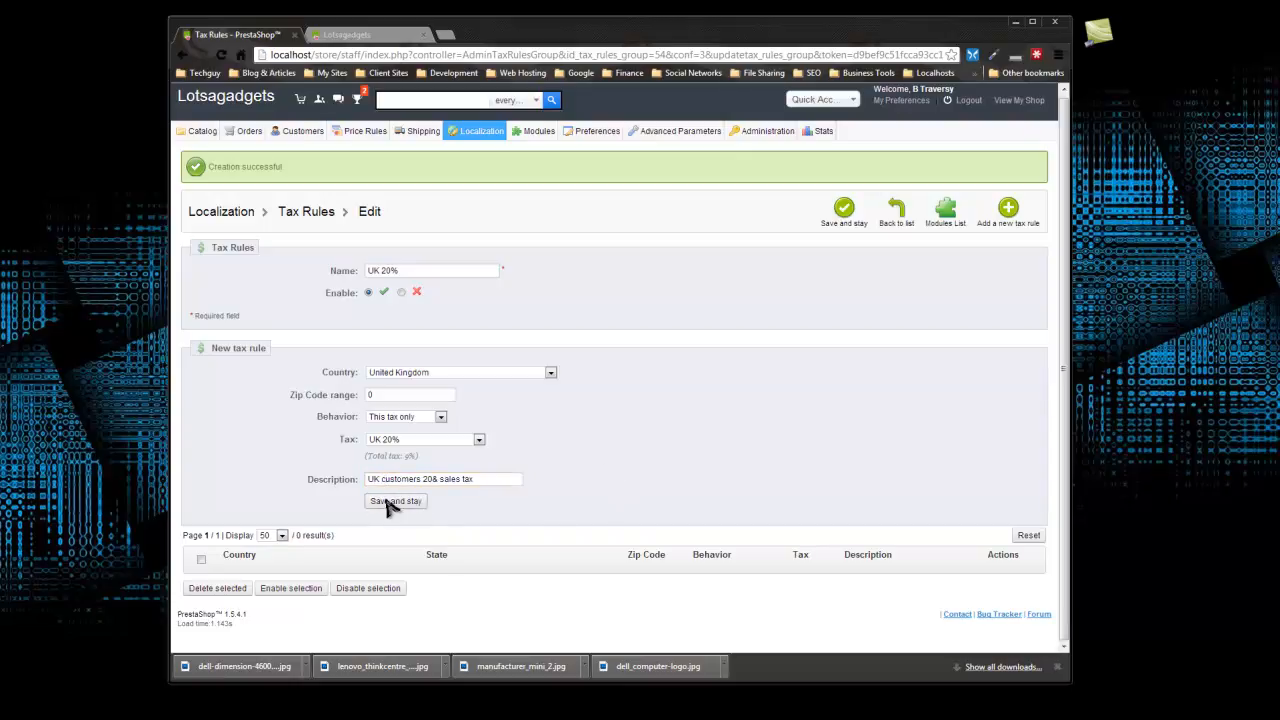
click(396, 500)
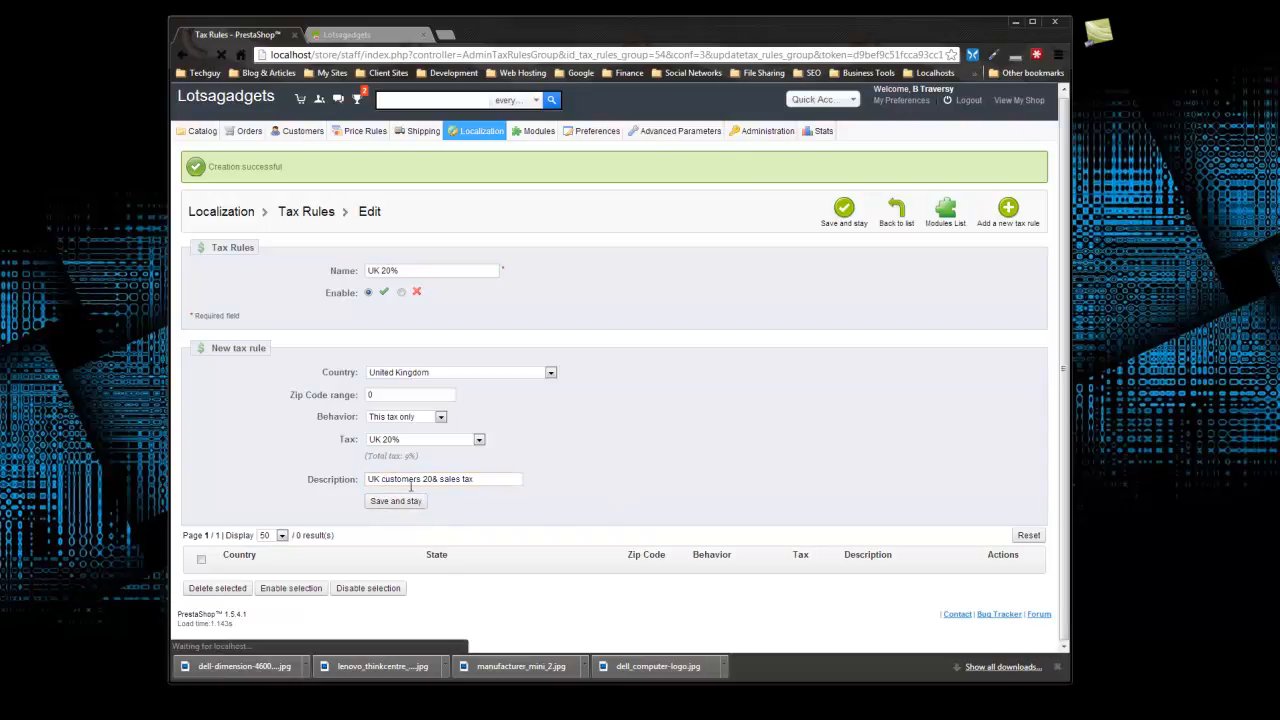
click(394, 500)
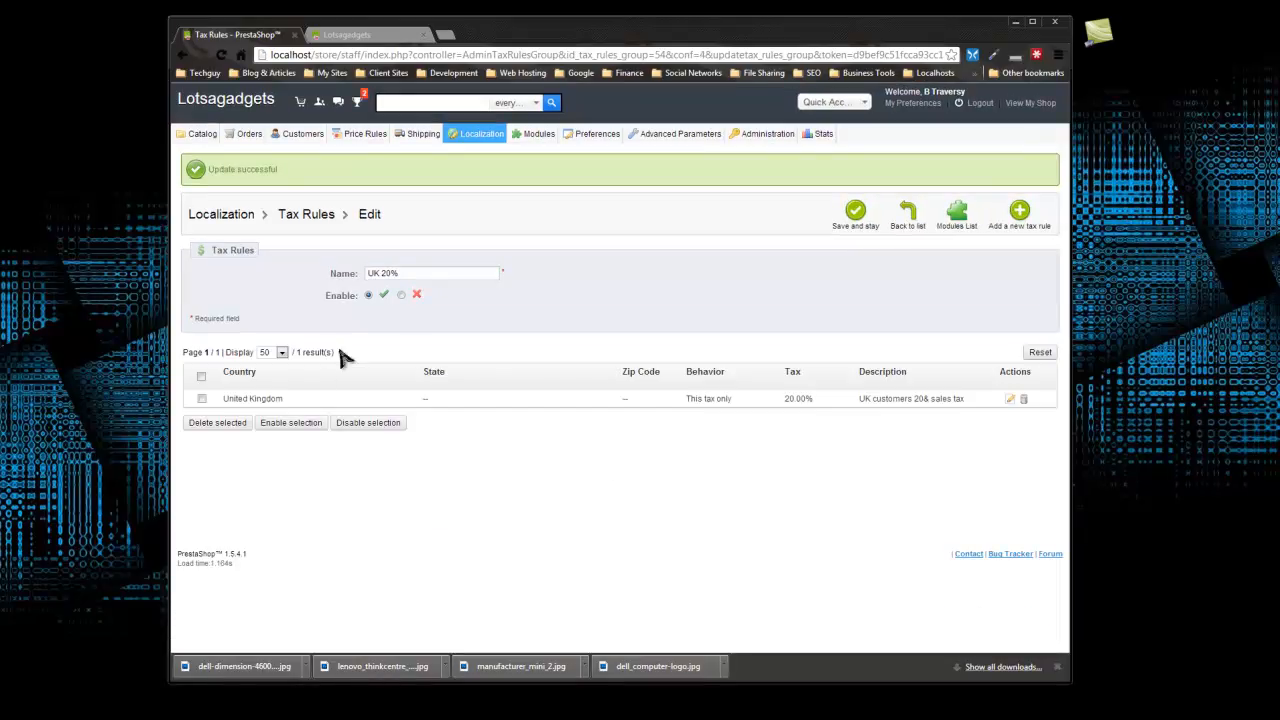
mouse_move(284, 420)
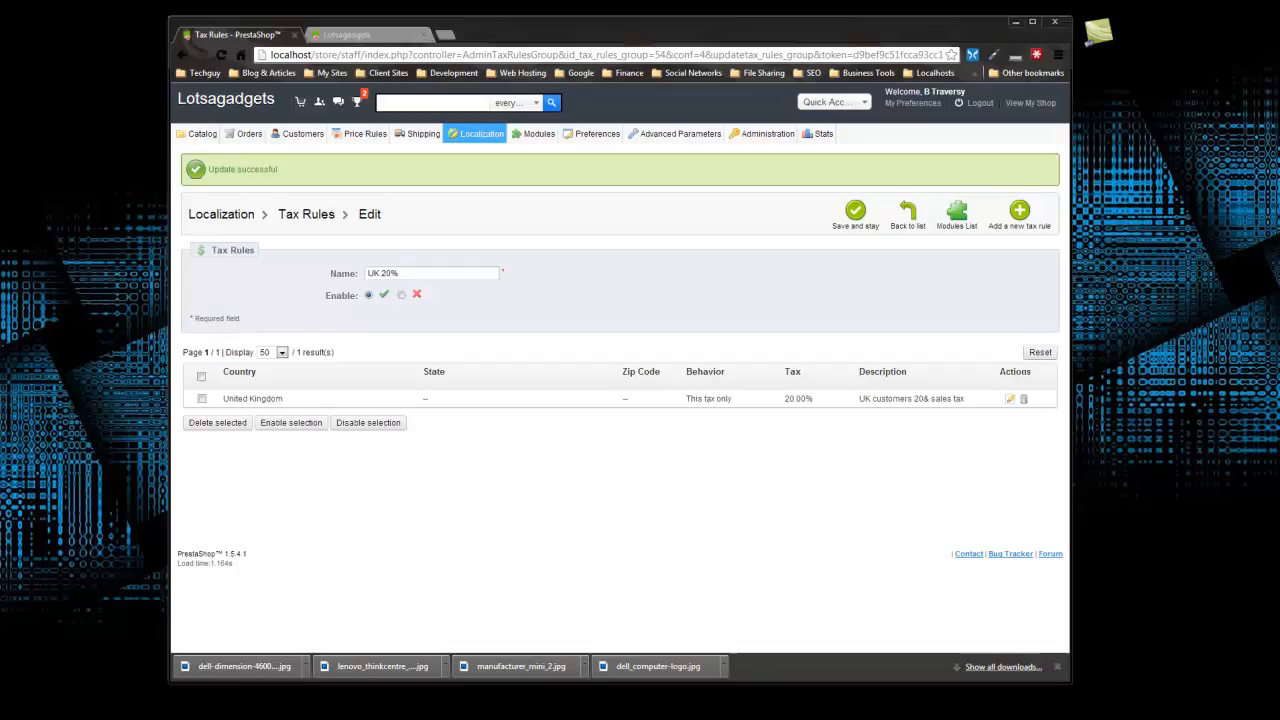
mouse_move(320, 250)
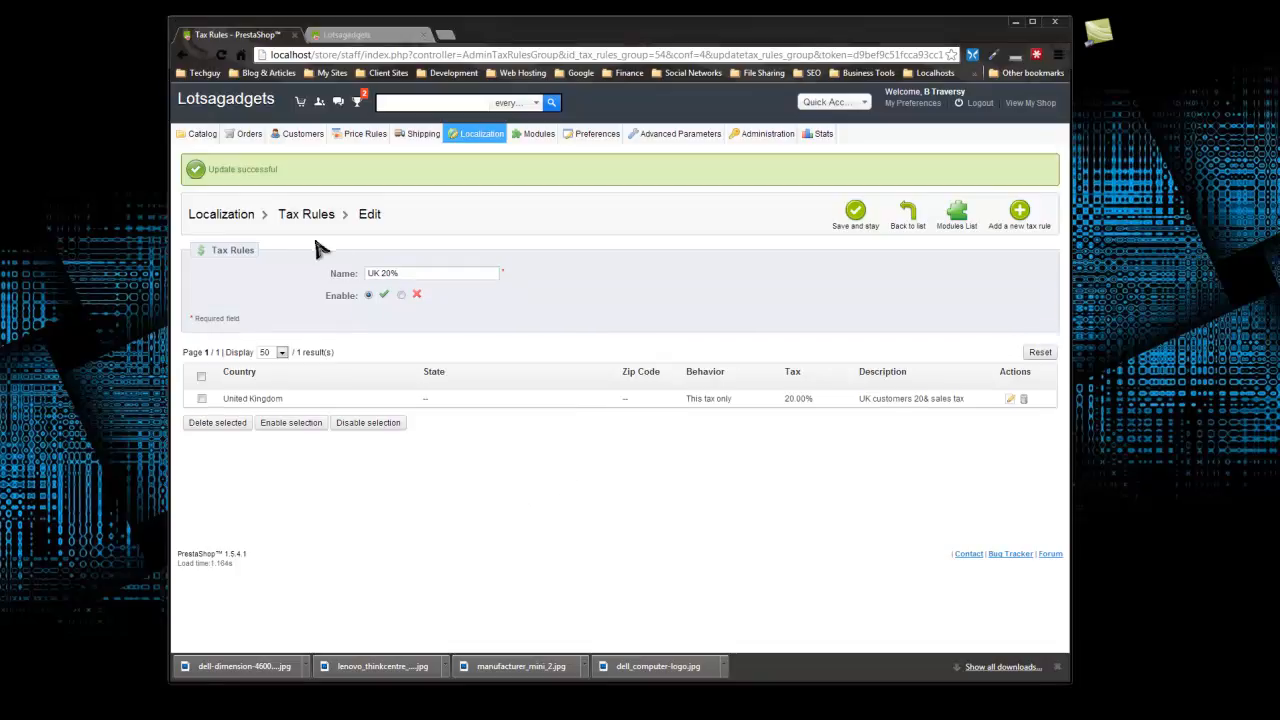
mouse_move(656, 364)
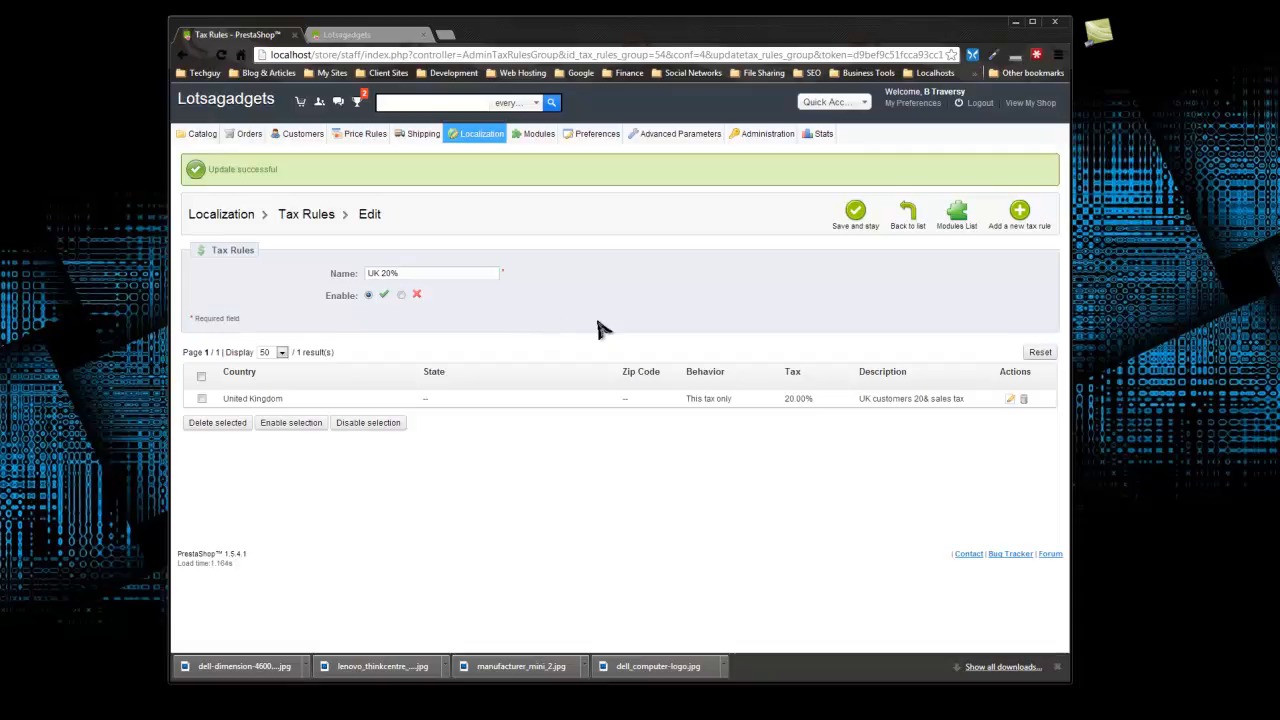
mouse_move(330, 436)
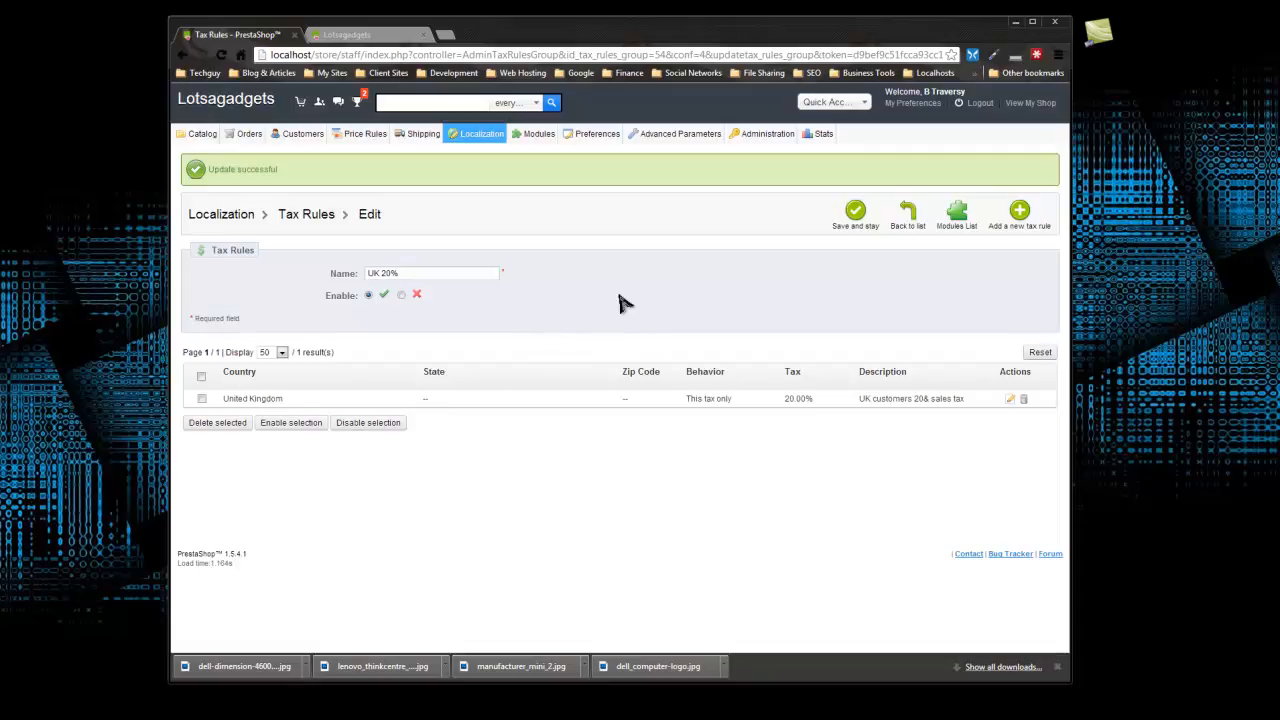
mouse_move(364, 210)
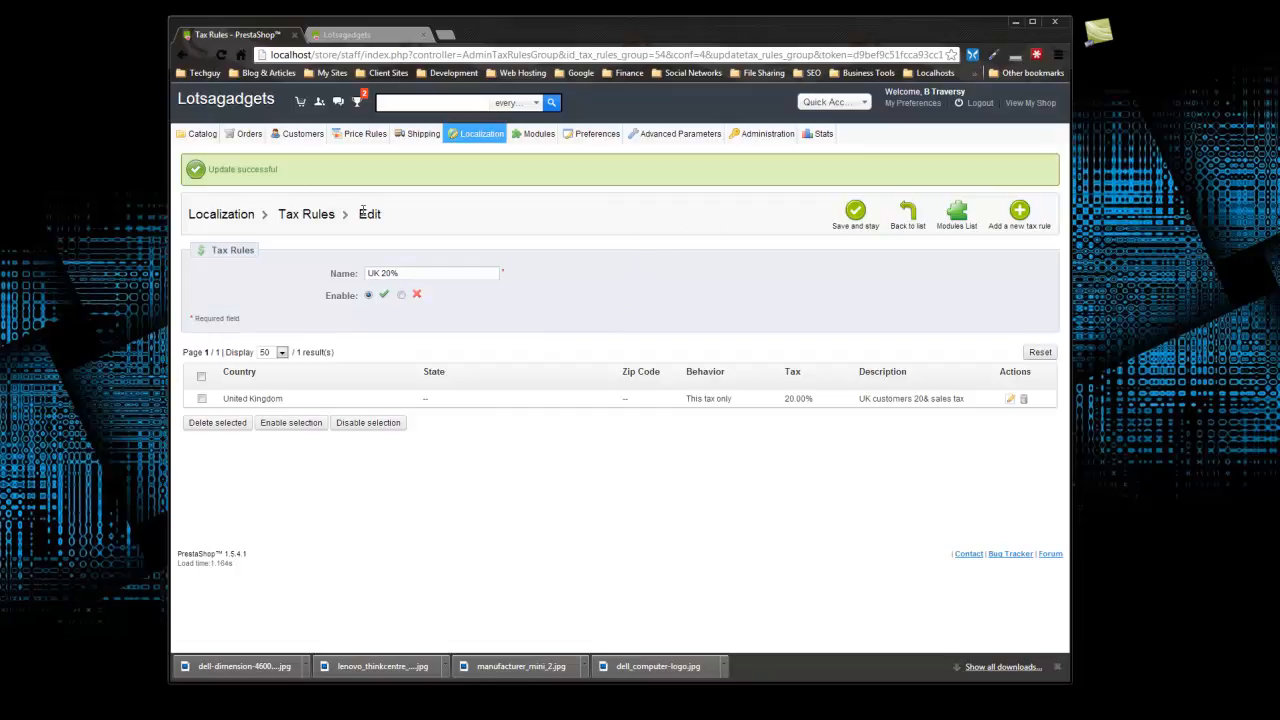
mouse_move(348, 210)
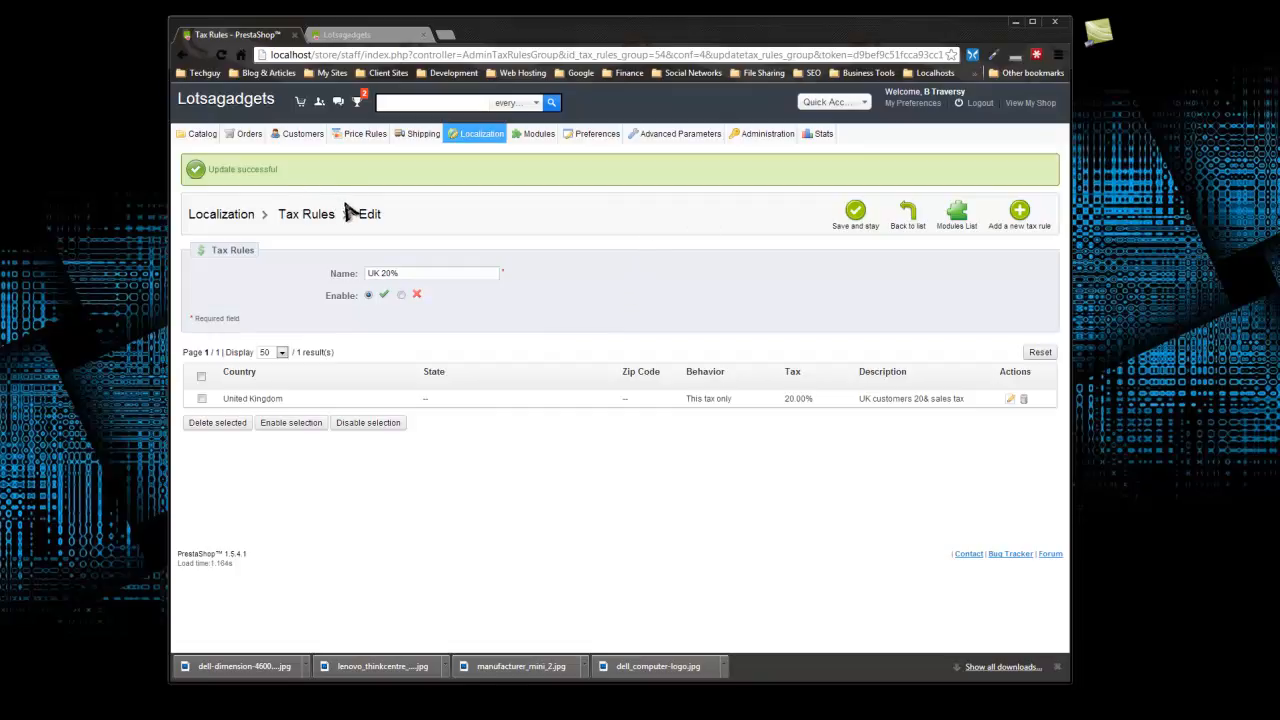
mouse_move(570, 310)
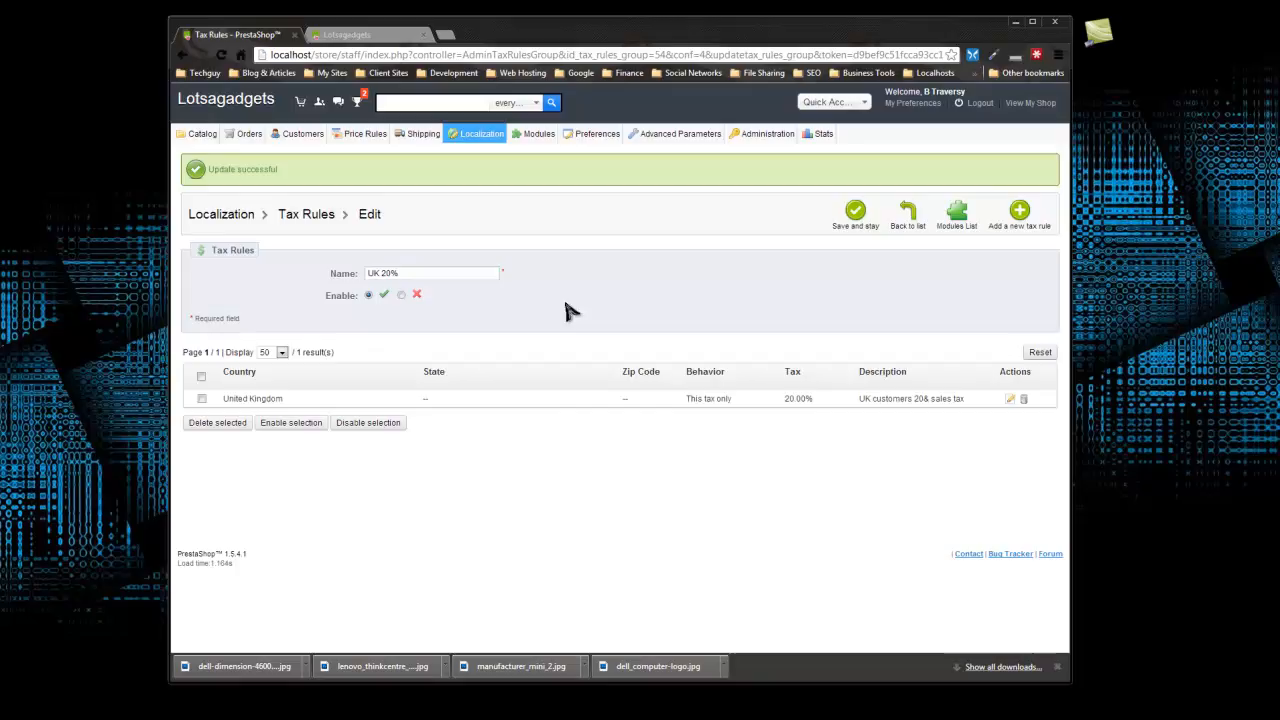
mouse_move(462, 222)
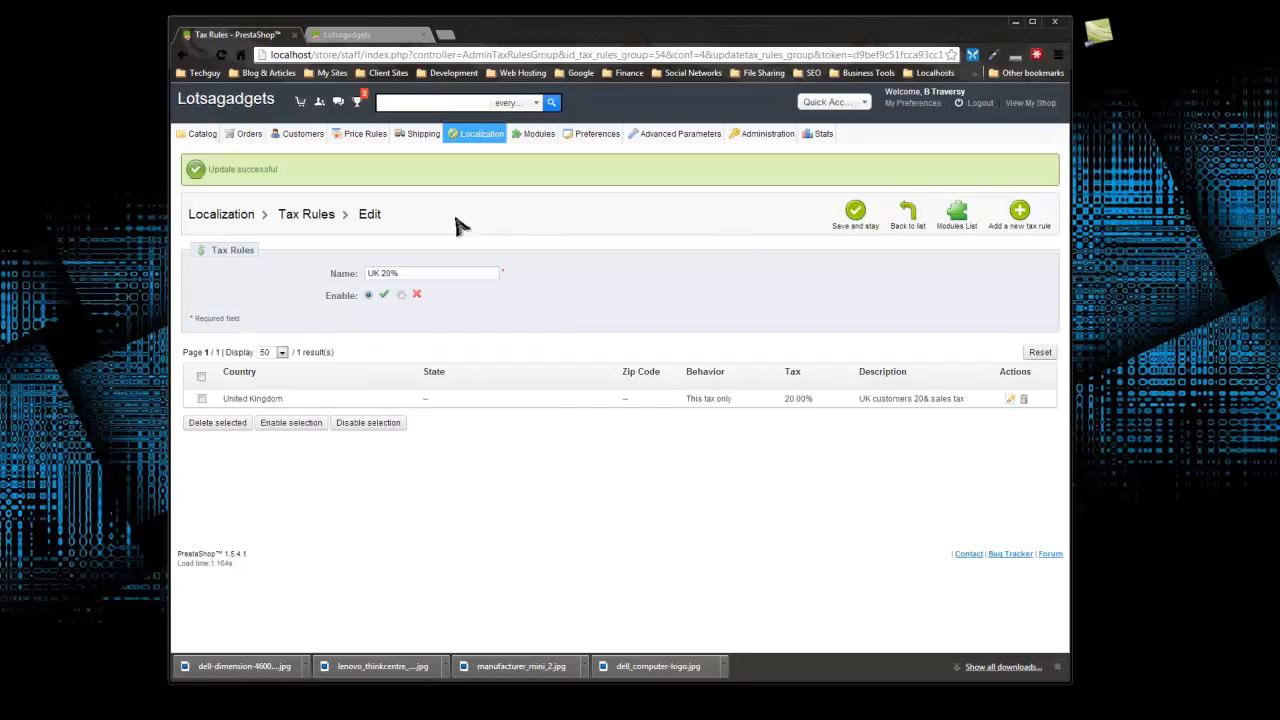
mouse_move(638, 232)
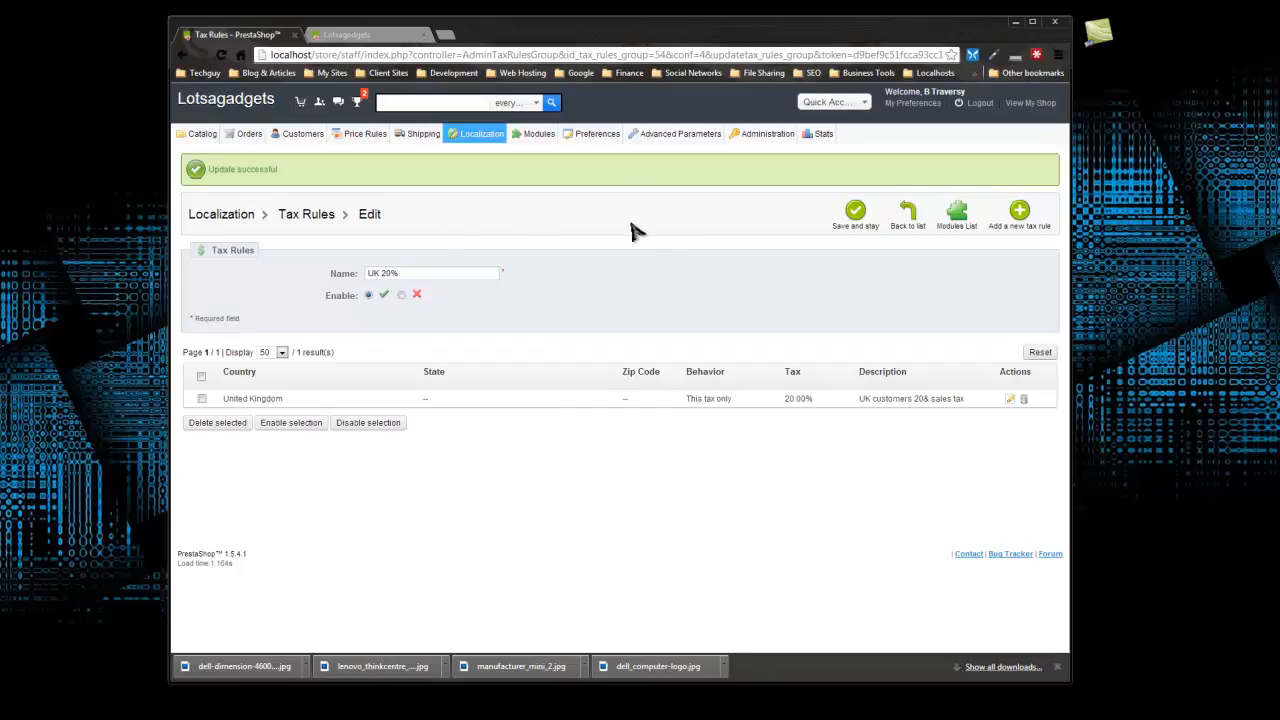
mouse_move(358, 170)
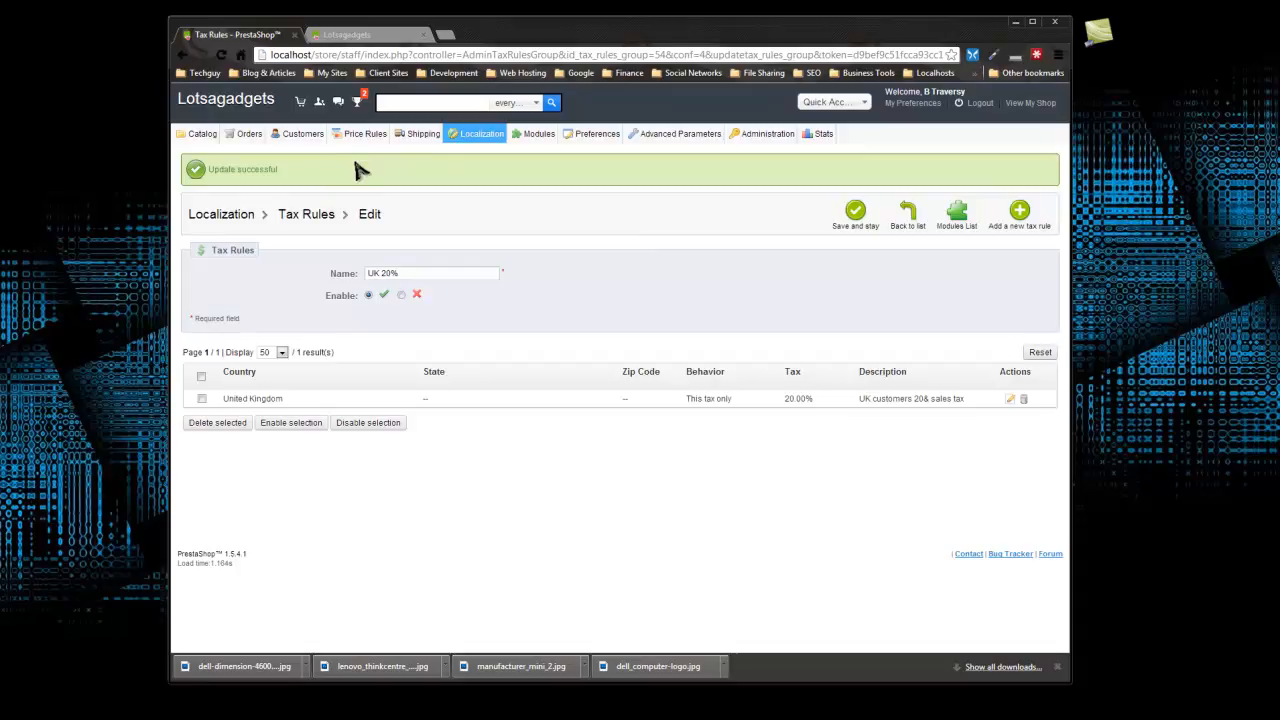
mouse_move(352, 200)
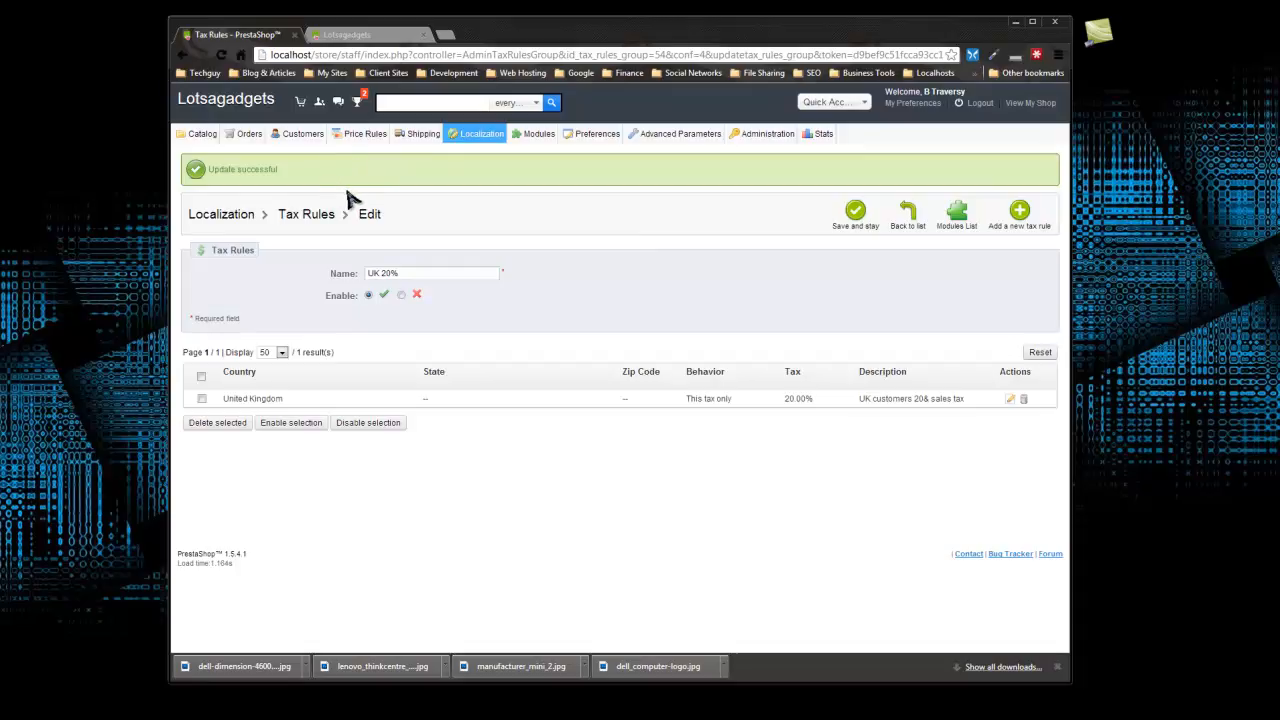
Go to Catalog > Products and enter the iPod Nano product's edit page.
click(202, 132)
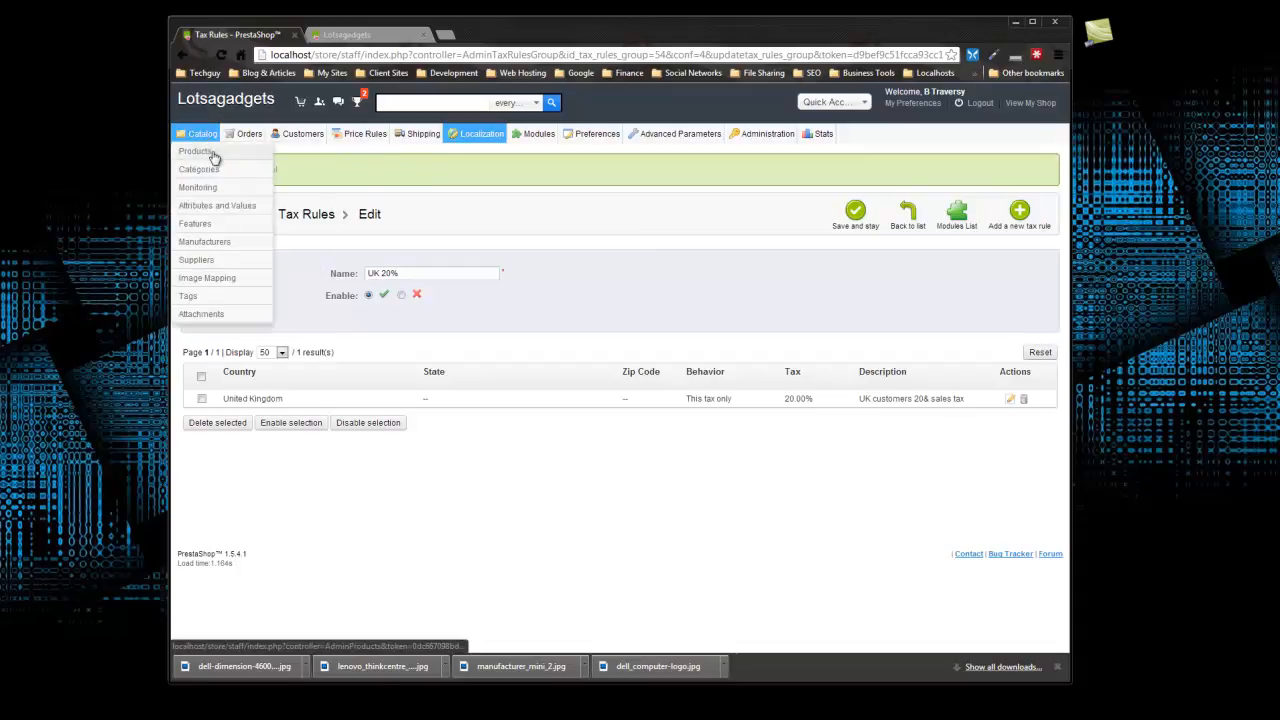
click(196, 152)
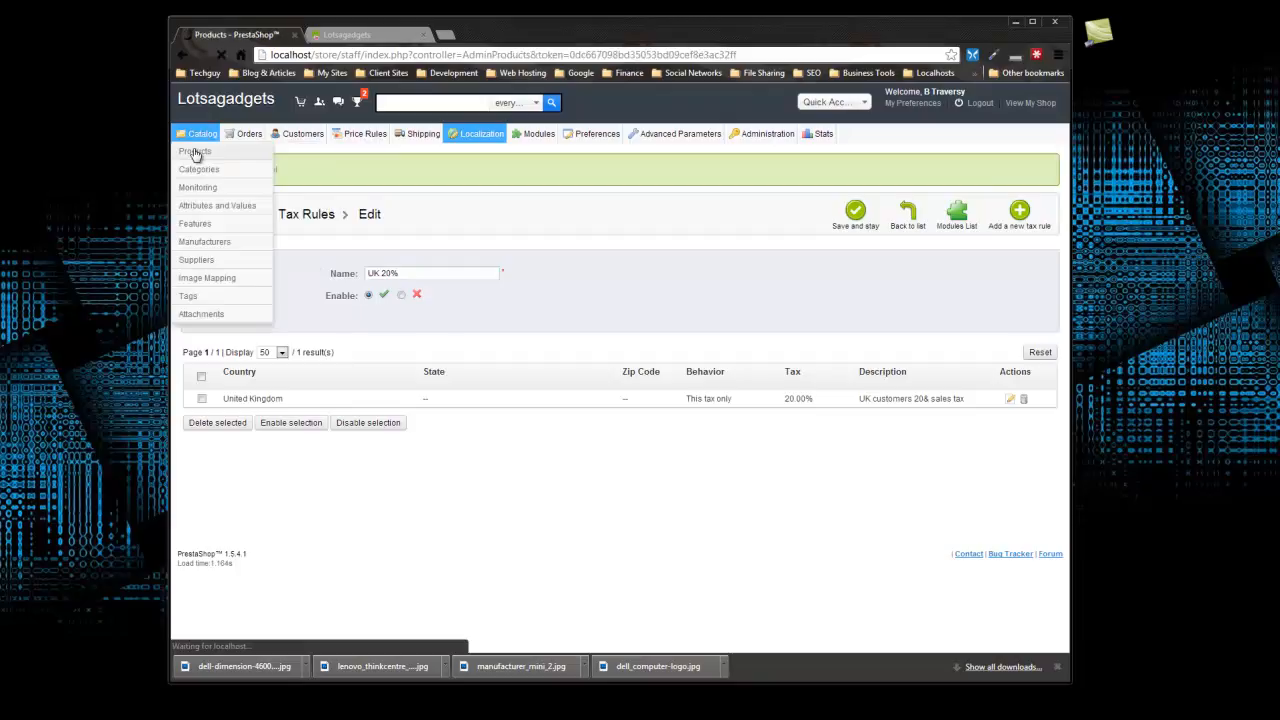
click(194, 152)
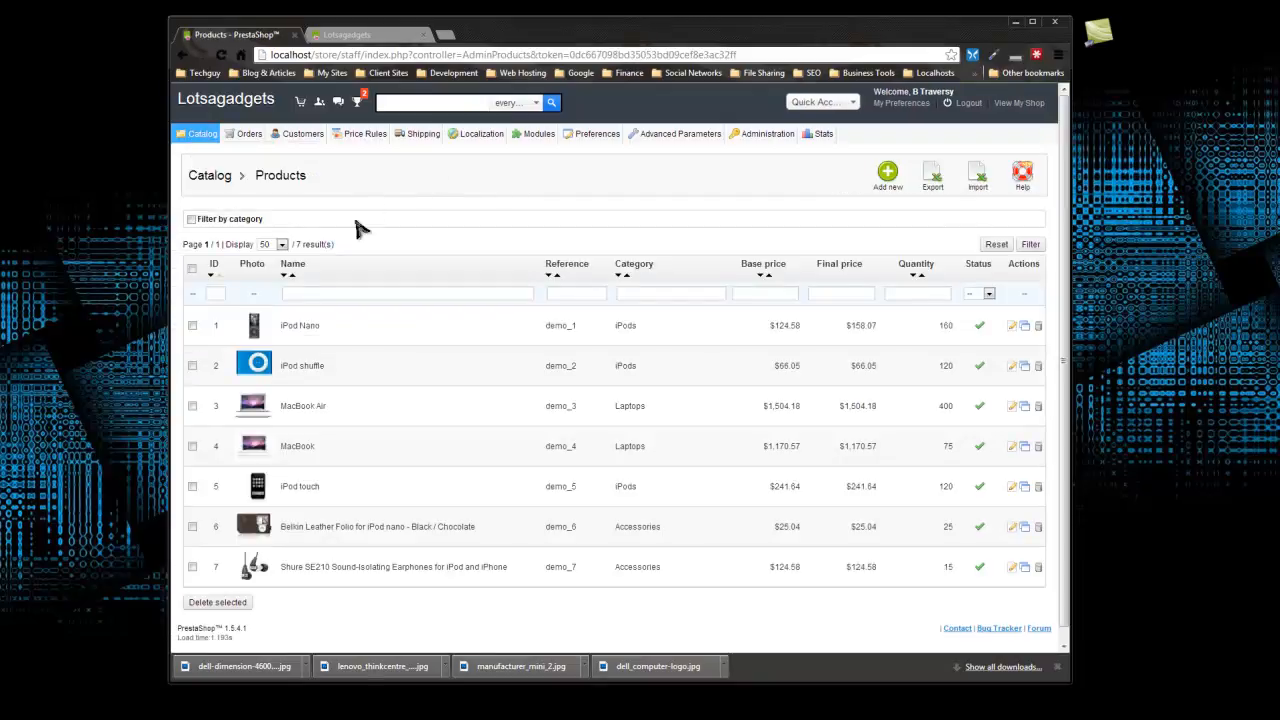
click(340, 364)
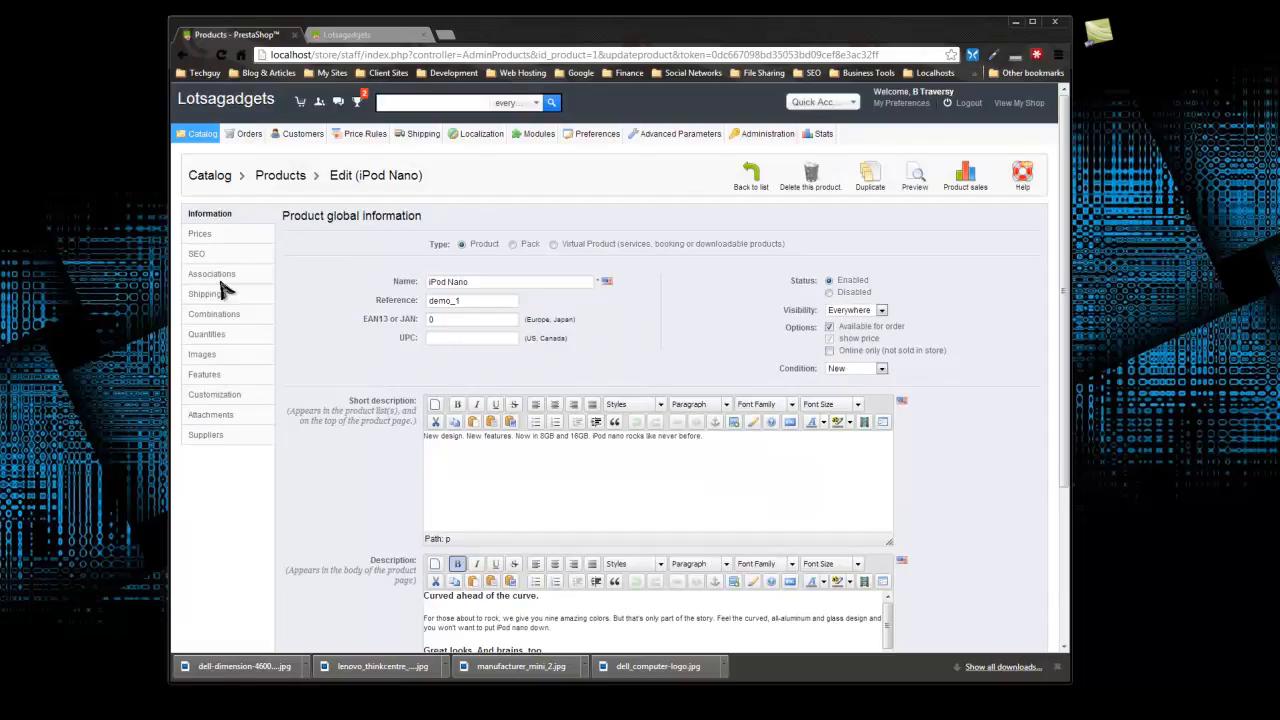
On the Prices tab, change the iPod Nano's tax rule from US-AL Rate (4%) to UK 20%.
click(200, 232)
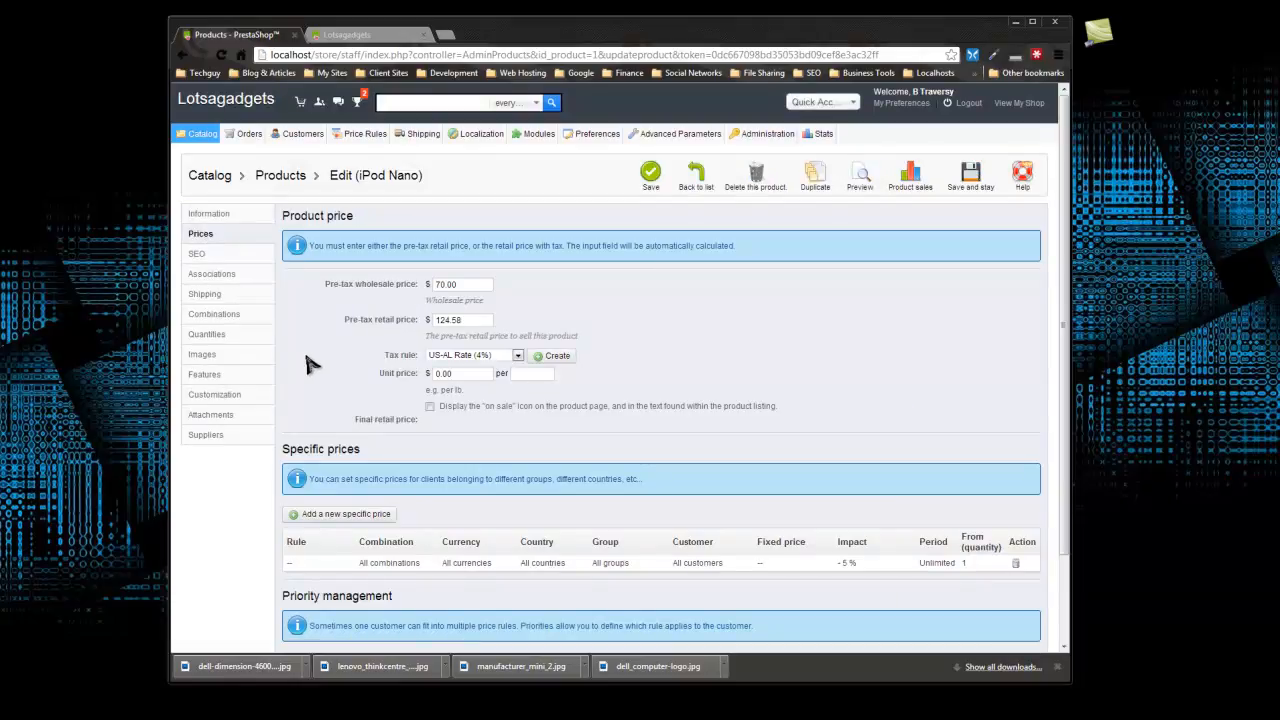
scroll(down, 3)
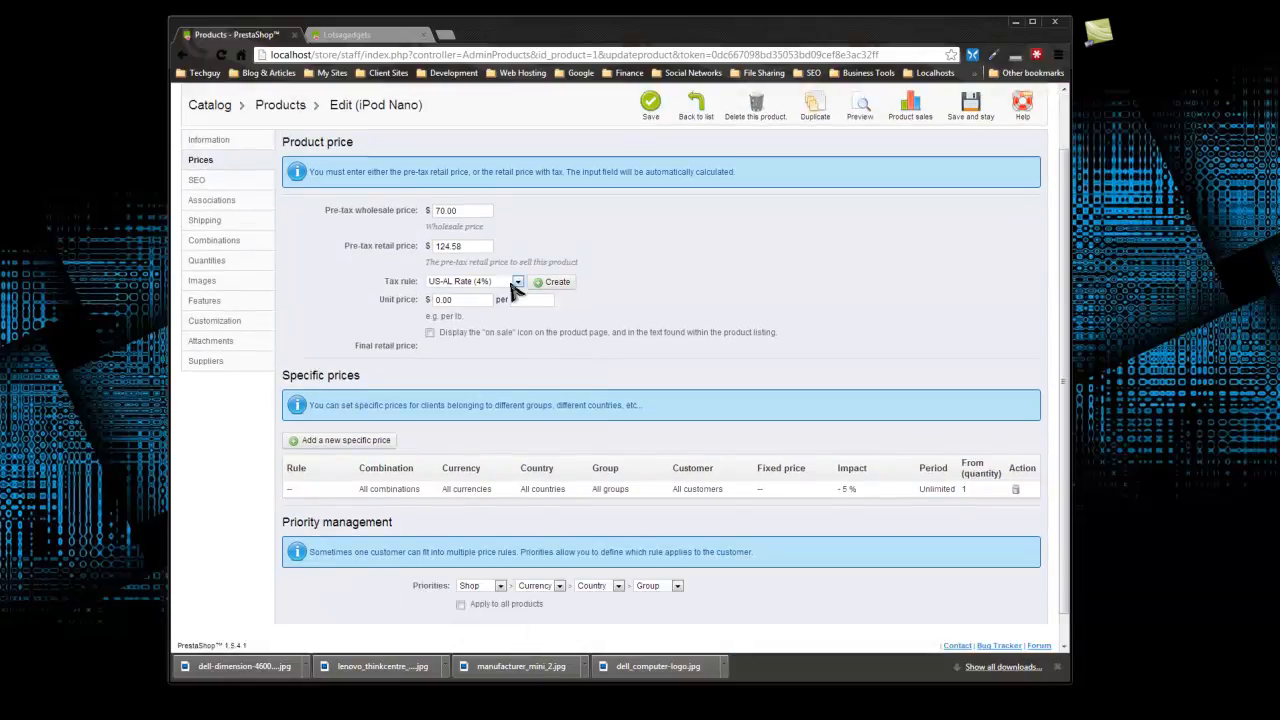
click(516, 280)
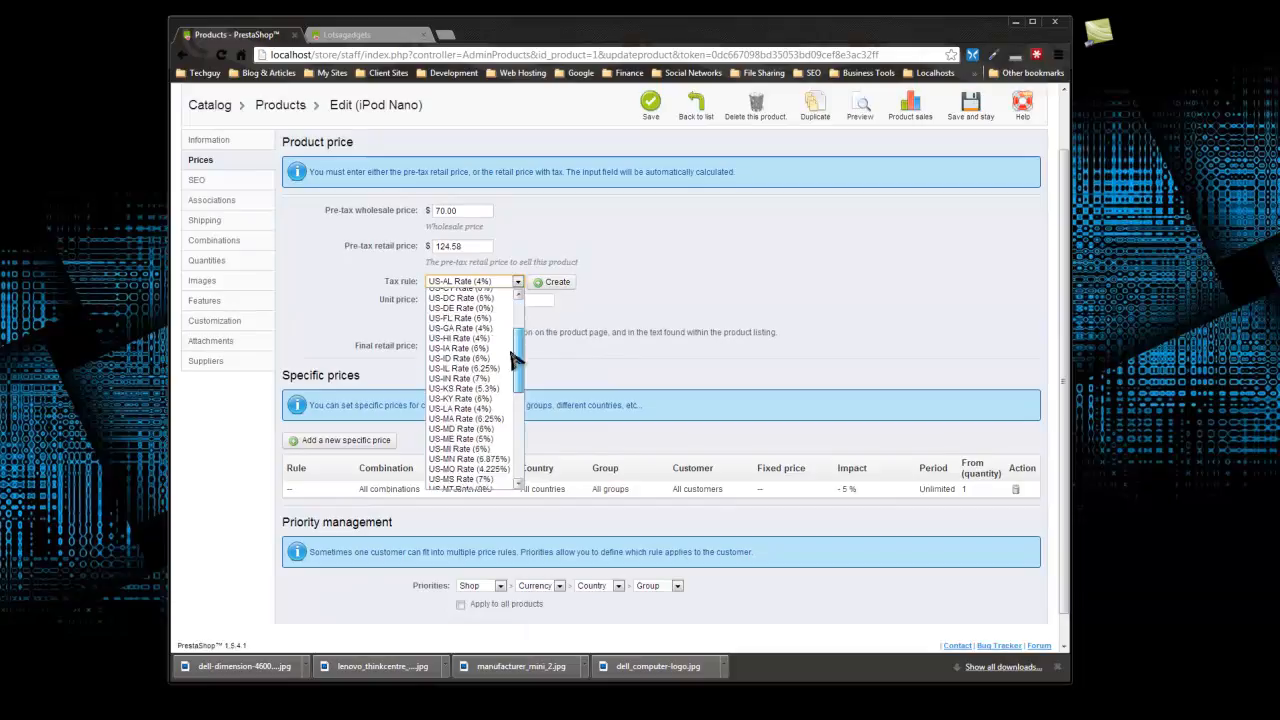
scroll(down, 3)
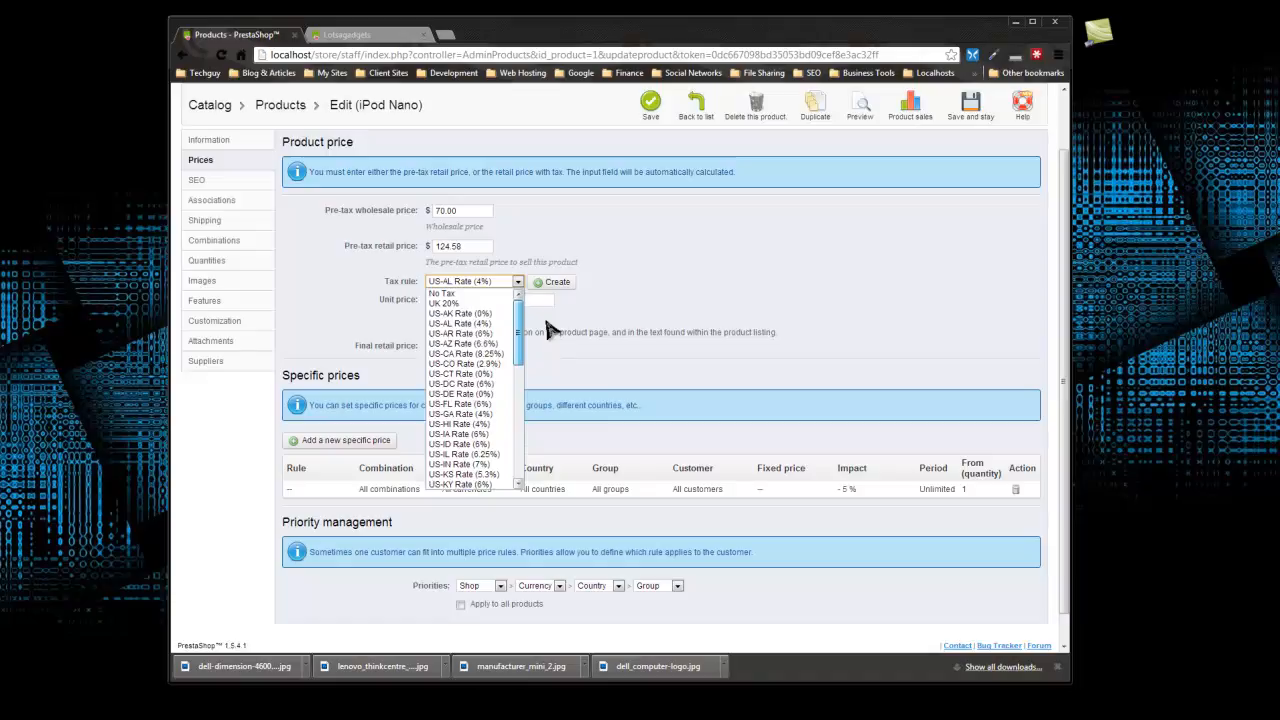
click(444, 304)
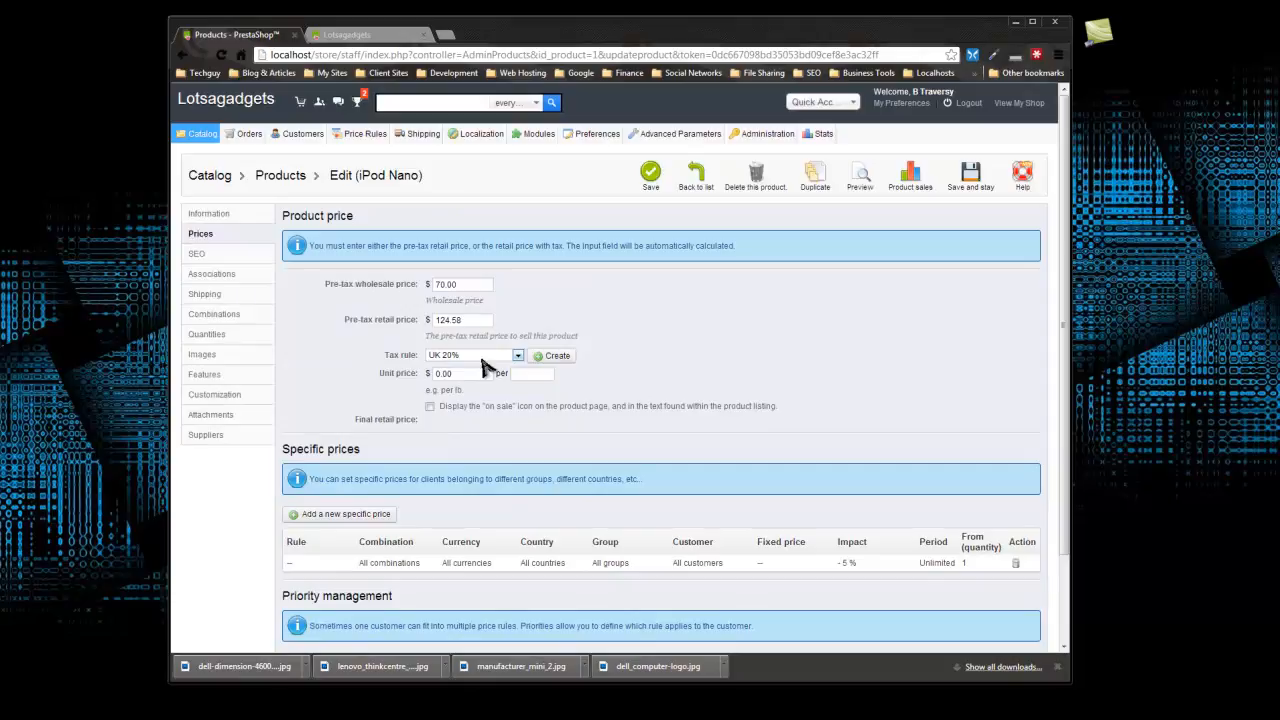
mouse_move(584, 376)
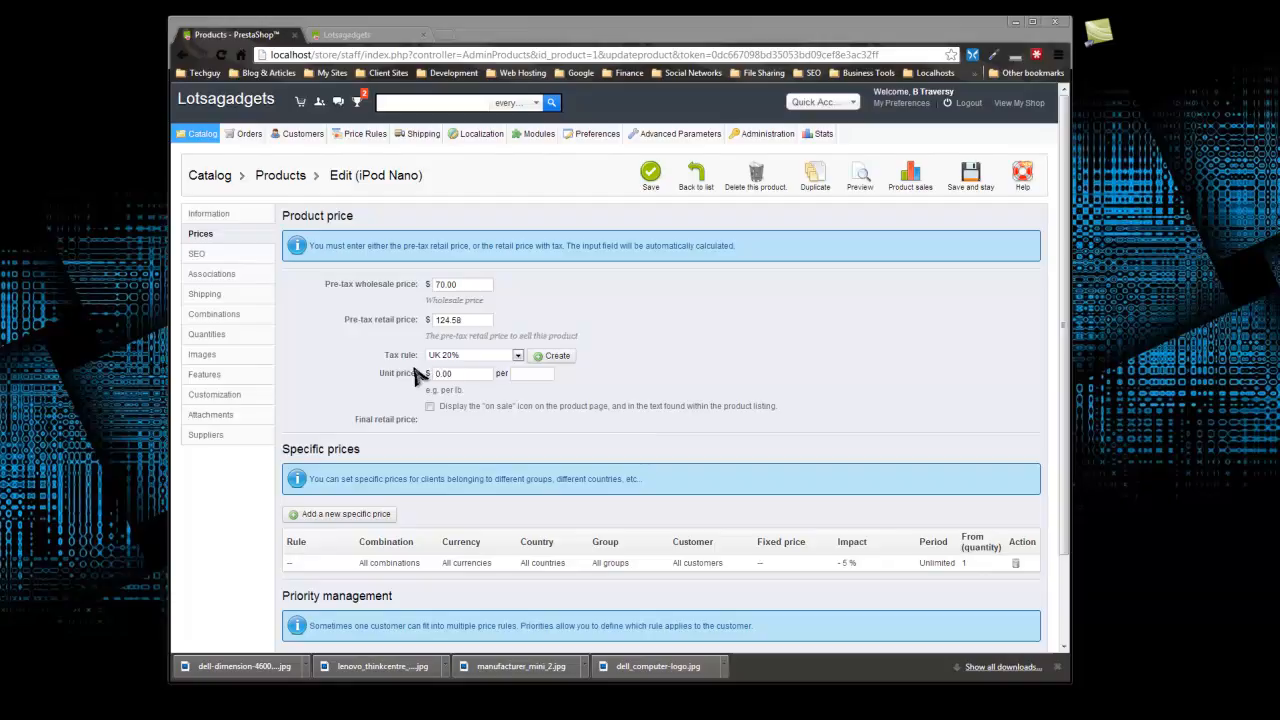
mouse_move(424, 374)
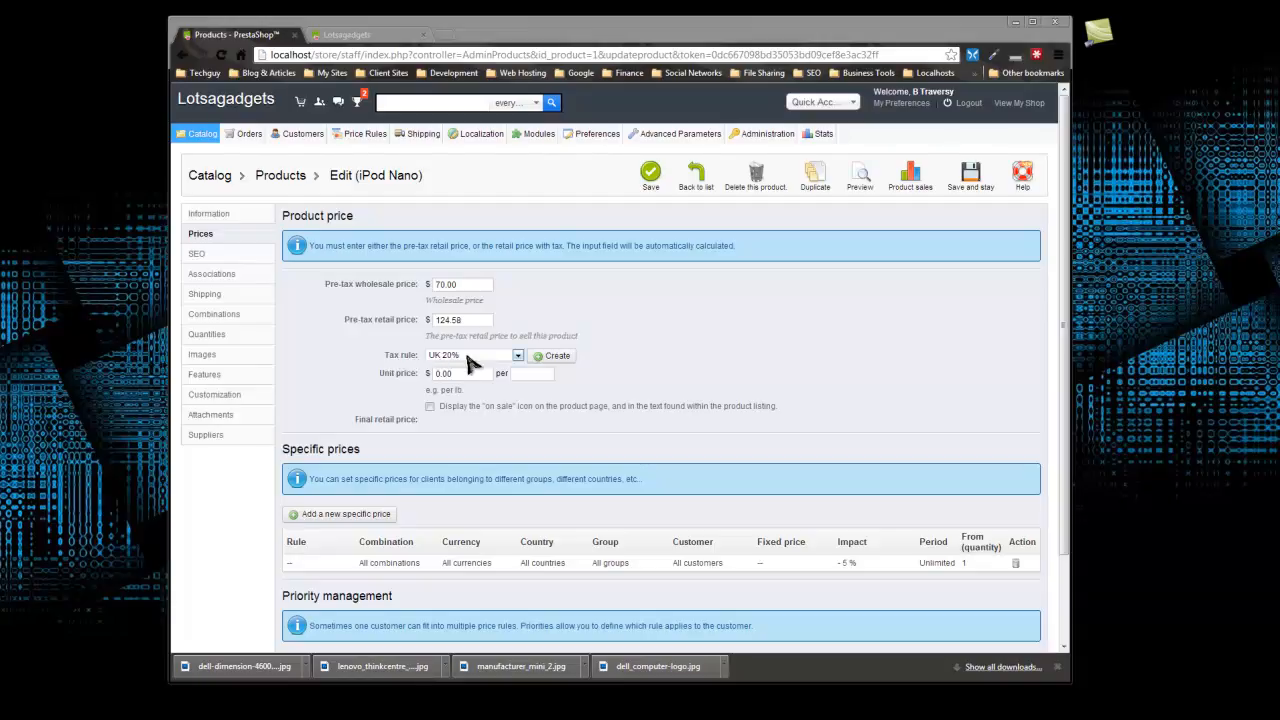
mouse_move(578, 448)
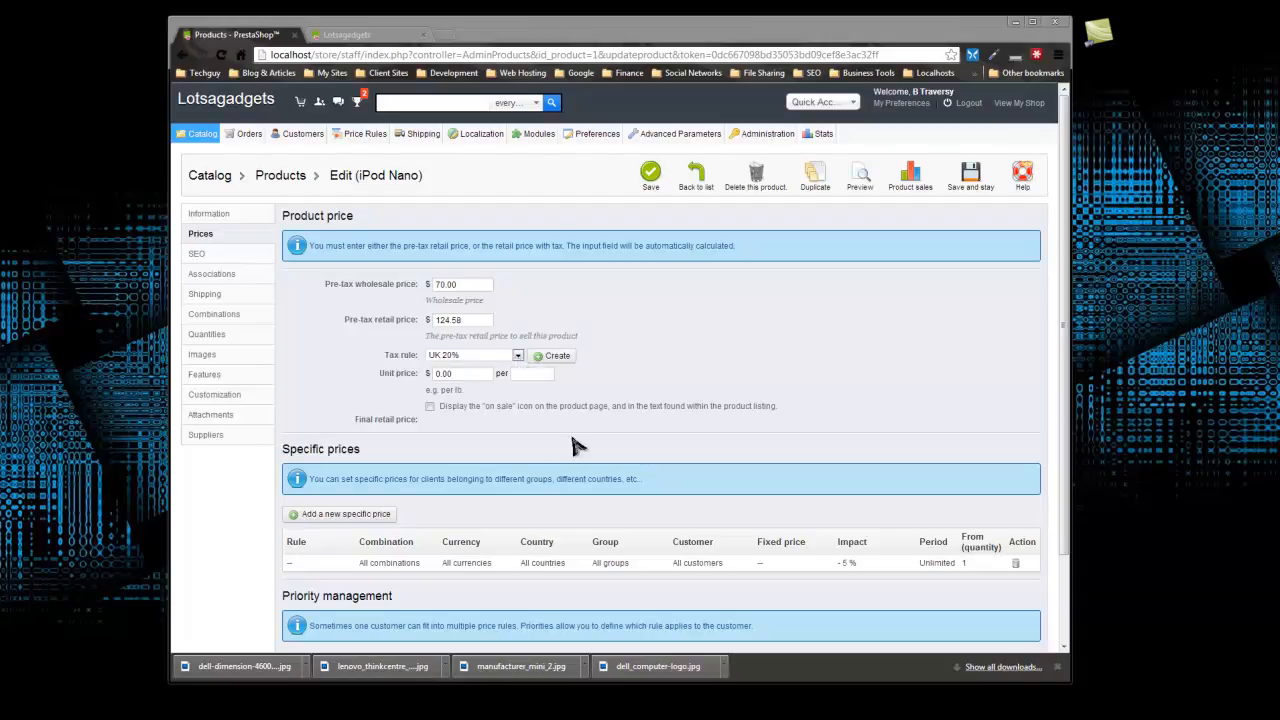
mouse_move(316, 374)
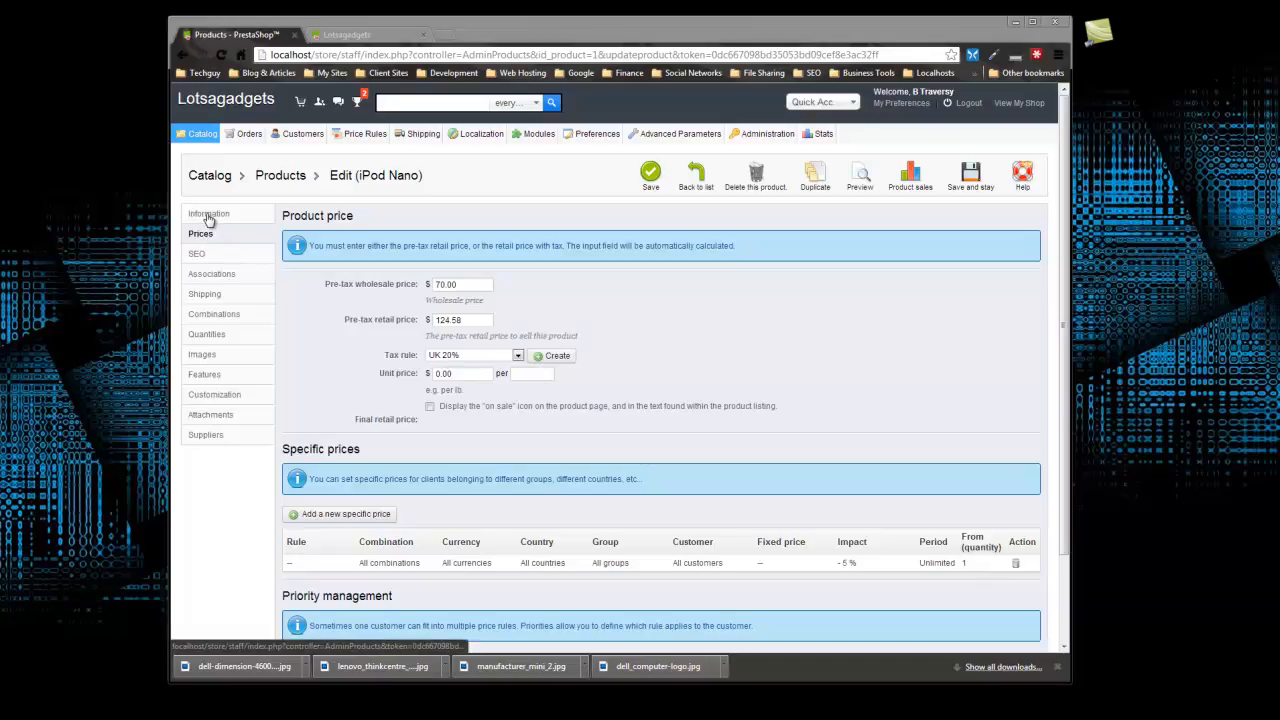
mouse_move(392, 160)
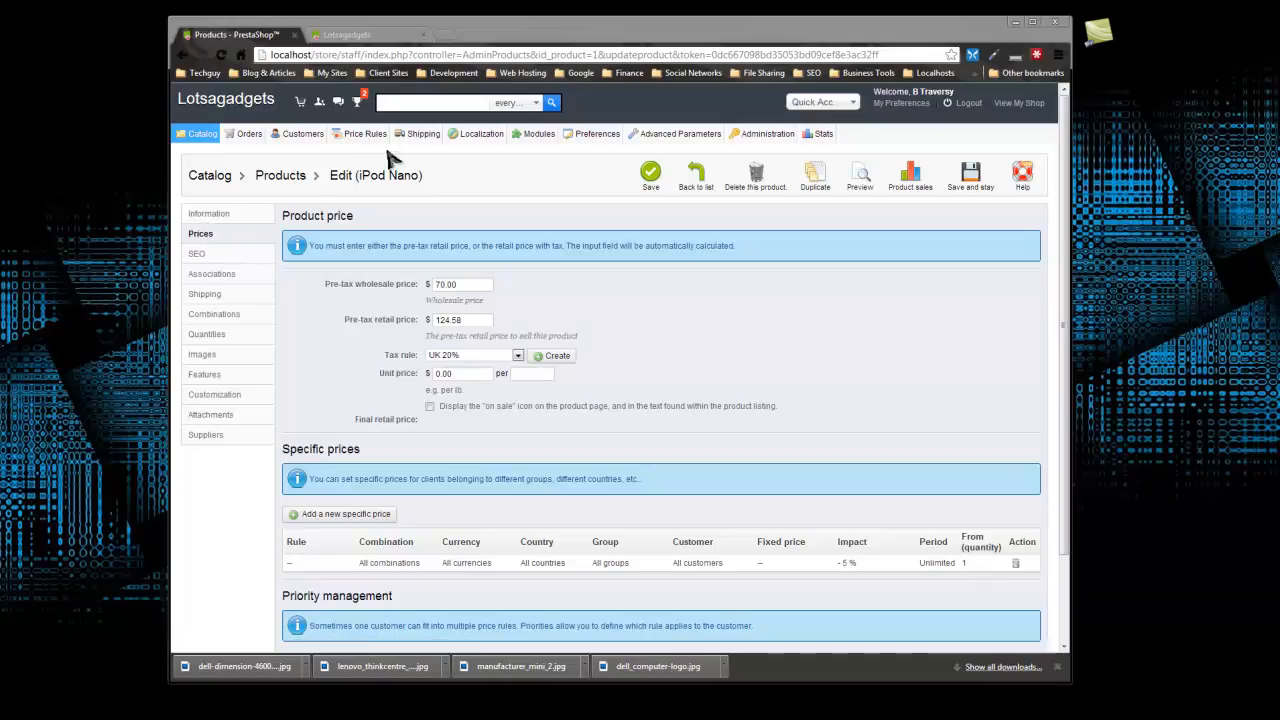
Navigate to Advanced Parameters > CSV Import, then hover back over the Catalog menu.
click(678, 132)
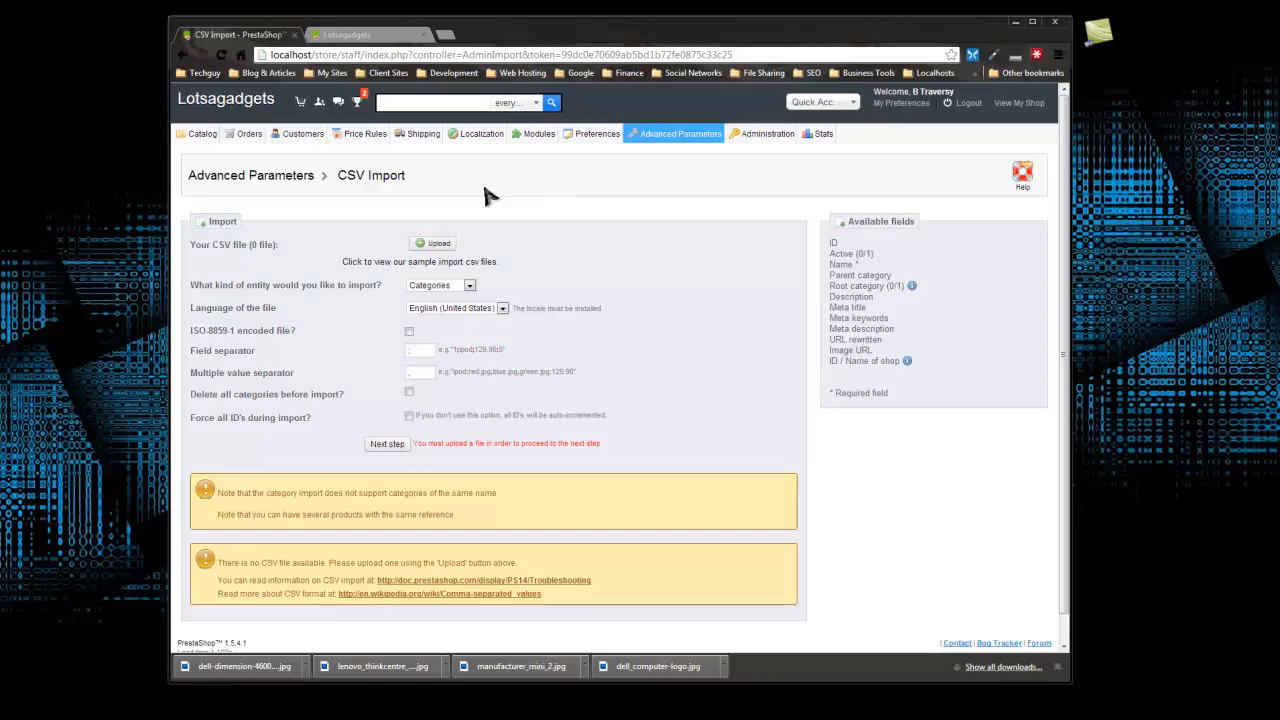
mouse_move(230, 250)
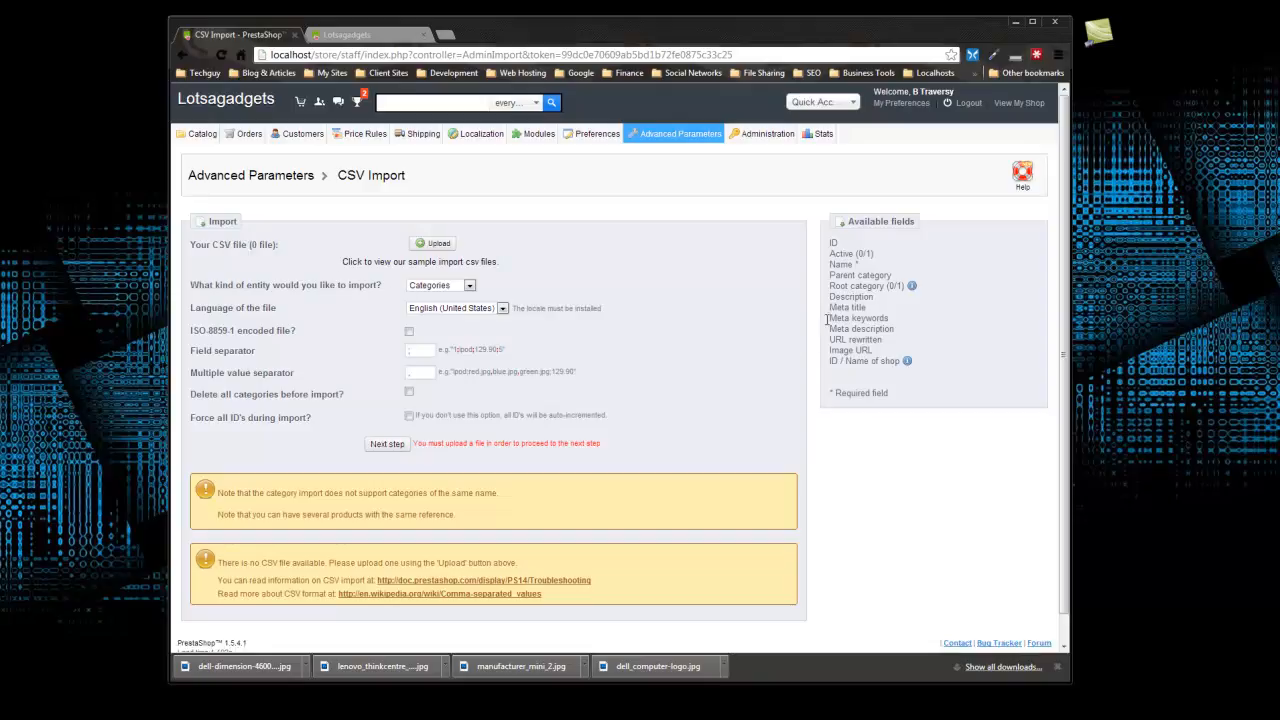
mouse_move(590, 260)
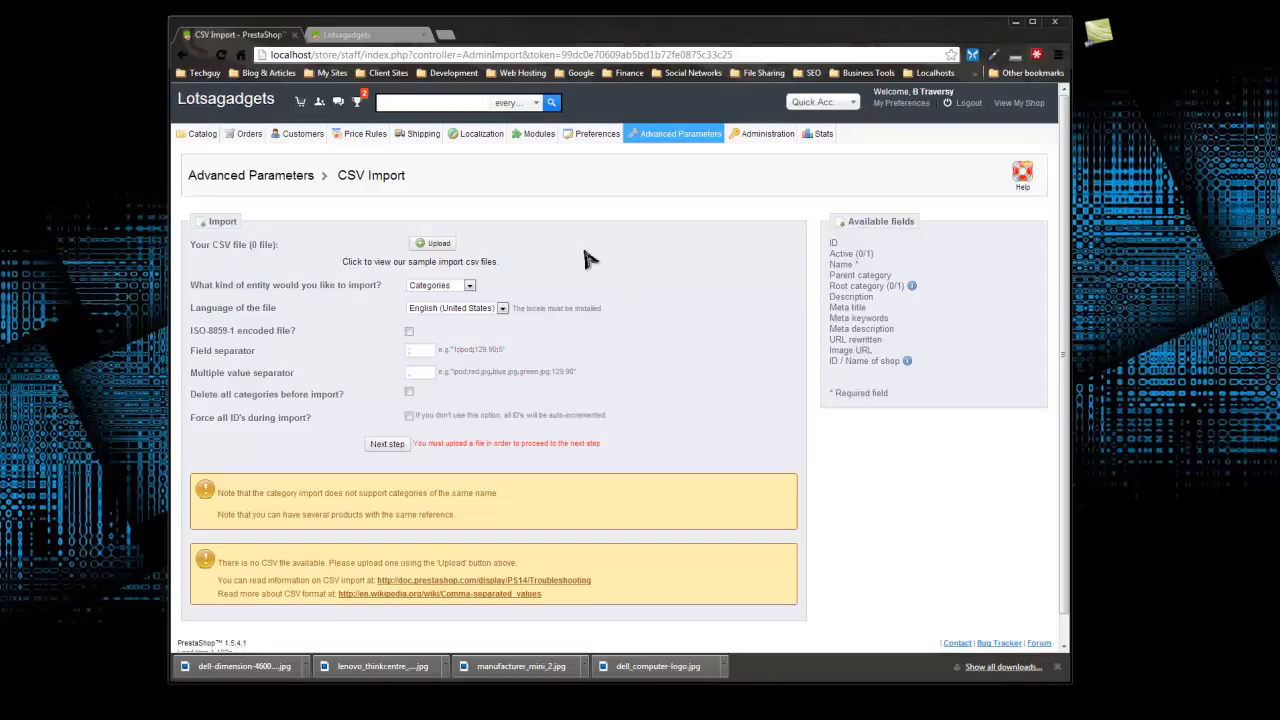
mouse_move(598, 304)
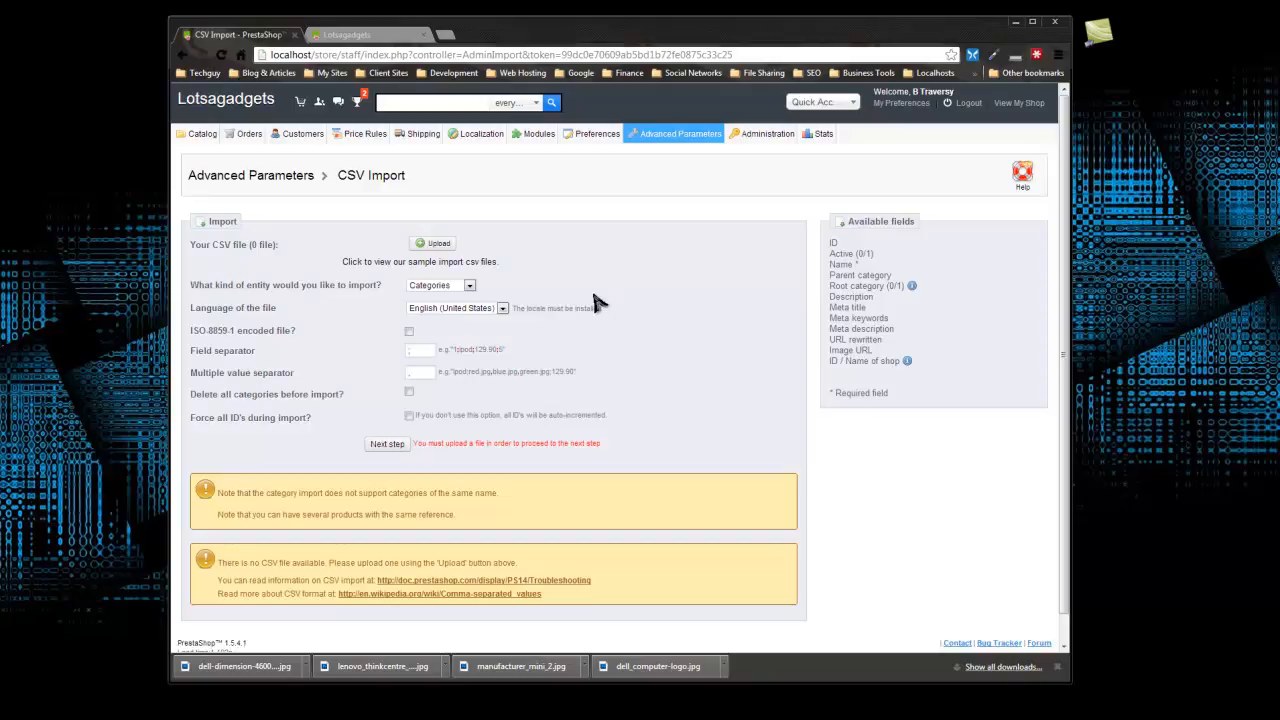
click(200, 132)
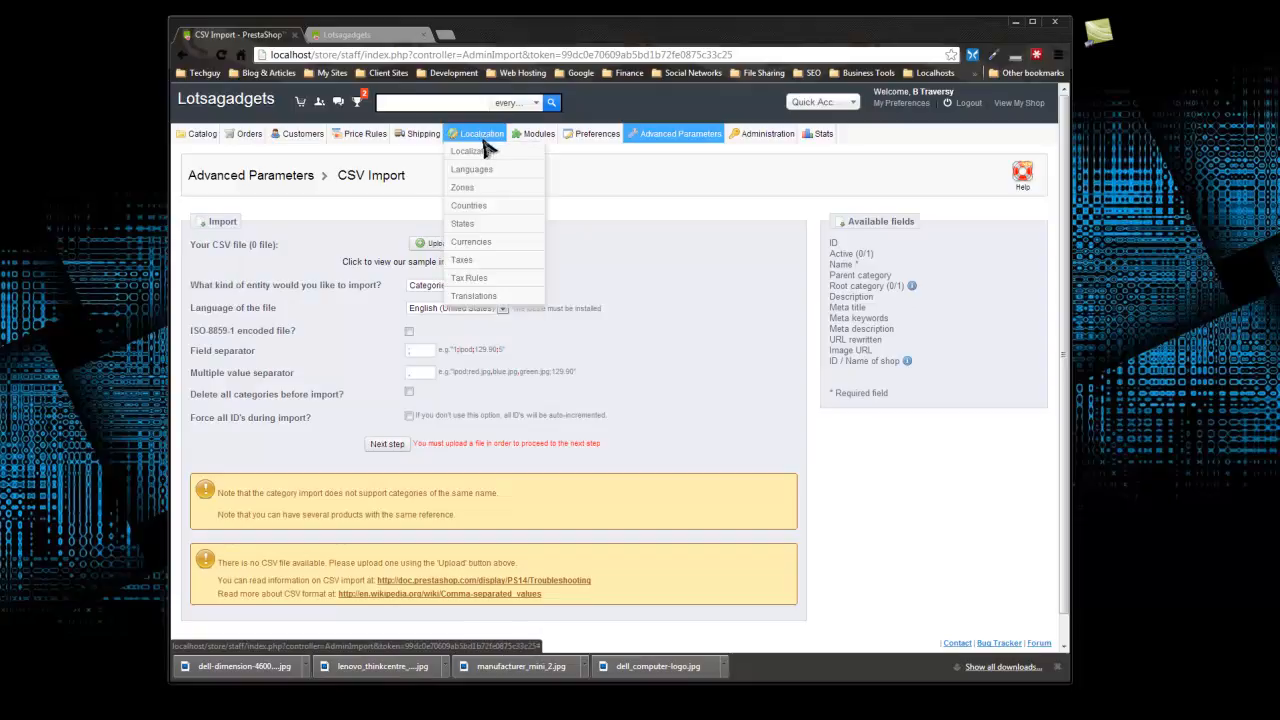
mouse_move(472, 152)
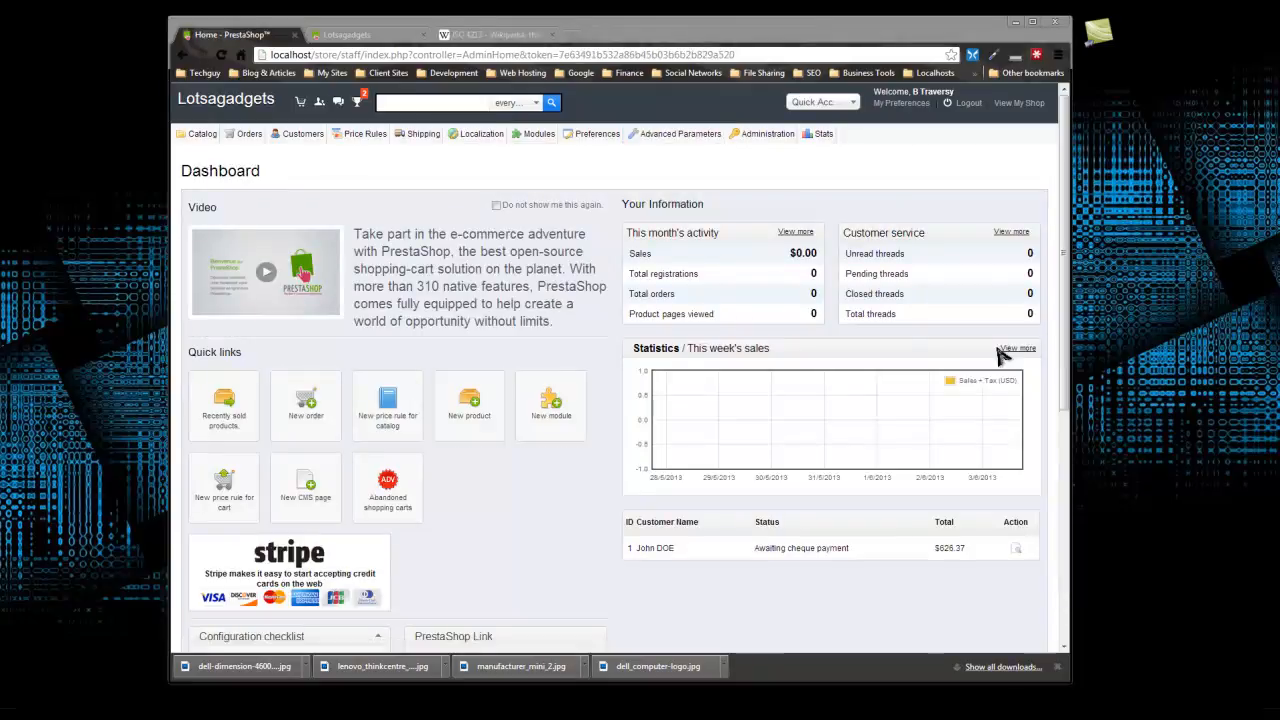
mouse_move(968, 360)
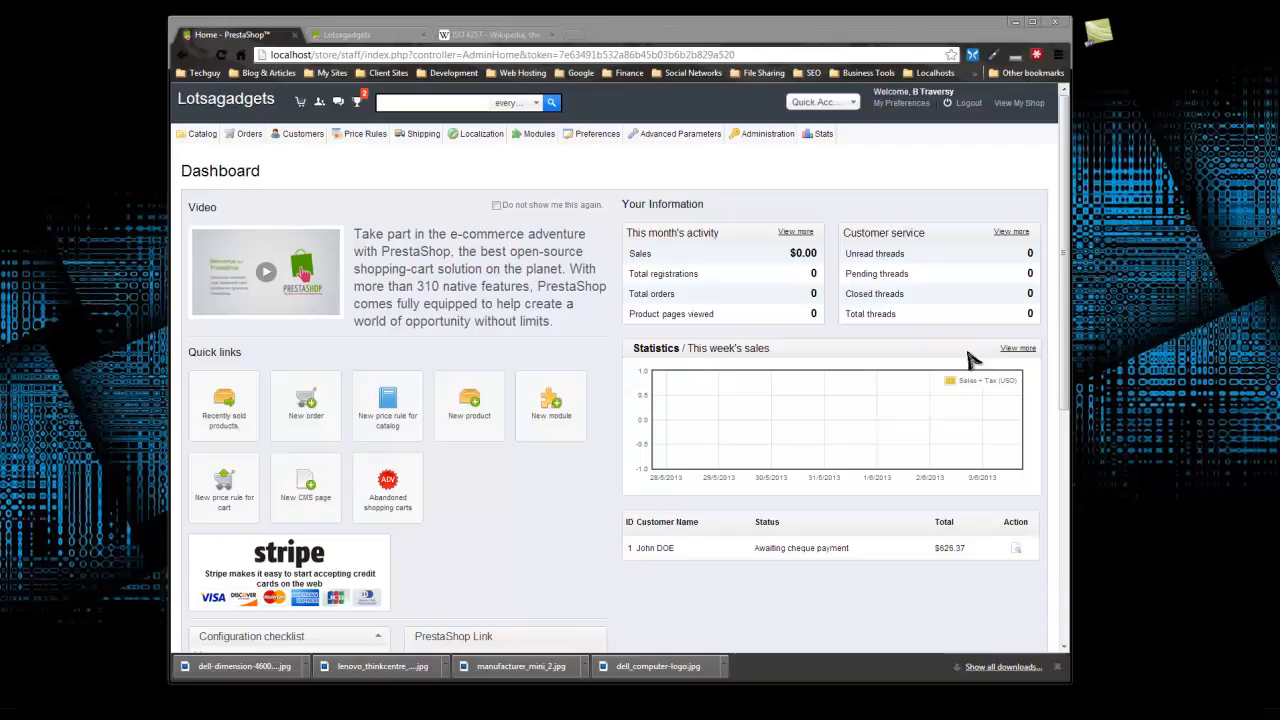
mouse_move(956, 364)
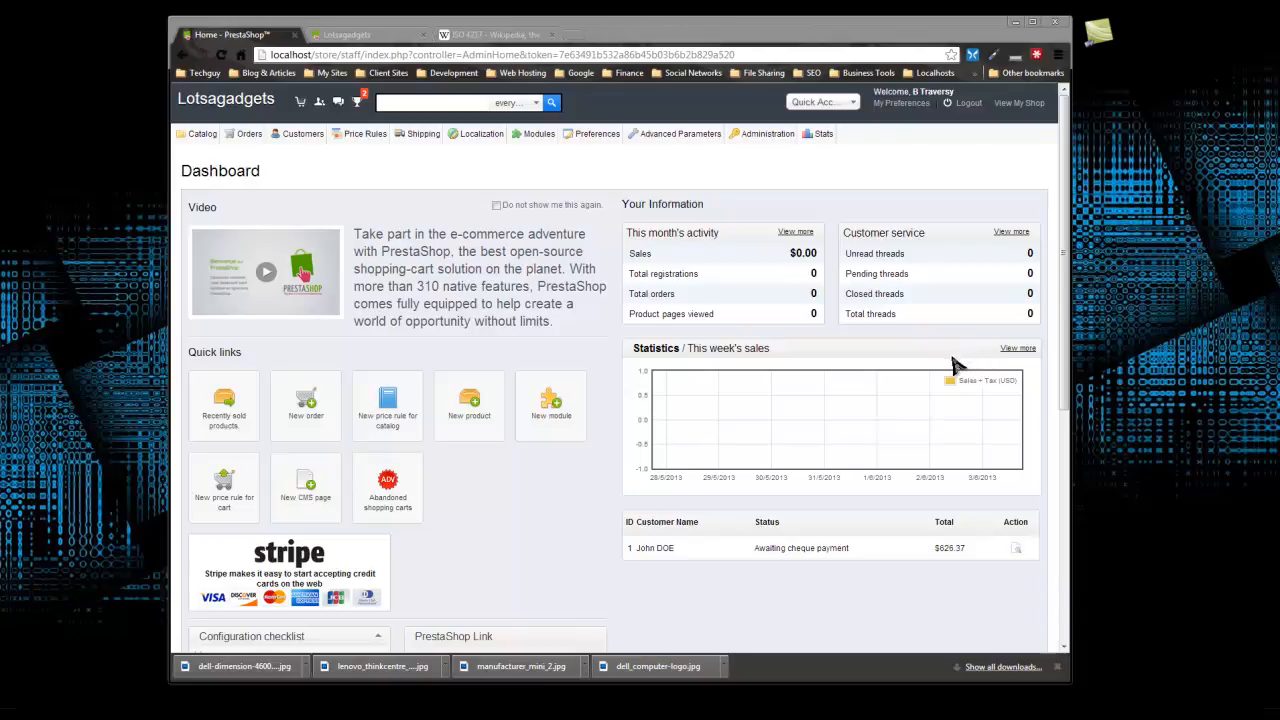
mouse_move(884, 340)
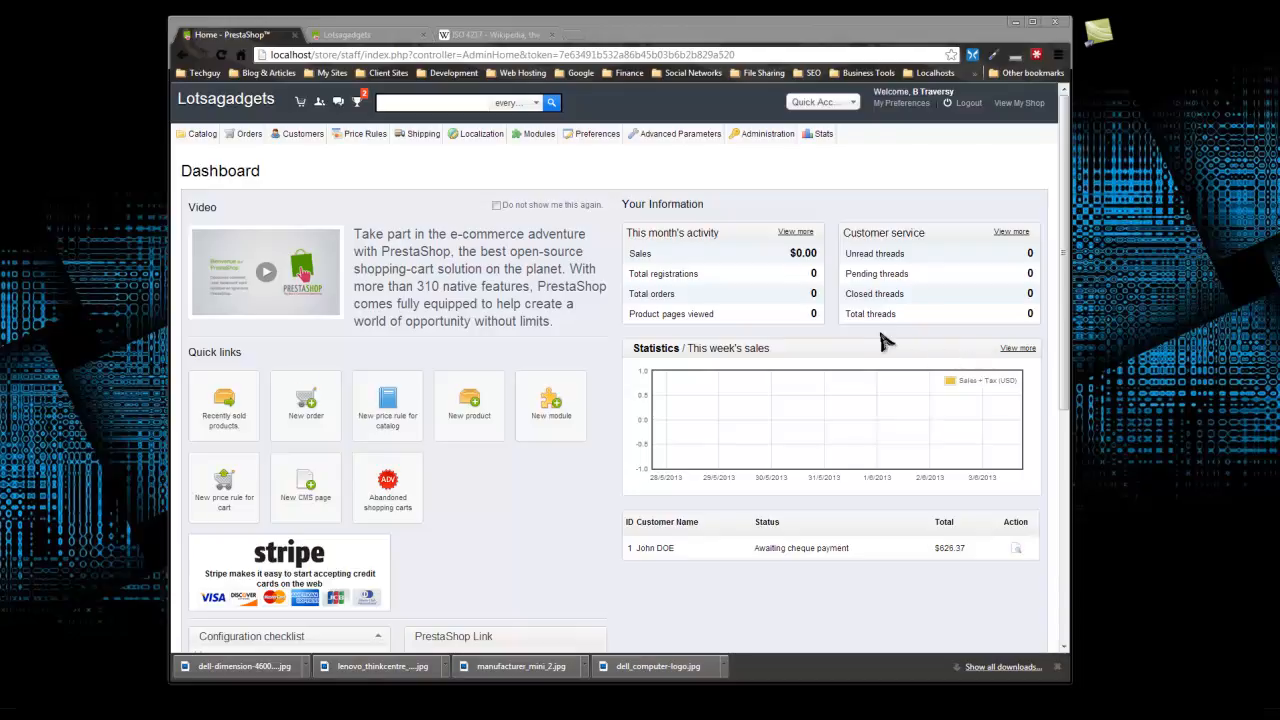
mouse_move(758, 260)
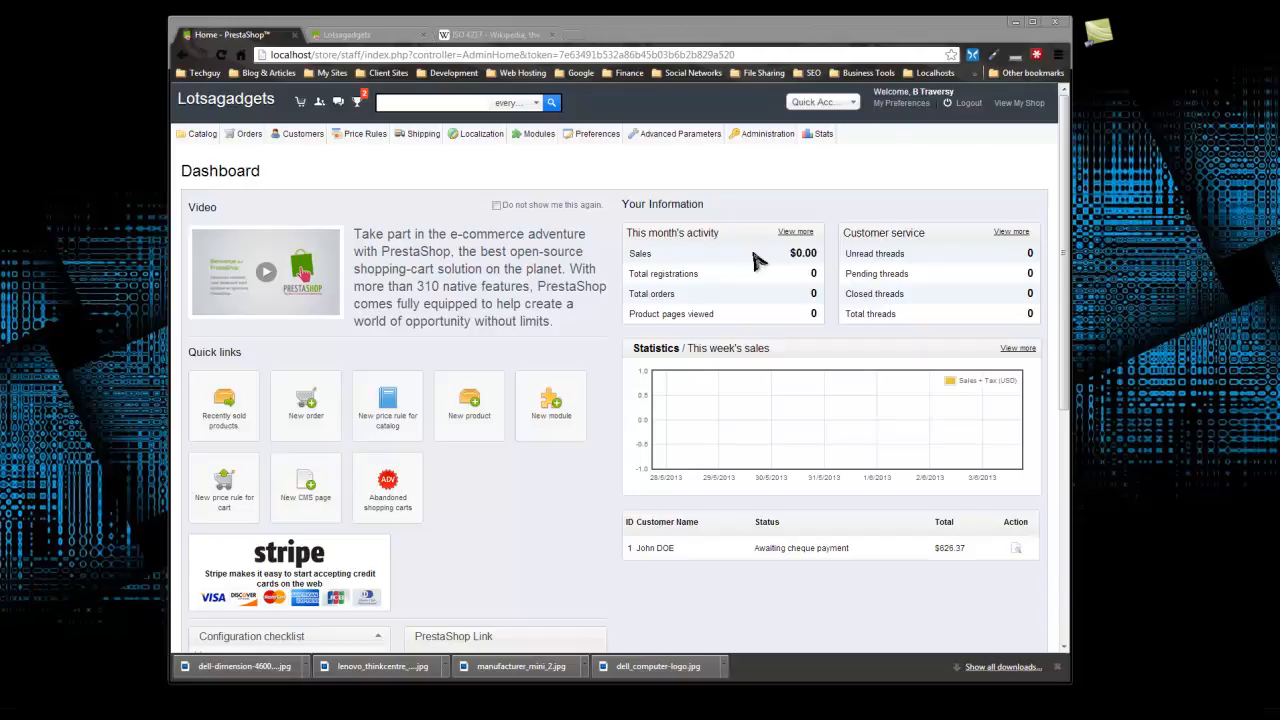
mouse_move(476, 148)
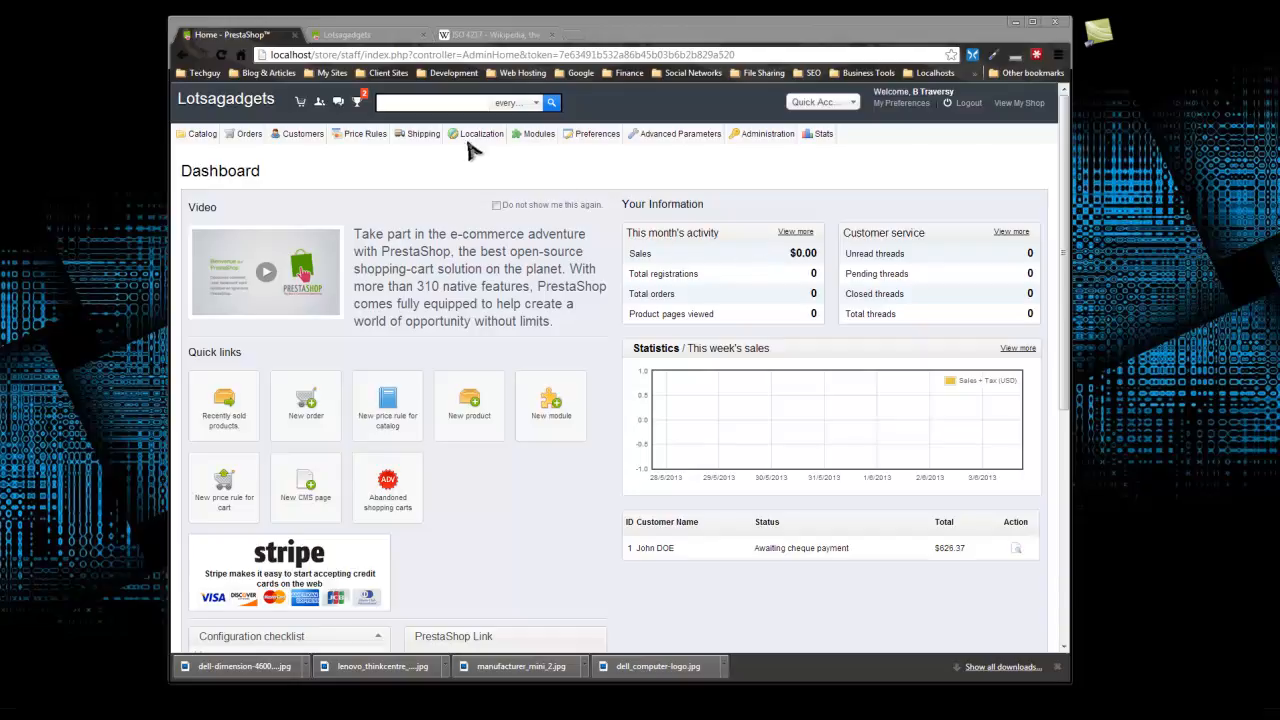
From the dashboard, bring up the Localization menu's options.
click(480, 132)
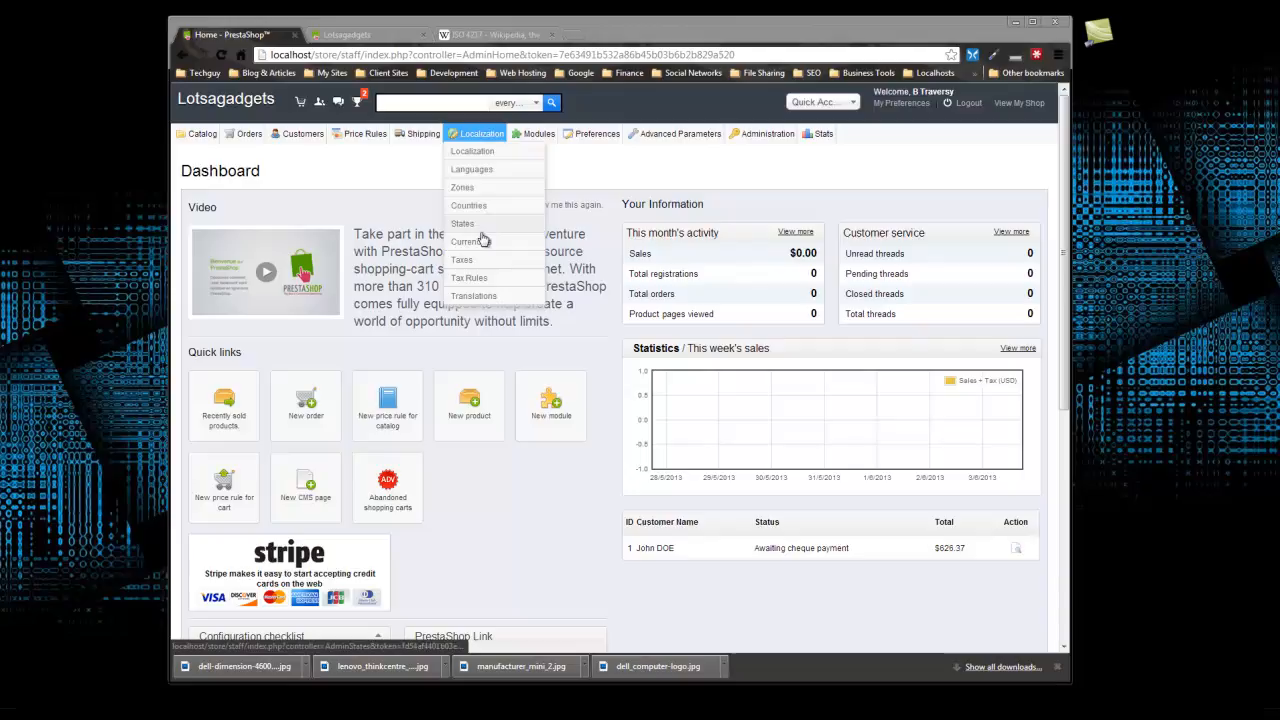
Go to the Currencies list (US Dollar only) and start adding a new currency.
click(468, 240)
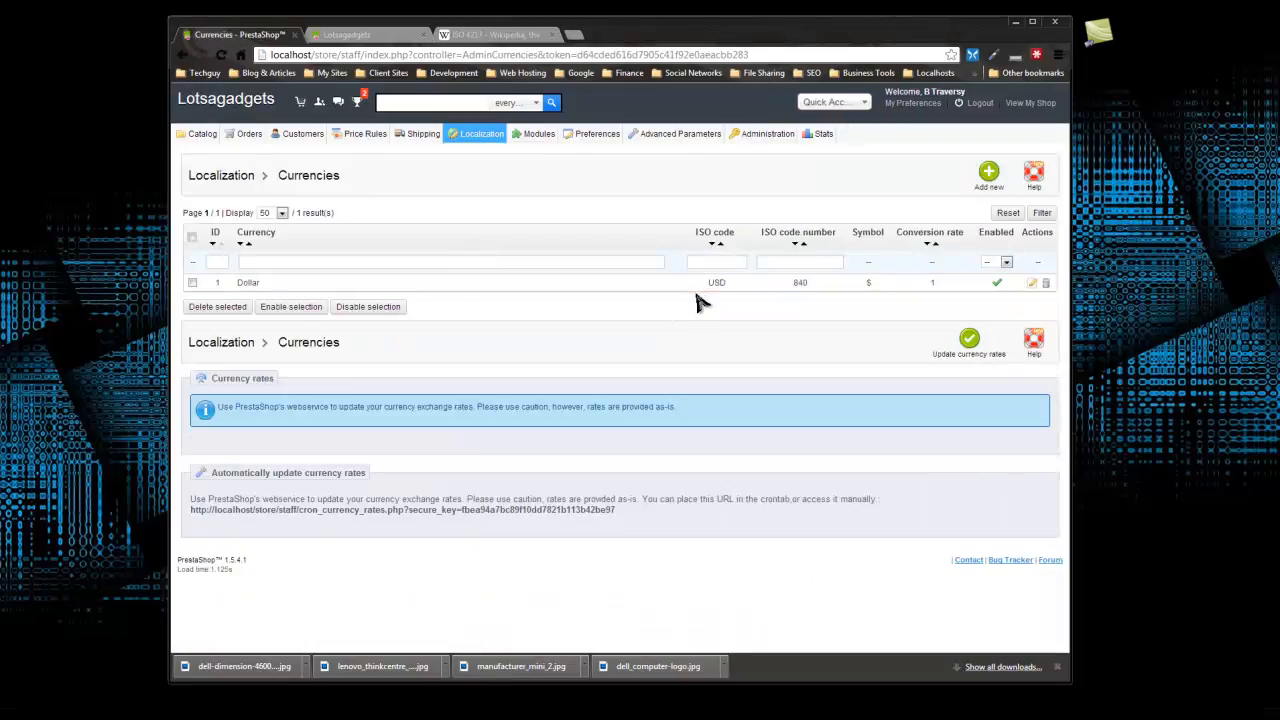
mouse_move(696, 316)
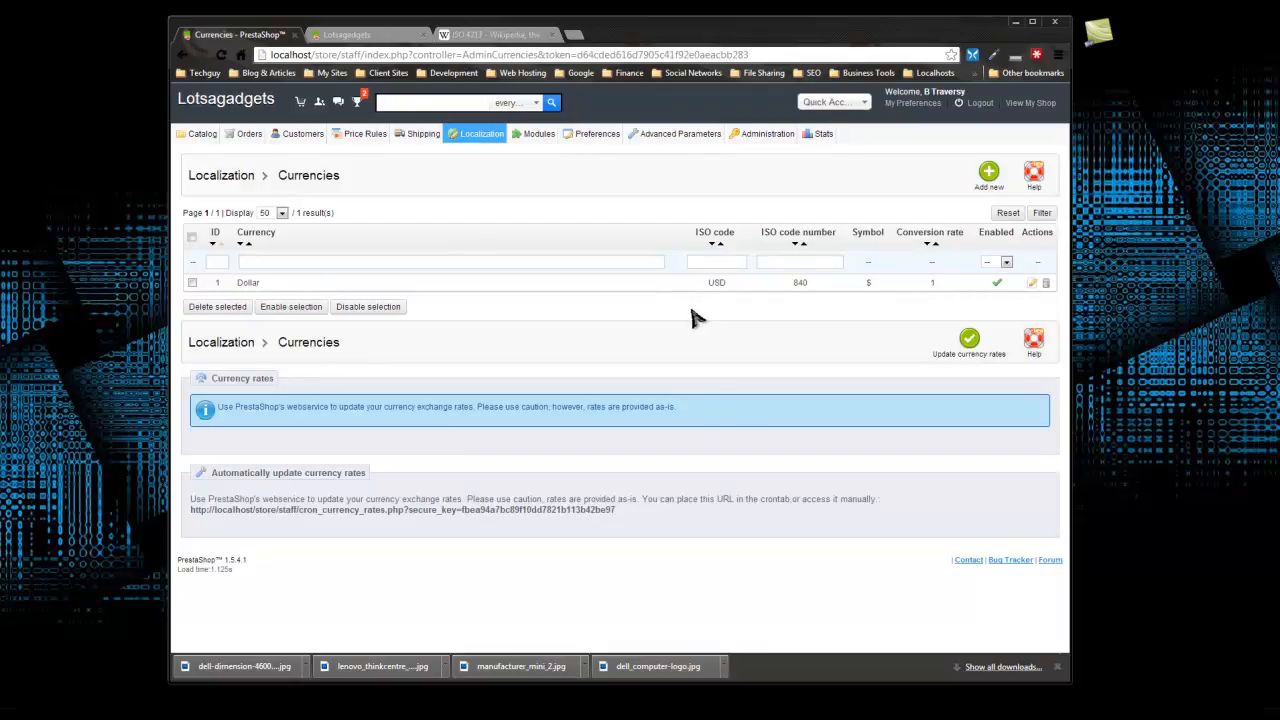
mouse_move(628, 318)
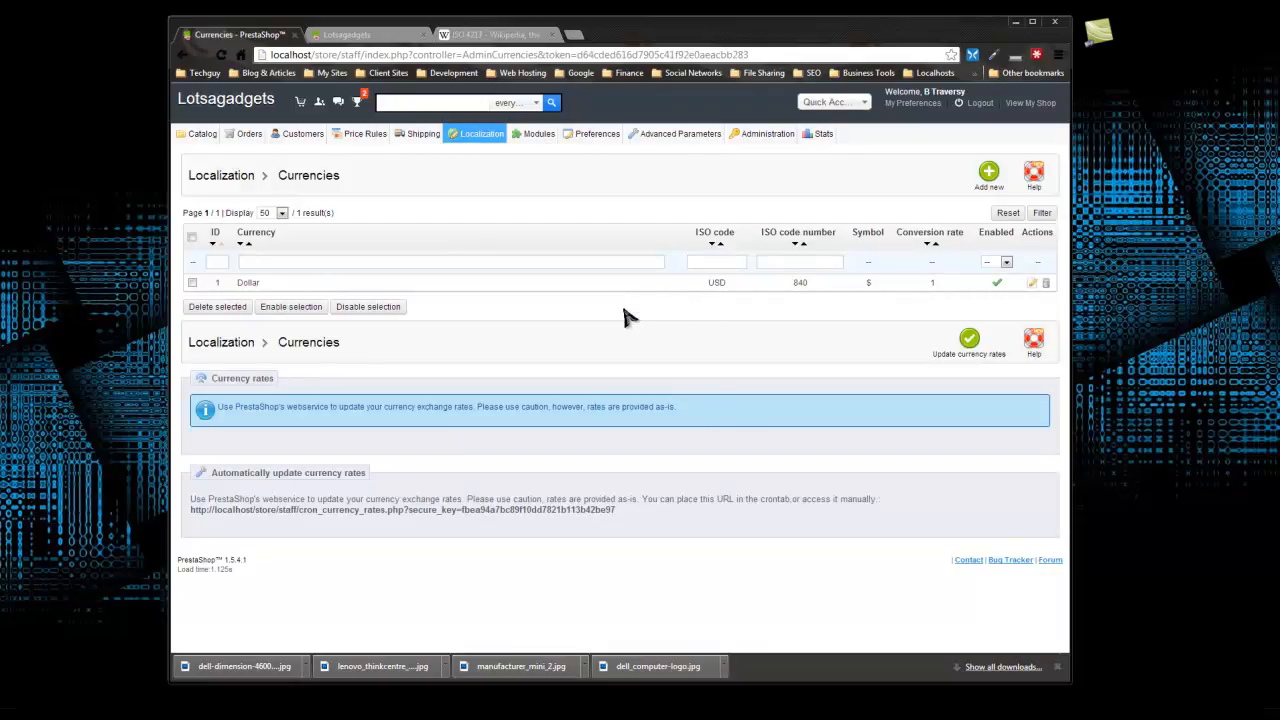
mouse_move(536, 318)
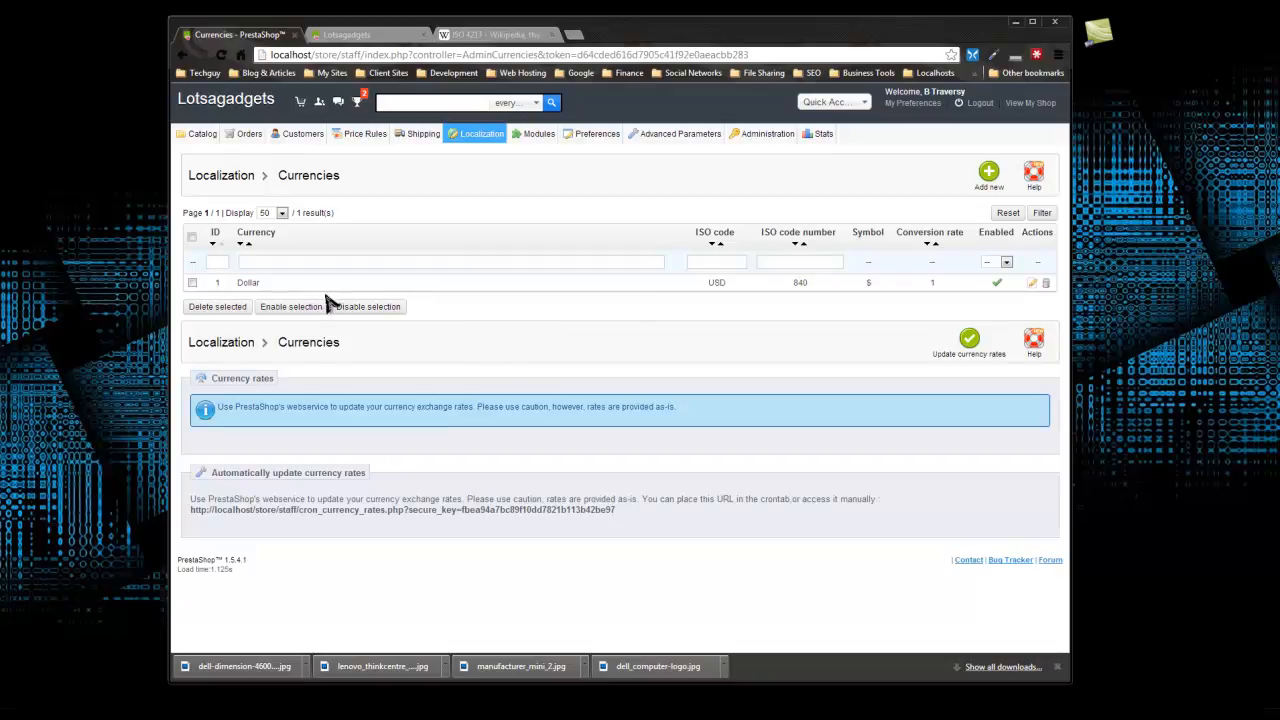
mouse_move(756, 320)
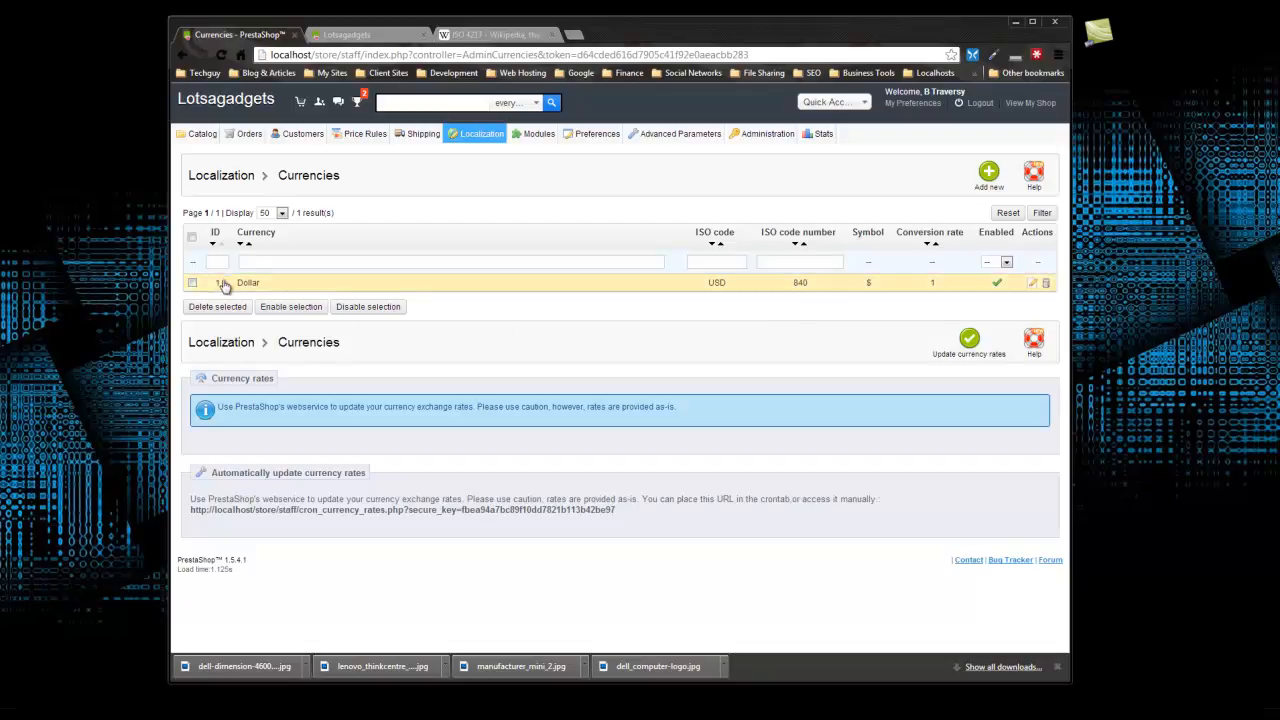
mouse_move(308, 296)
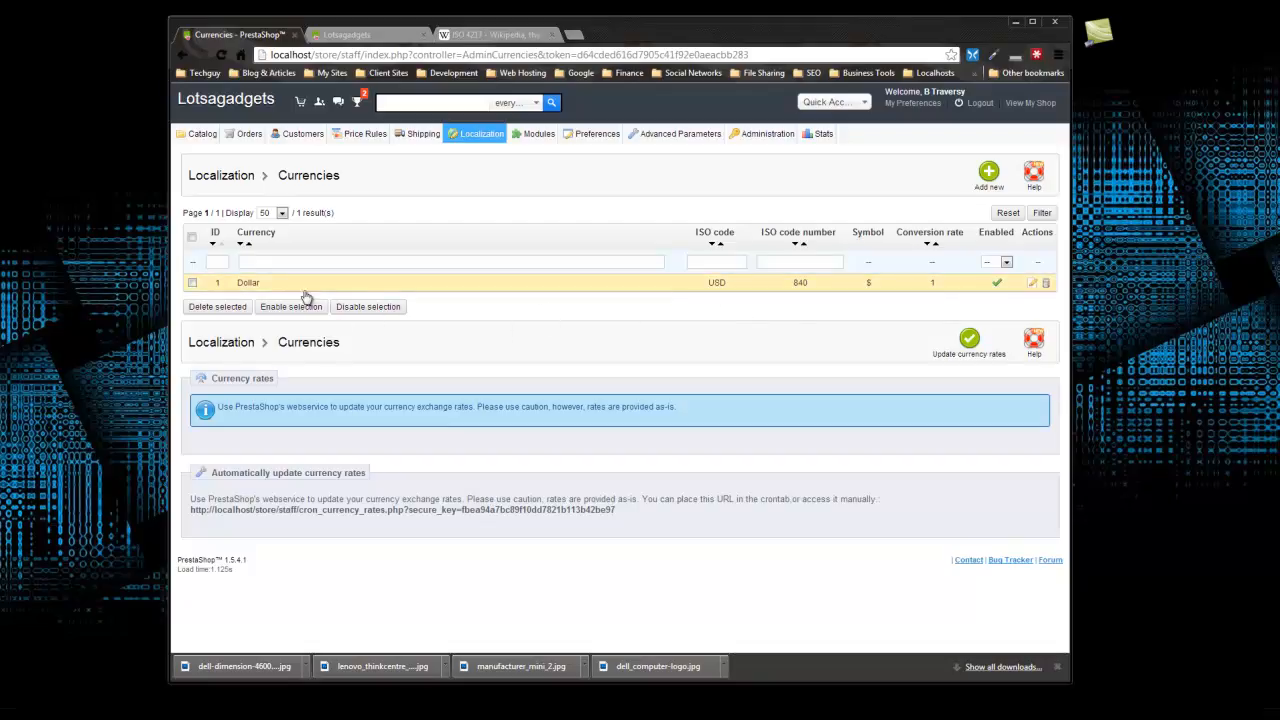
mouse_move(792, 280)
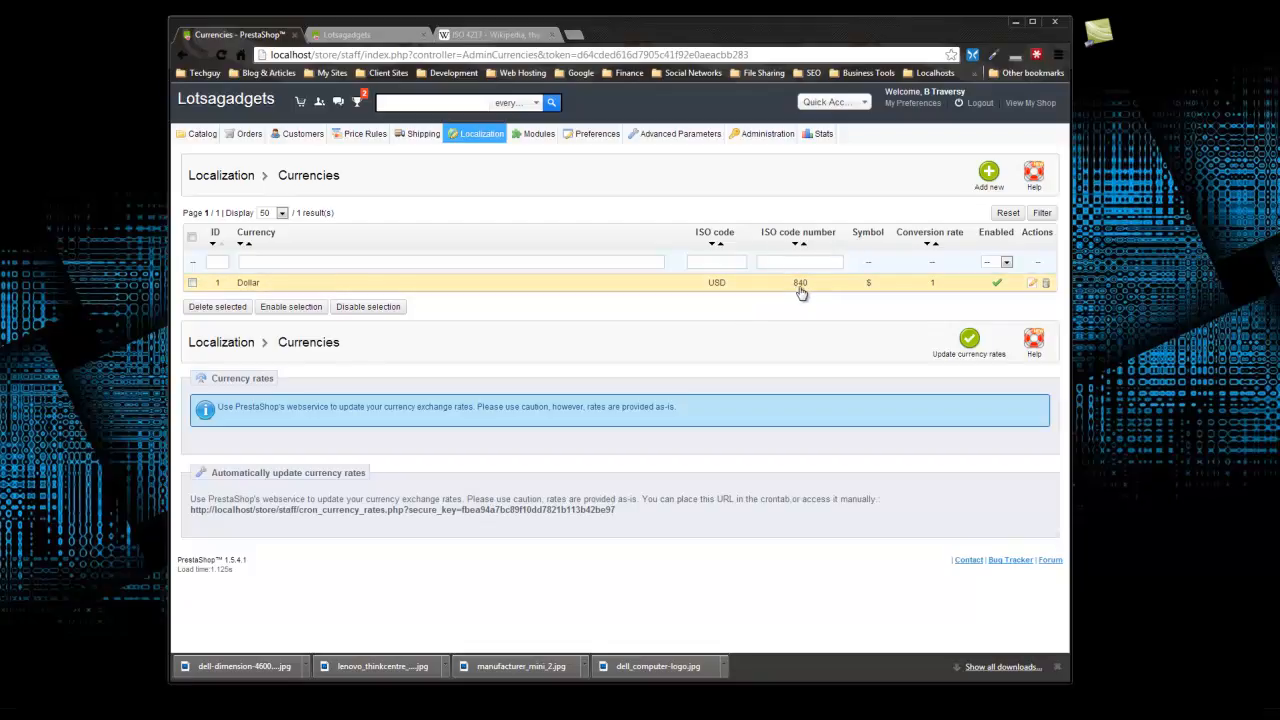
mouse_move(784, 296)
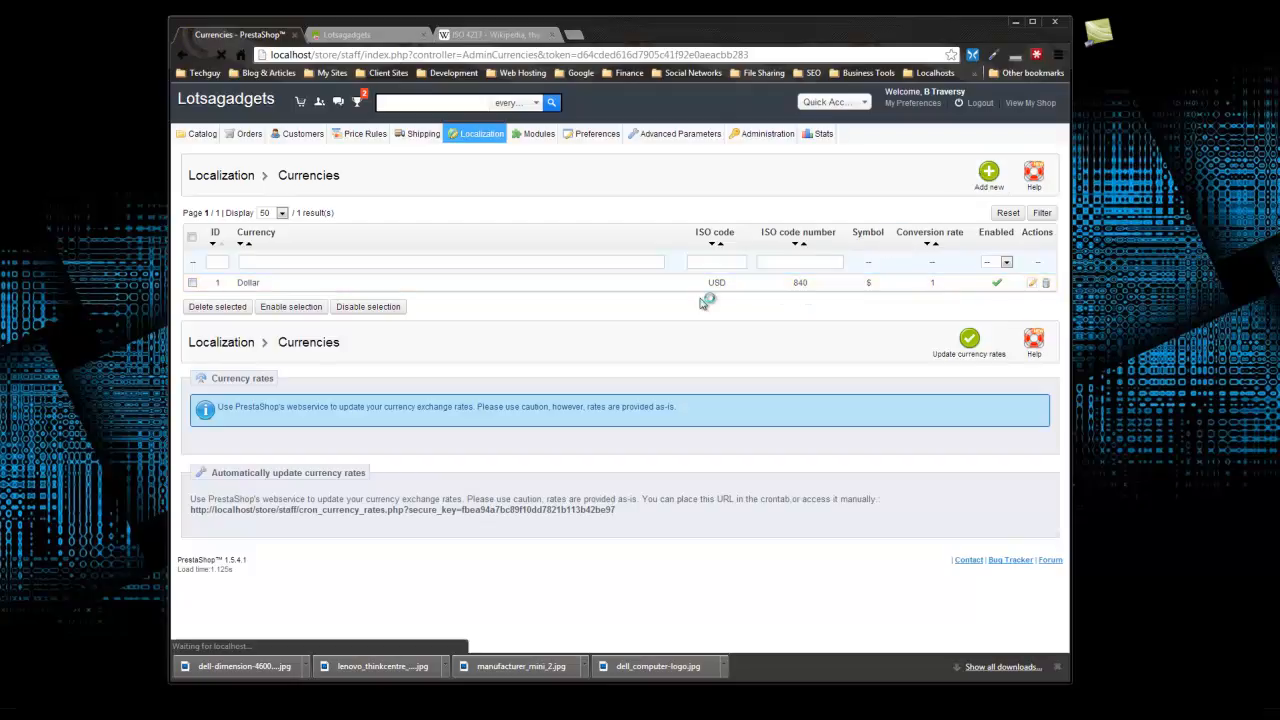
click(988, 172)
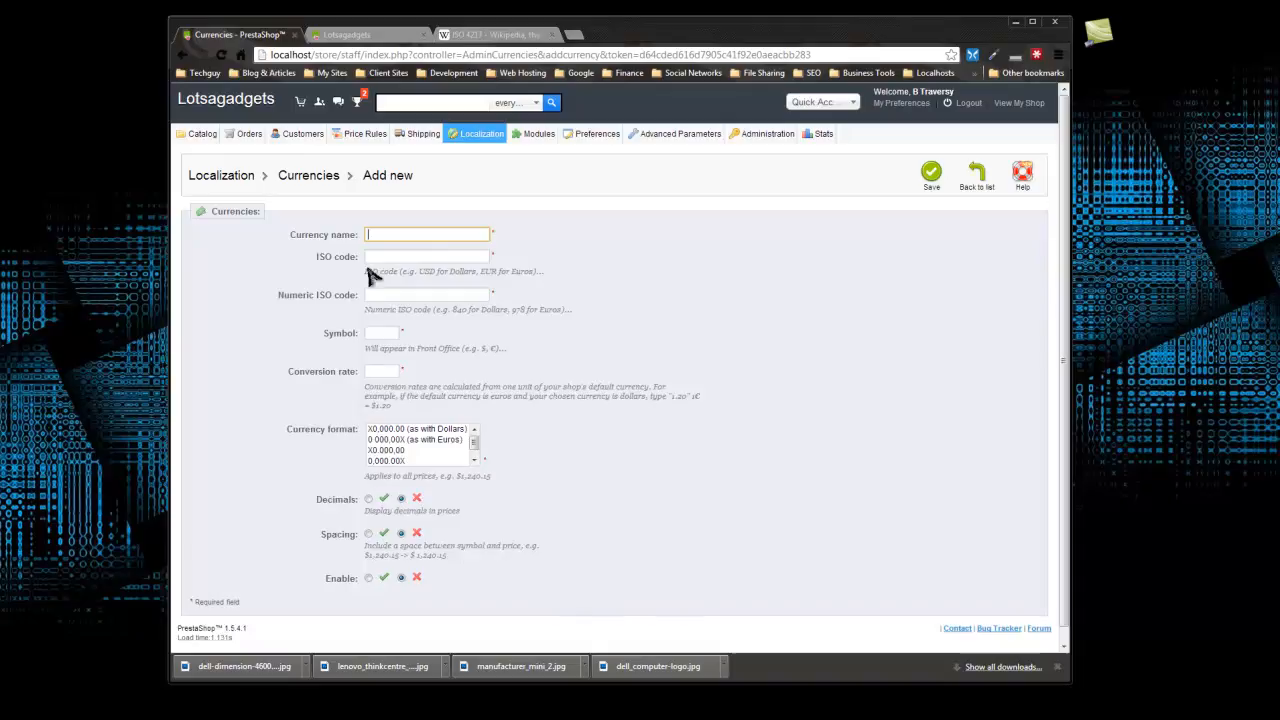
Enter EUR as currency name and ISO code, then look up the numeric code on Wikipedia's ISO 4217 page.
click(428, 234)
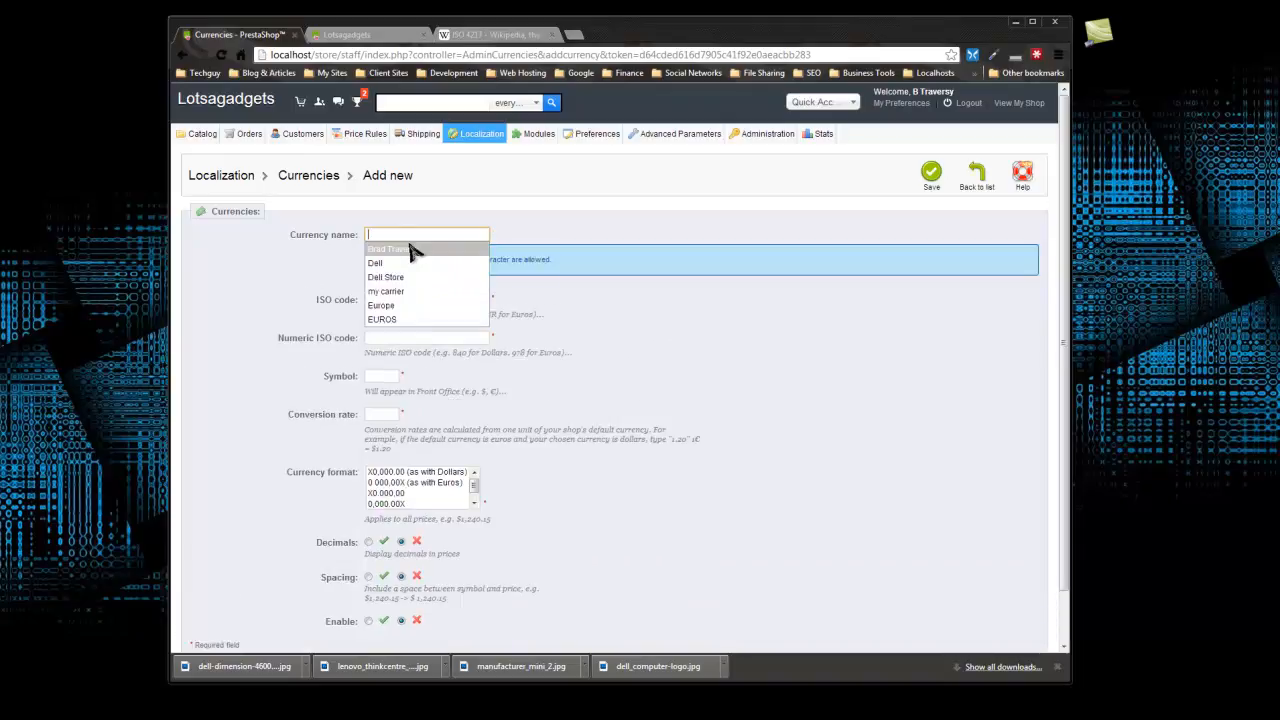
text(EUR)
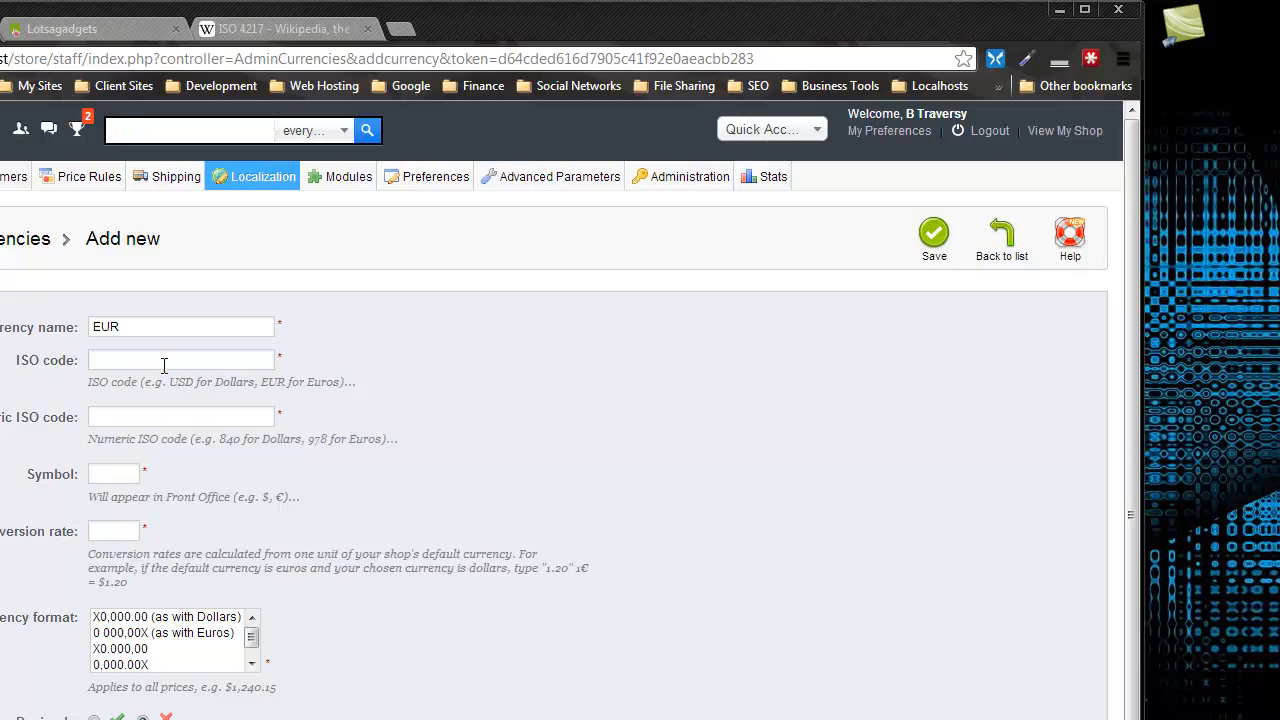
text(EUR)
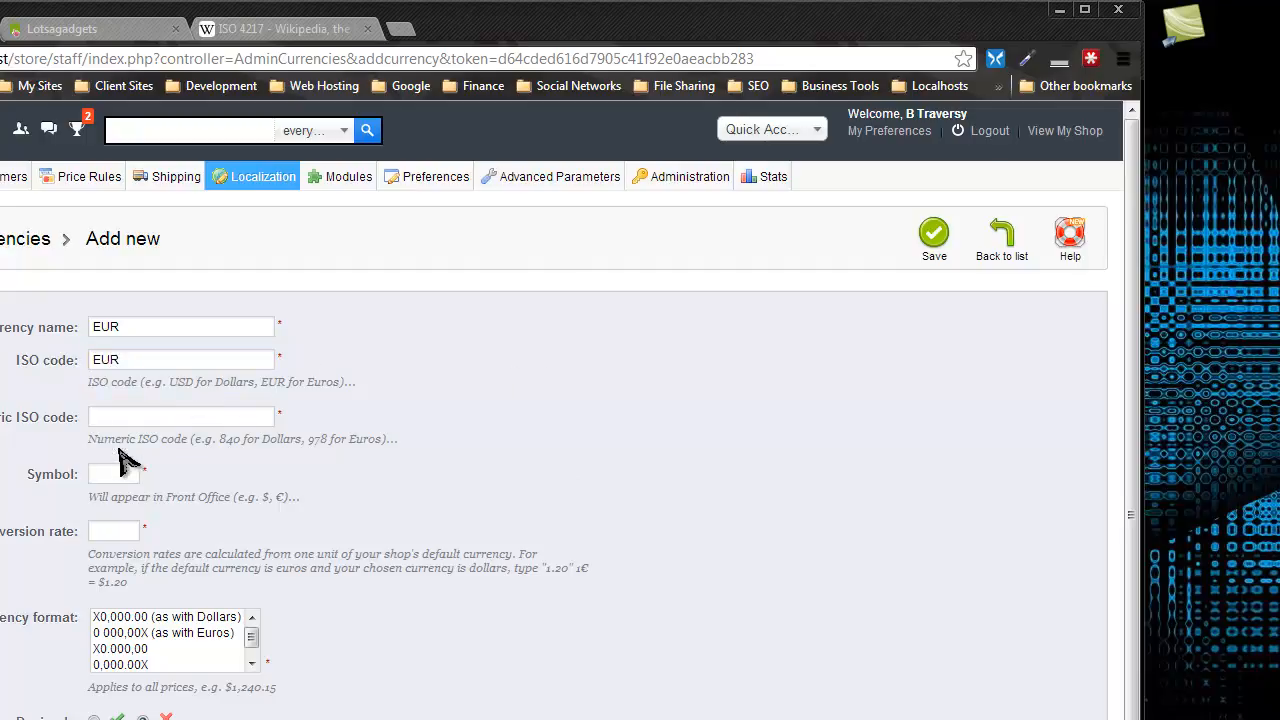
click(180, 416)
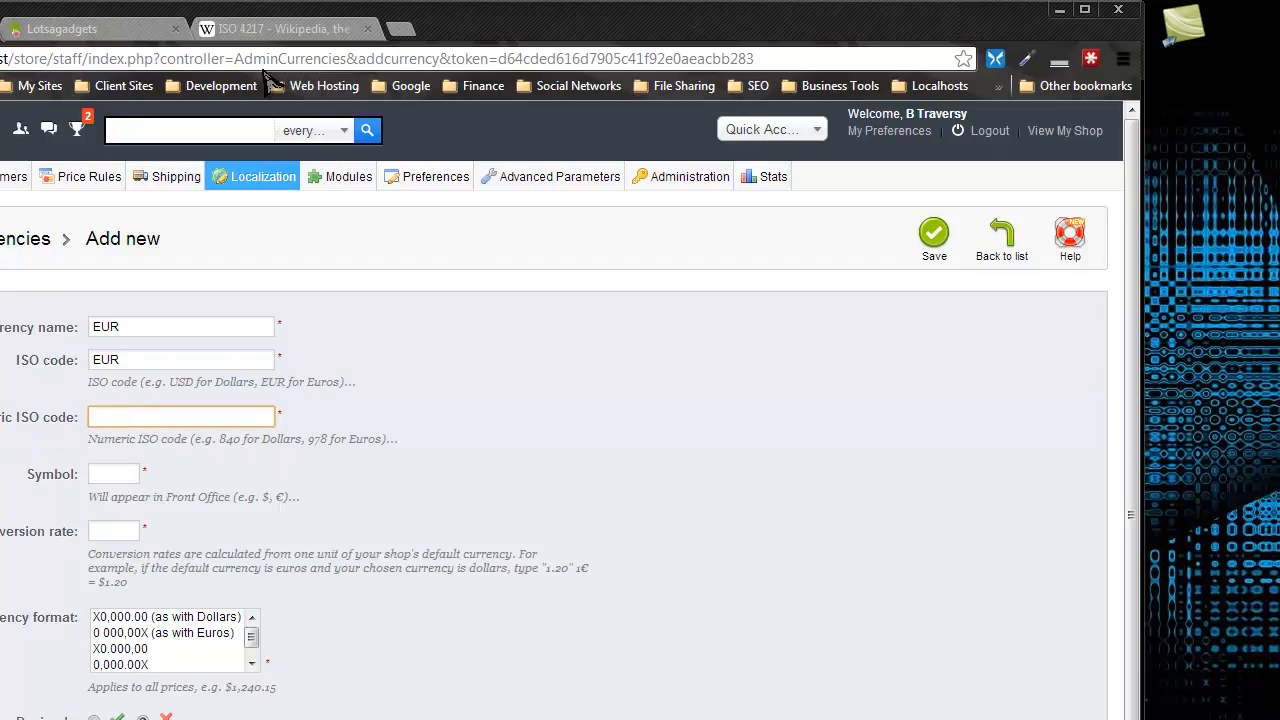
click(280, 28)
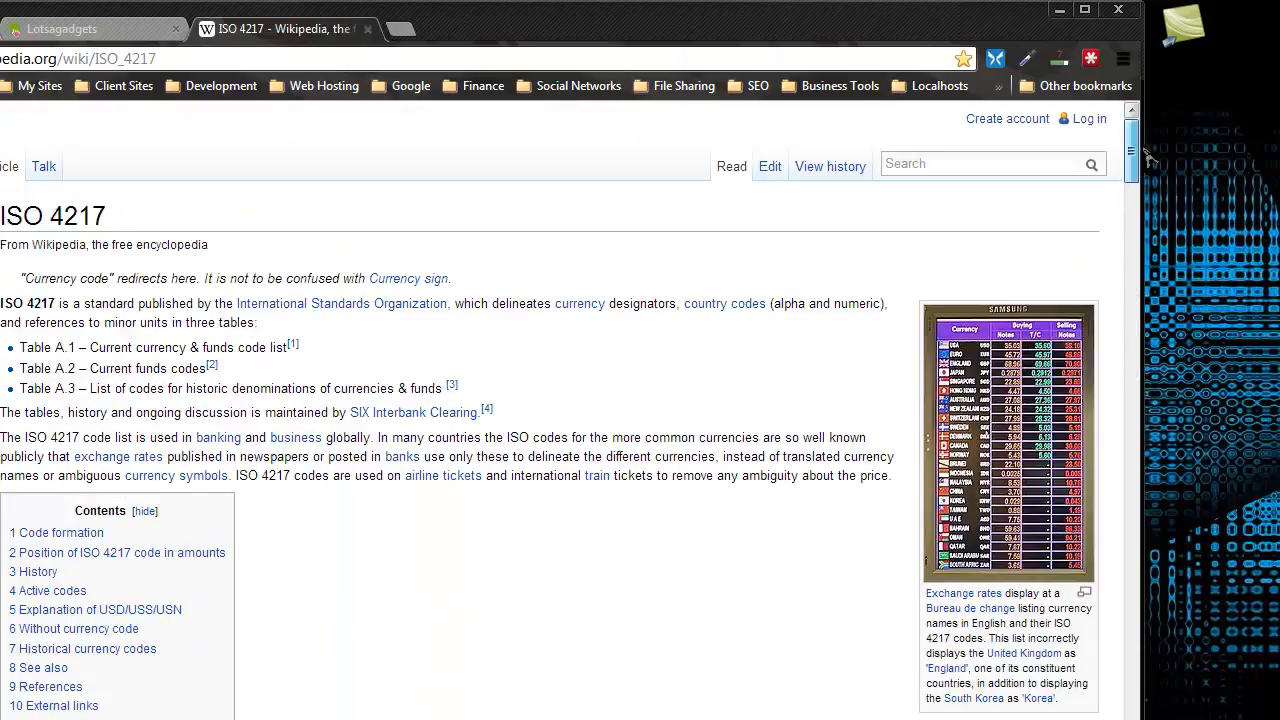
mouse_move(836, 278)
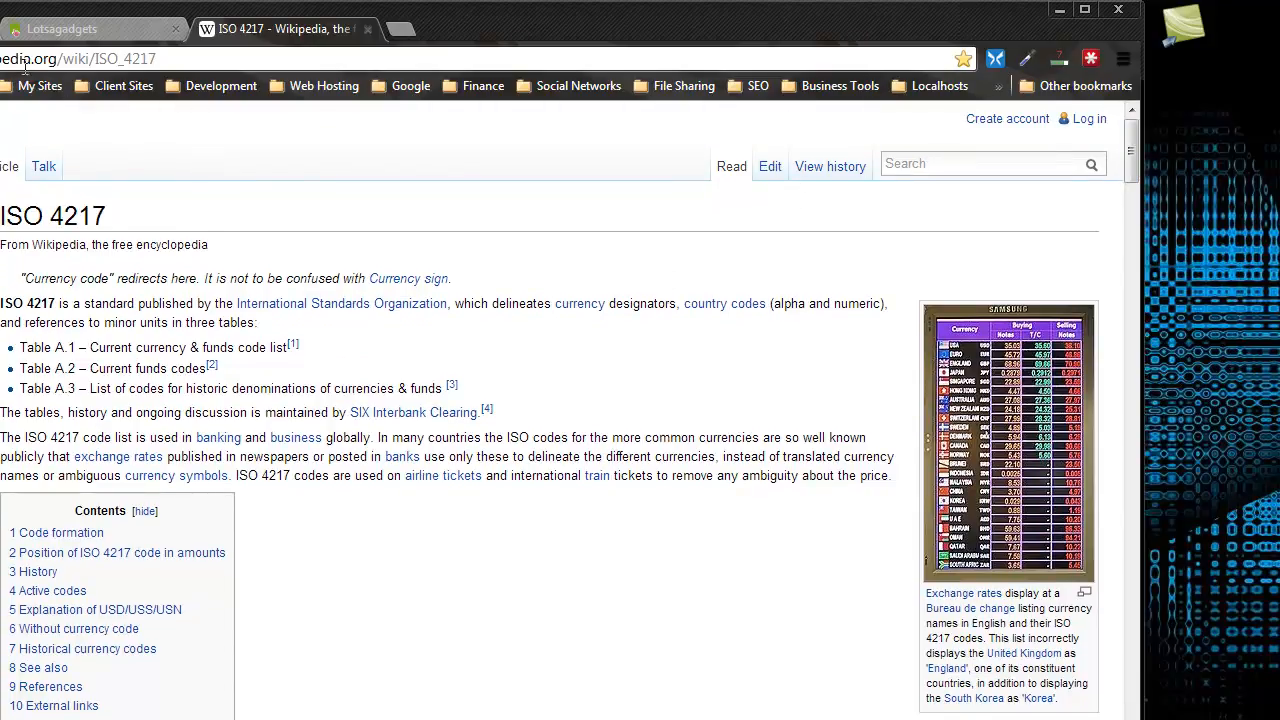
mouse_move(80, 76)
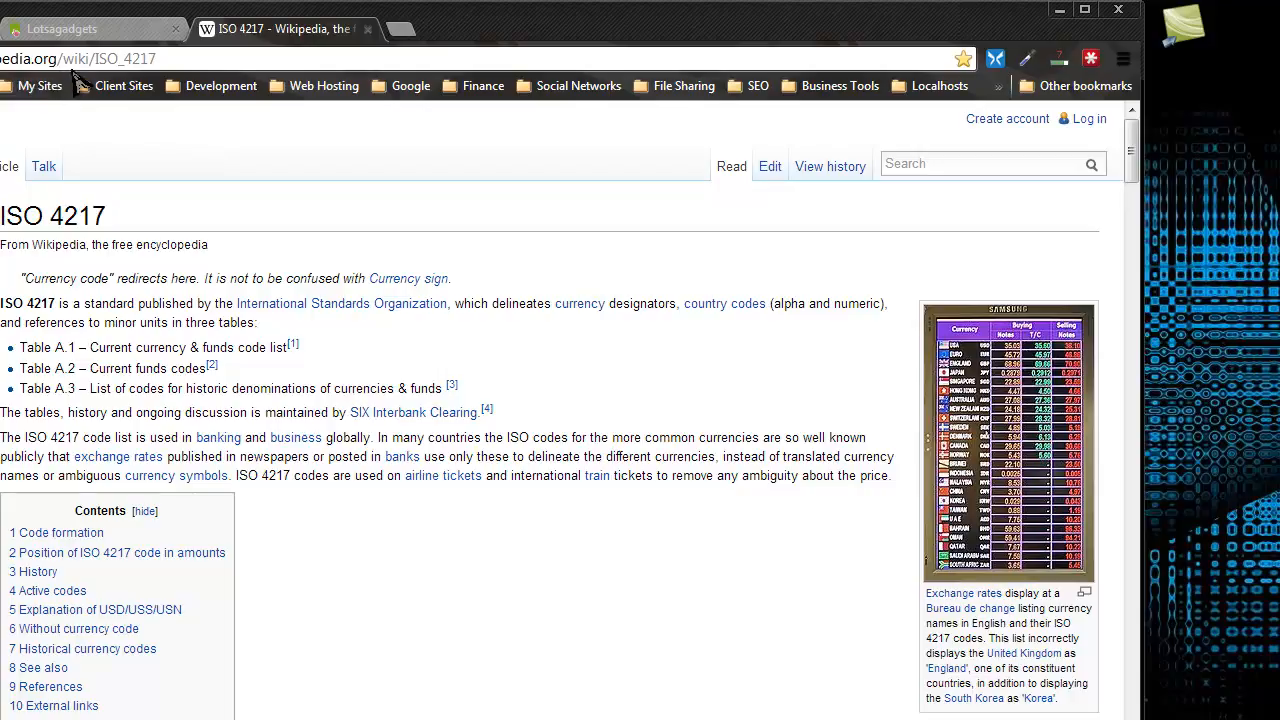
mouse_move(128, 84)
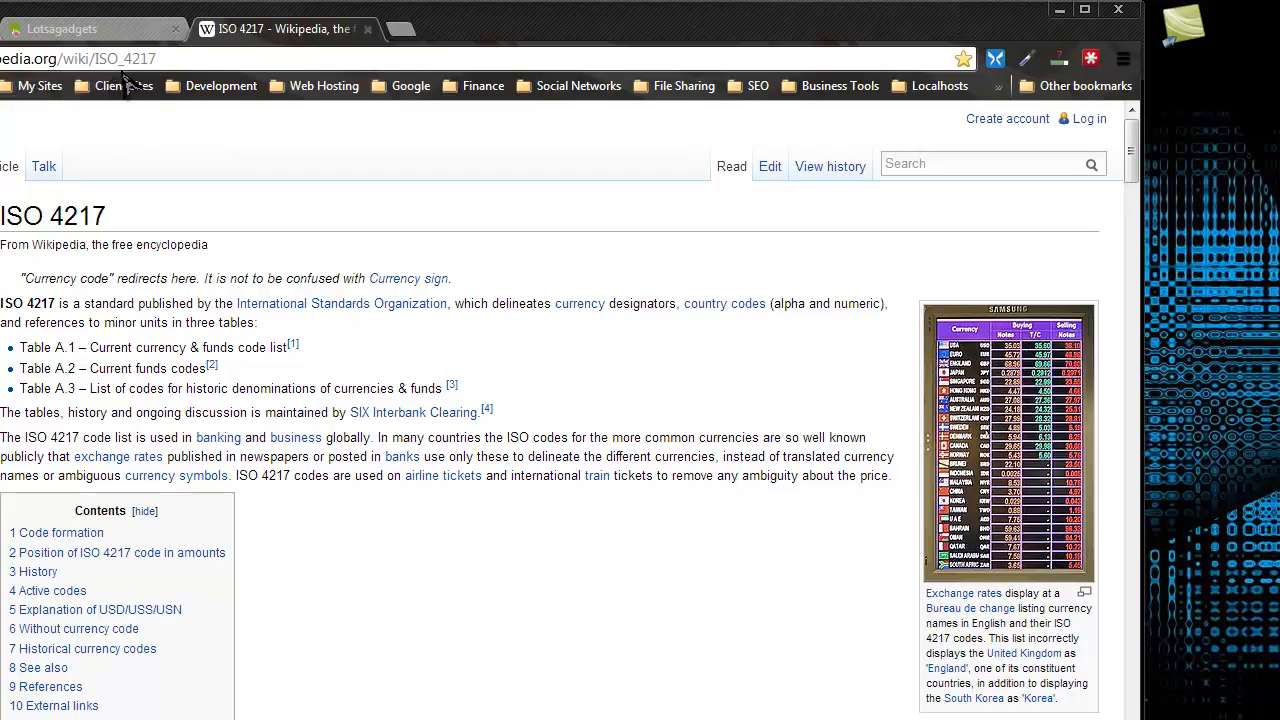
mouse_move(960, 250)
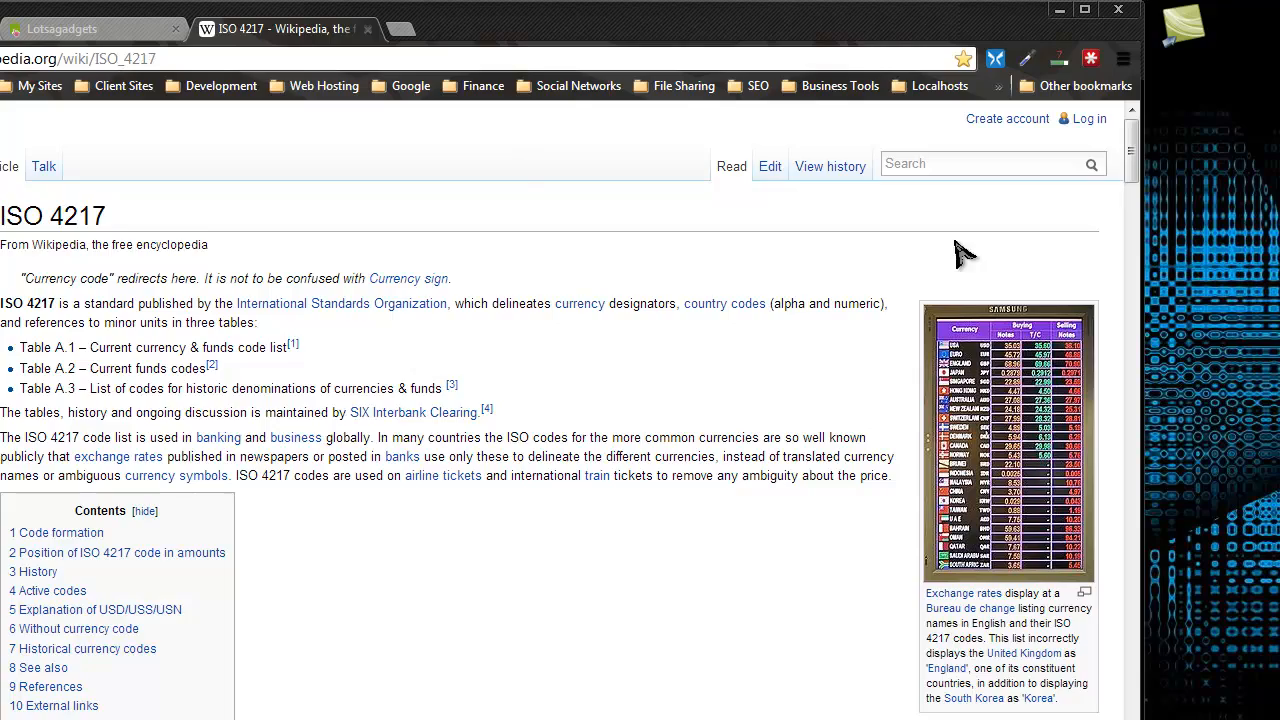
Locate the EUR row (number 978) in the ISO 4217 active codes table and return to the admin.
scroll(down, 3)
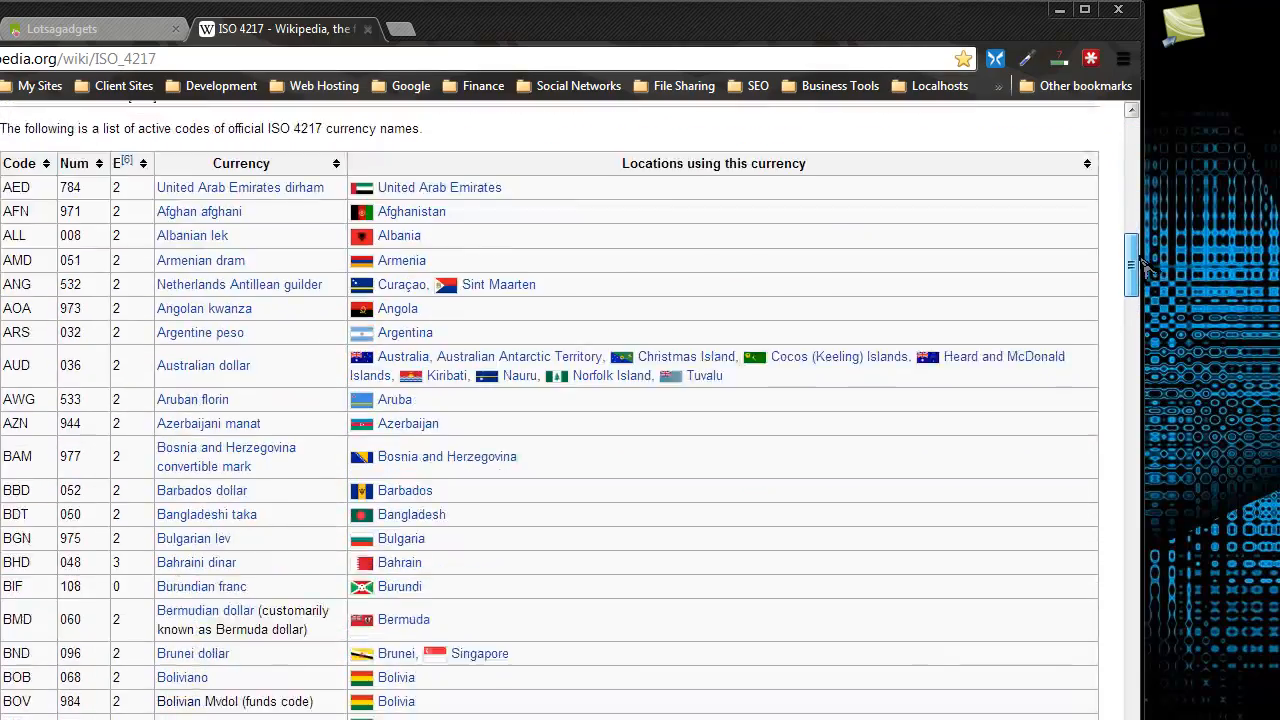
scroll(down, 3)
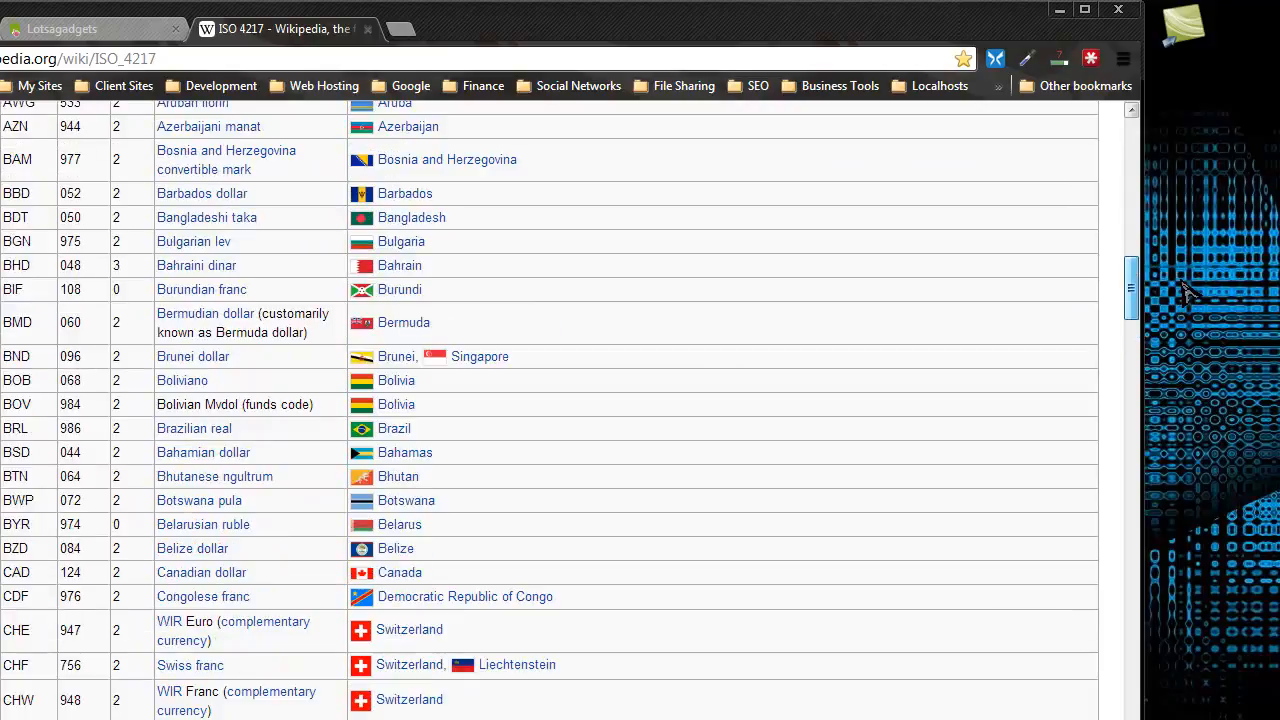
scroll(down, 3)
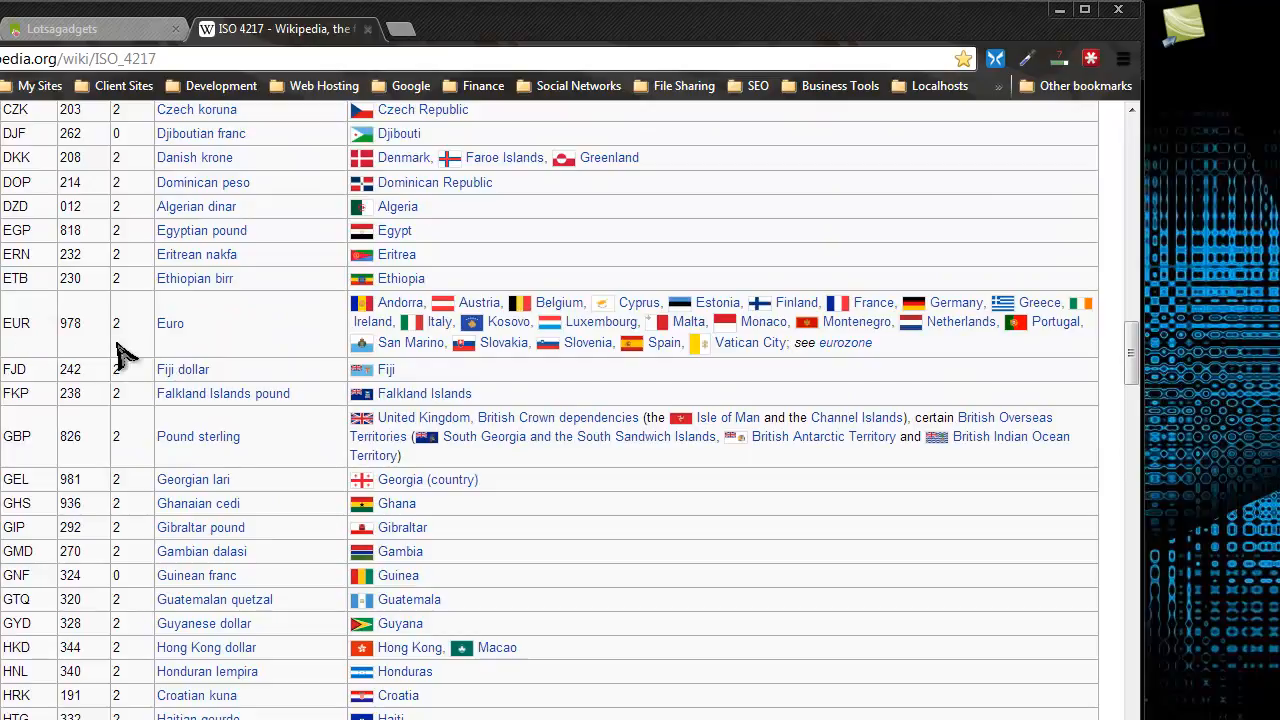
mouse_move(30, 284)
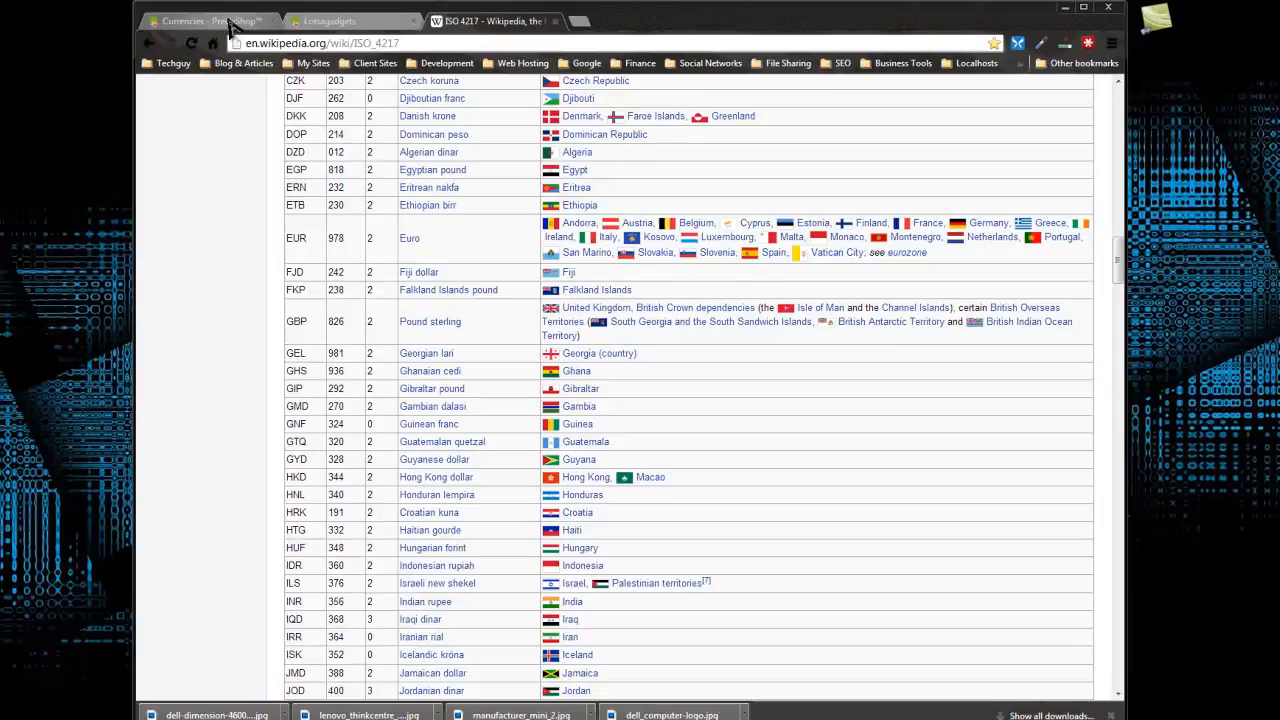
click(210, 20)
text(978)
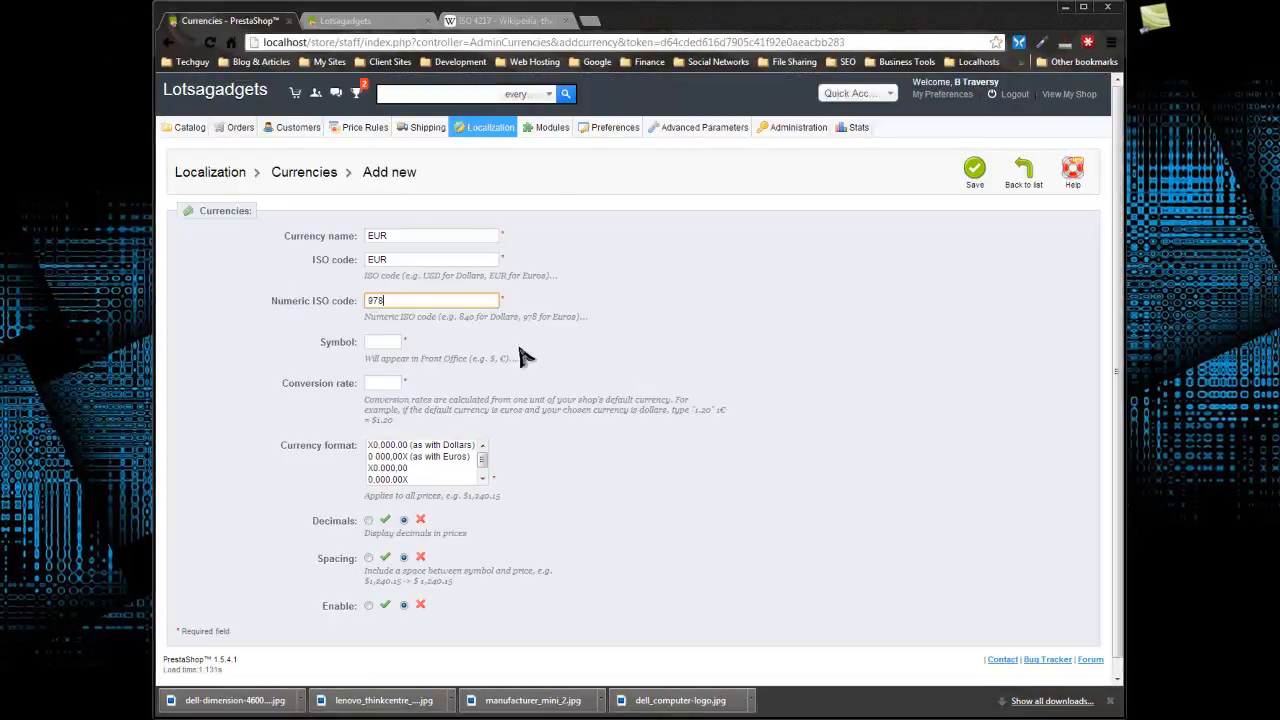
Enter the € symbol and a conversion rate of 1.30 for the new EUR currency.
click(384, 340)
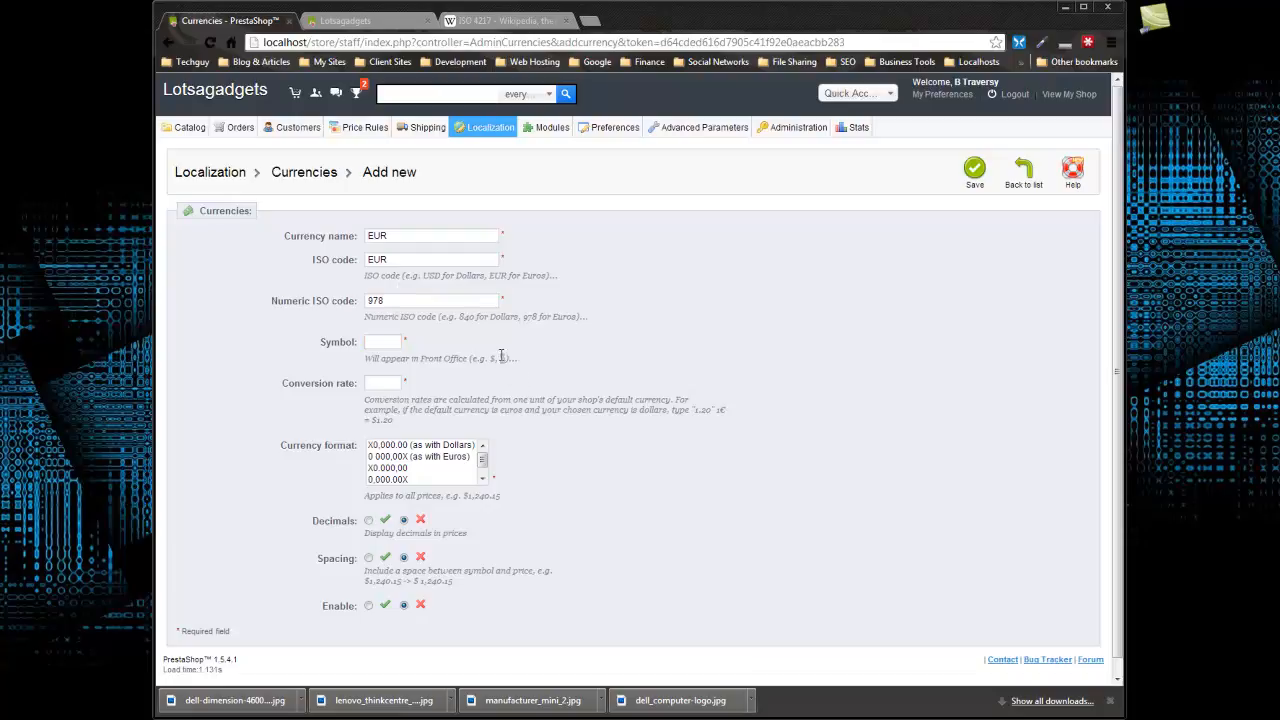
right_click(384, 340)
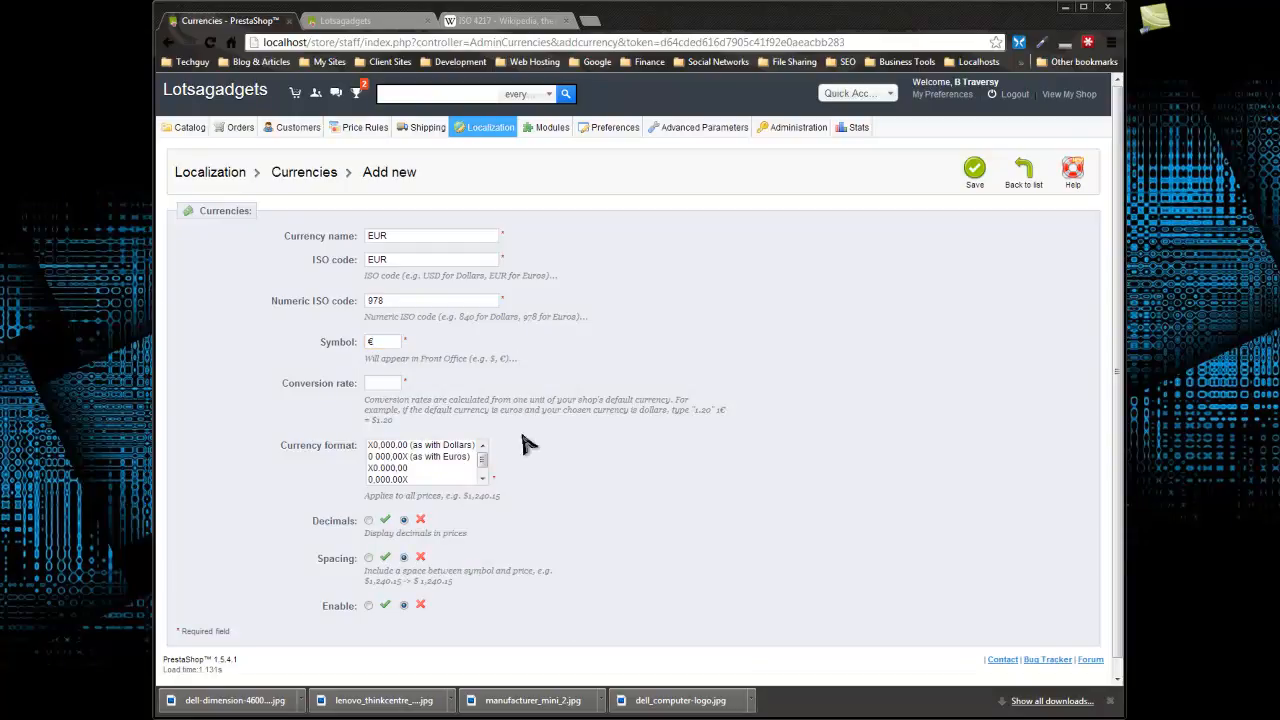
click(384, 384)
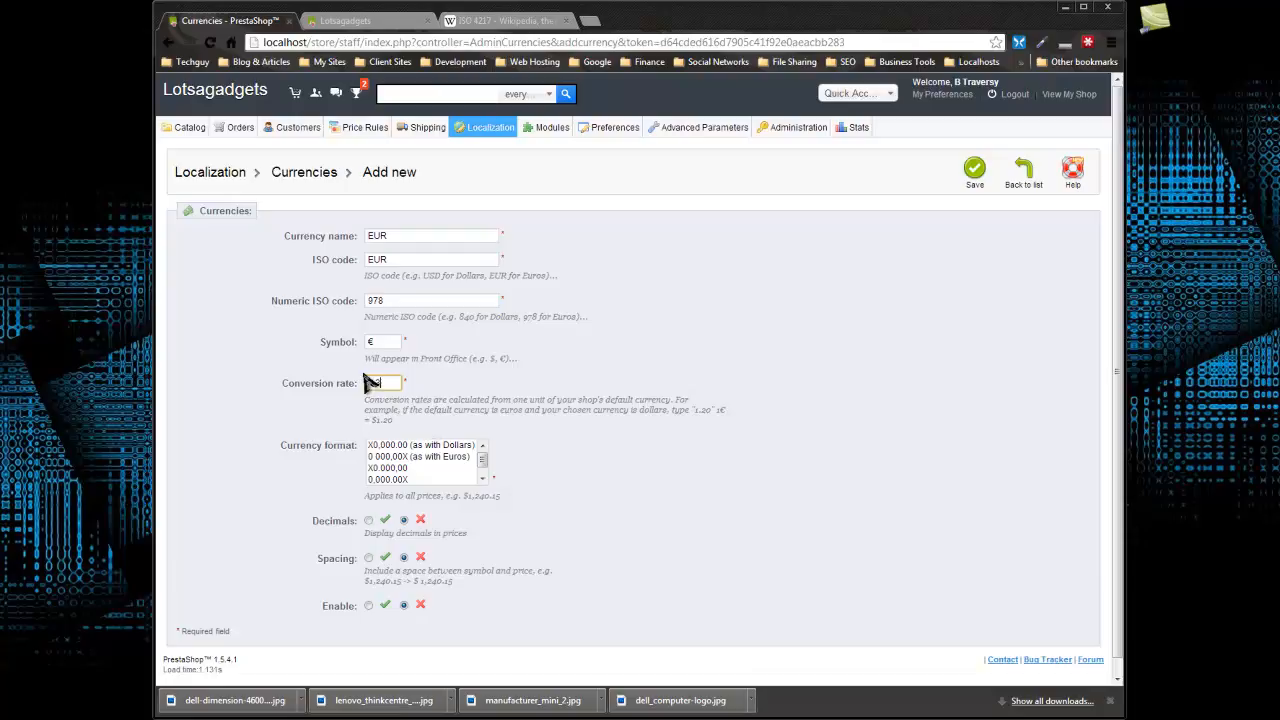
text(1.30)
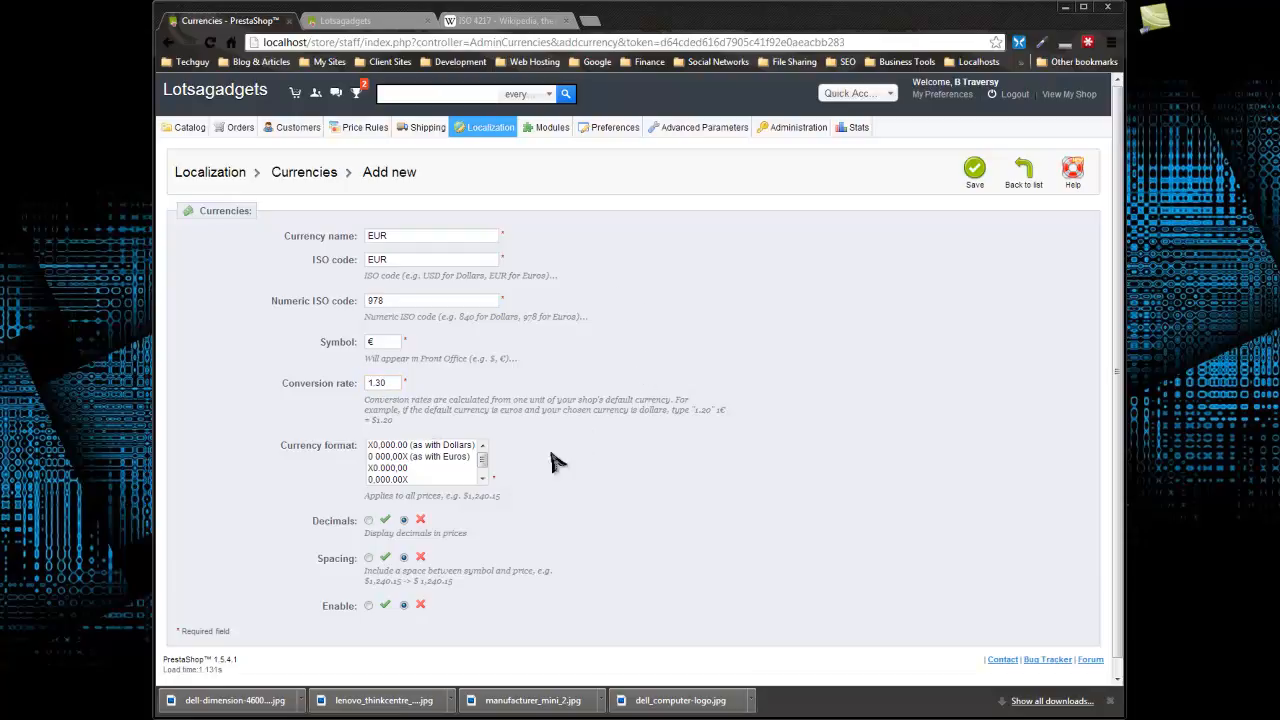
mouse_move(440, 476)
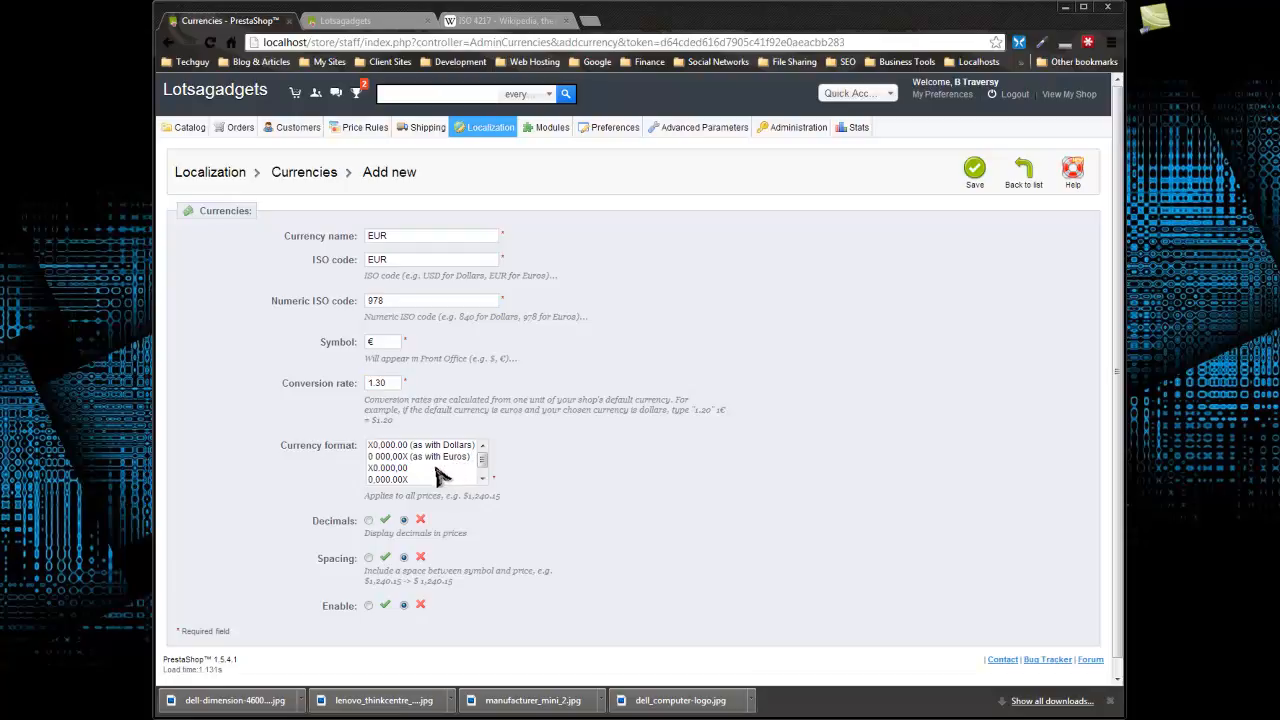
mouse_move(428, 464)
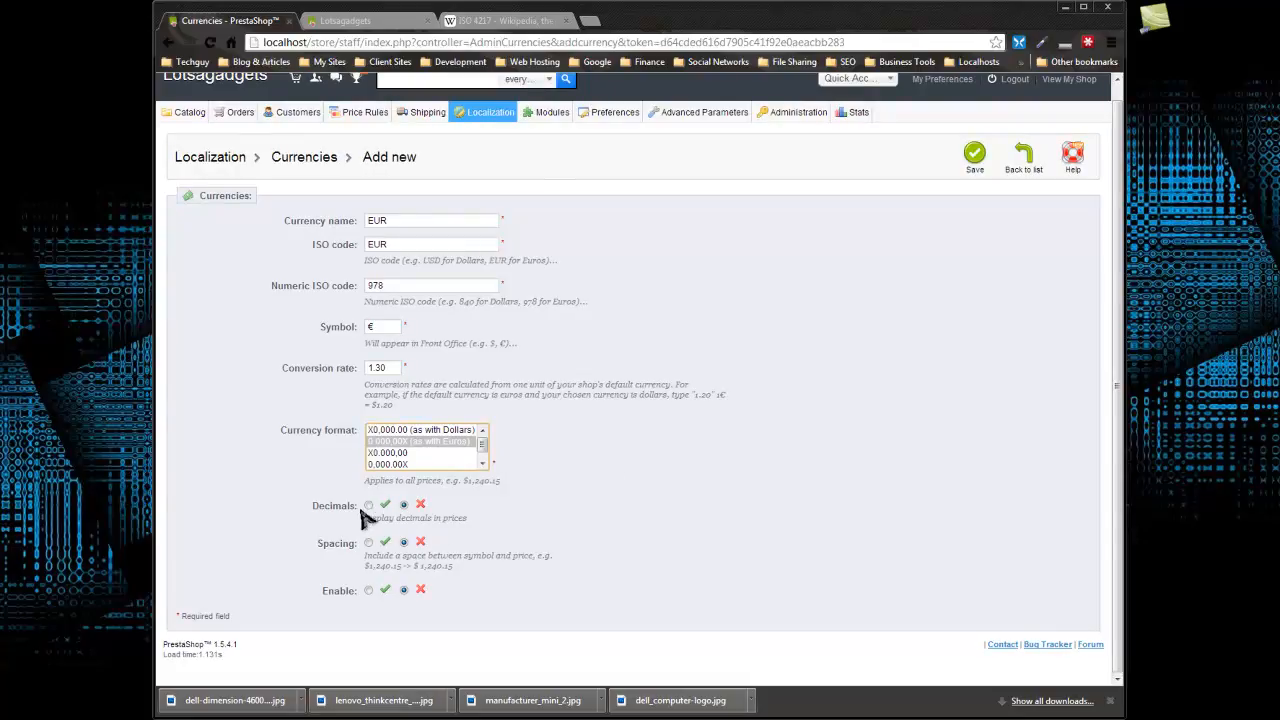
mouse_move(340, 568)
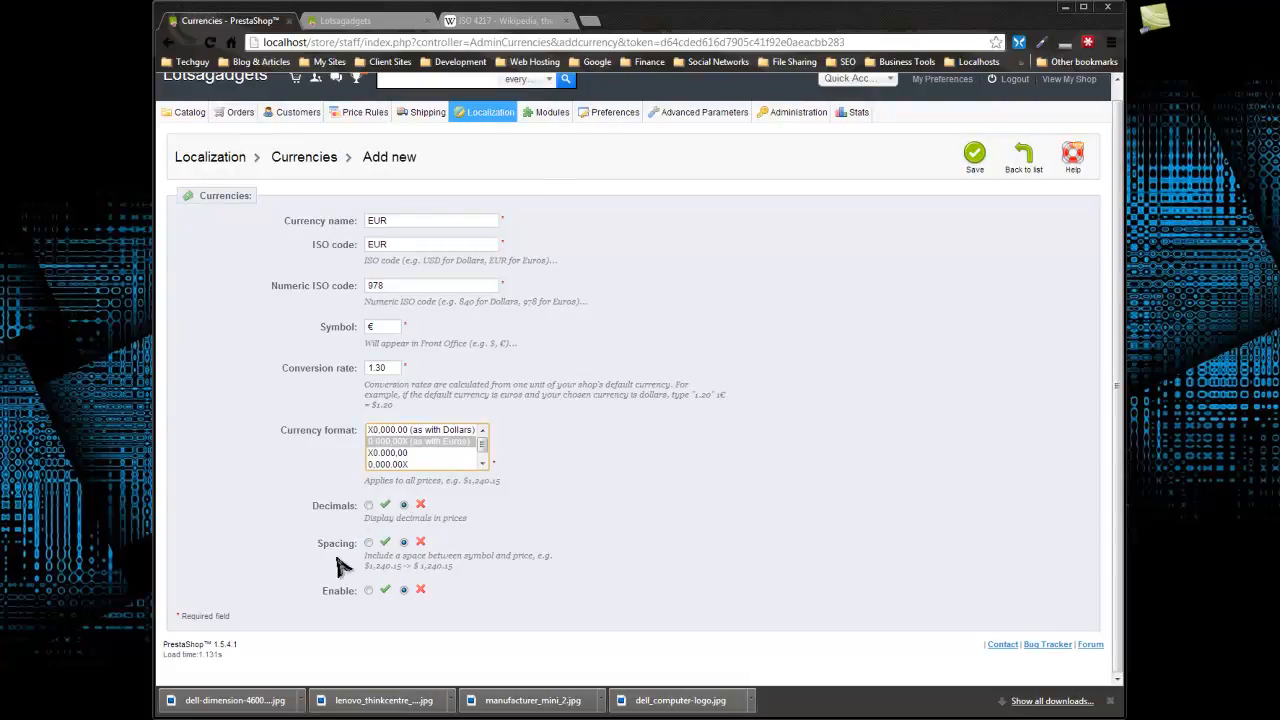
mouse_move(376, 598)
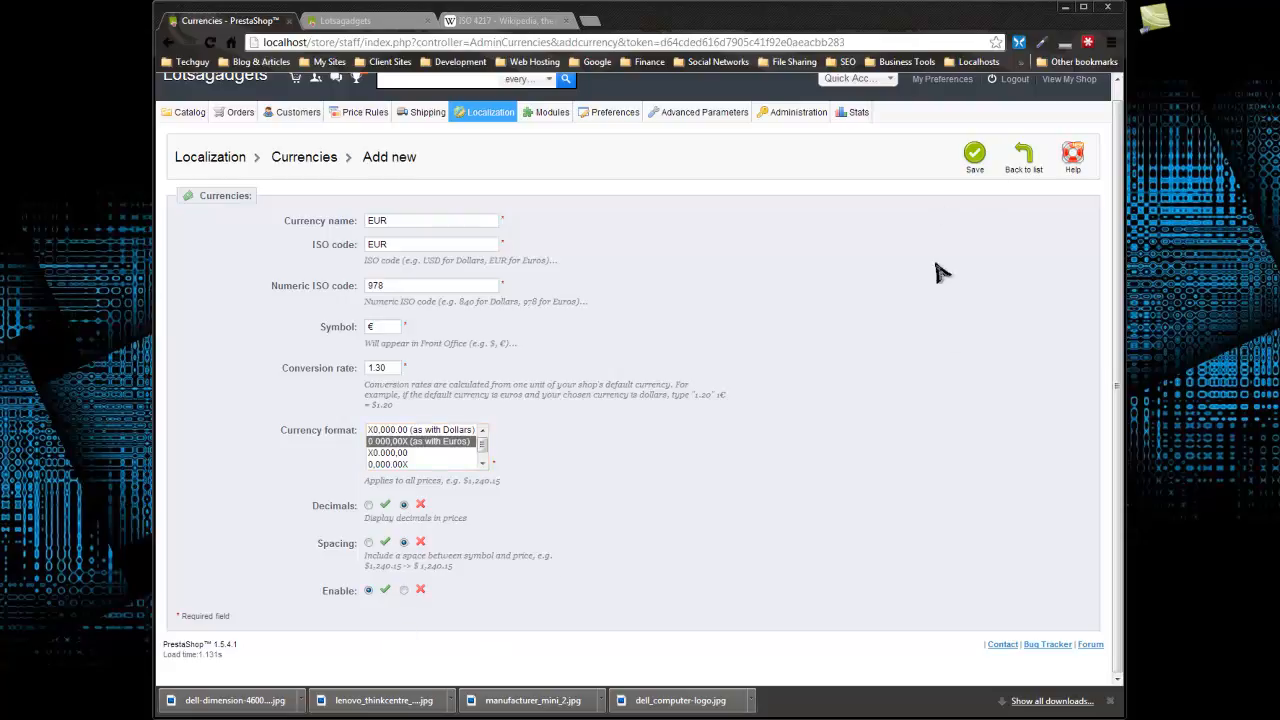
Save the new EUR currency and head to the Lotsagadgets storefront.
click(974, 152)
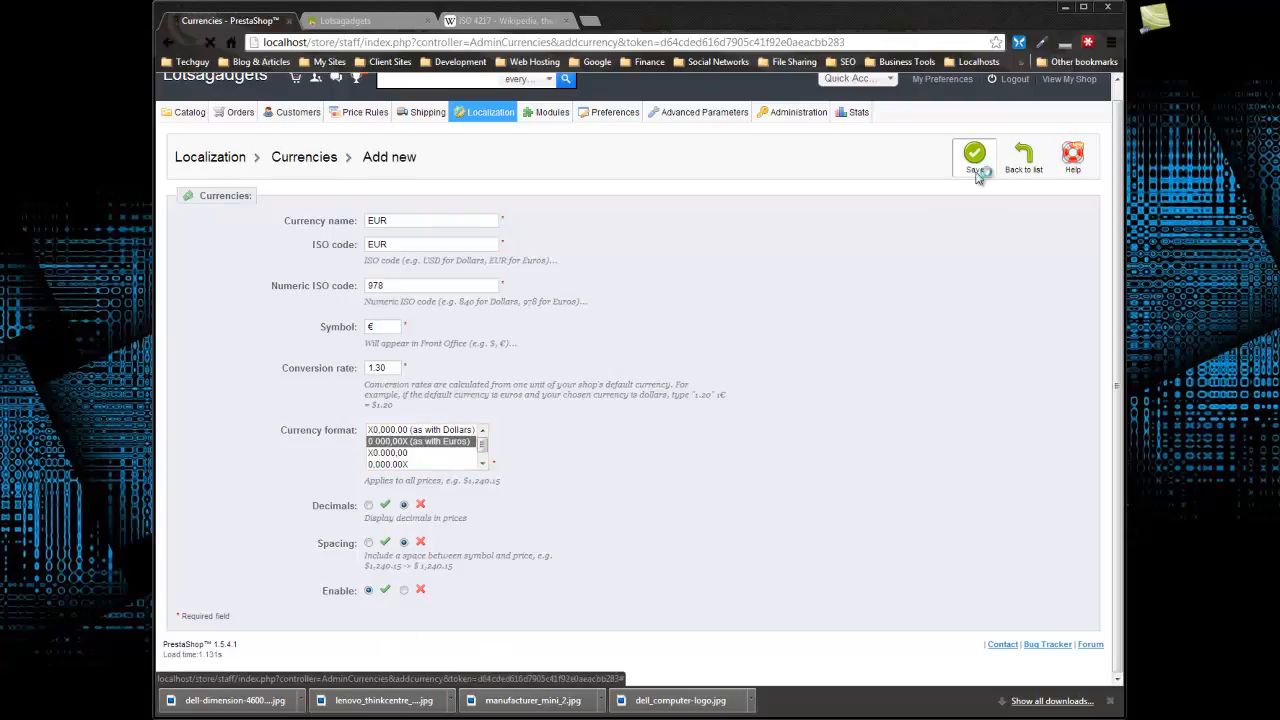
click(974, 156)
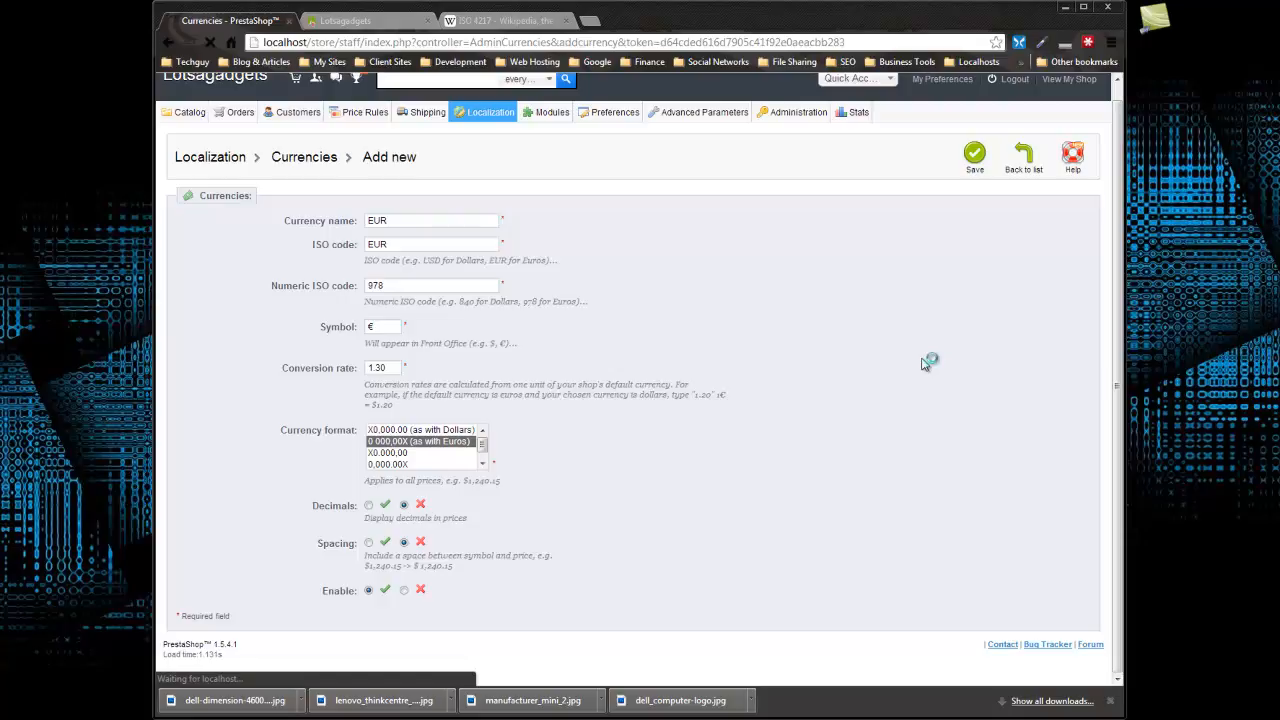
click(974, 152)
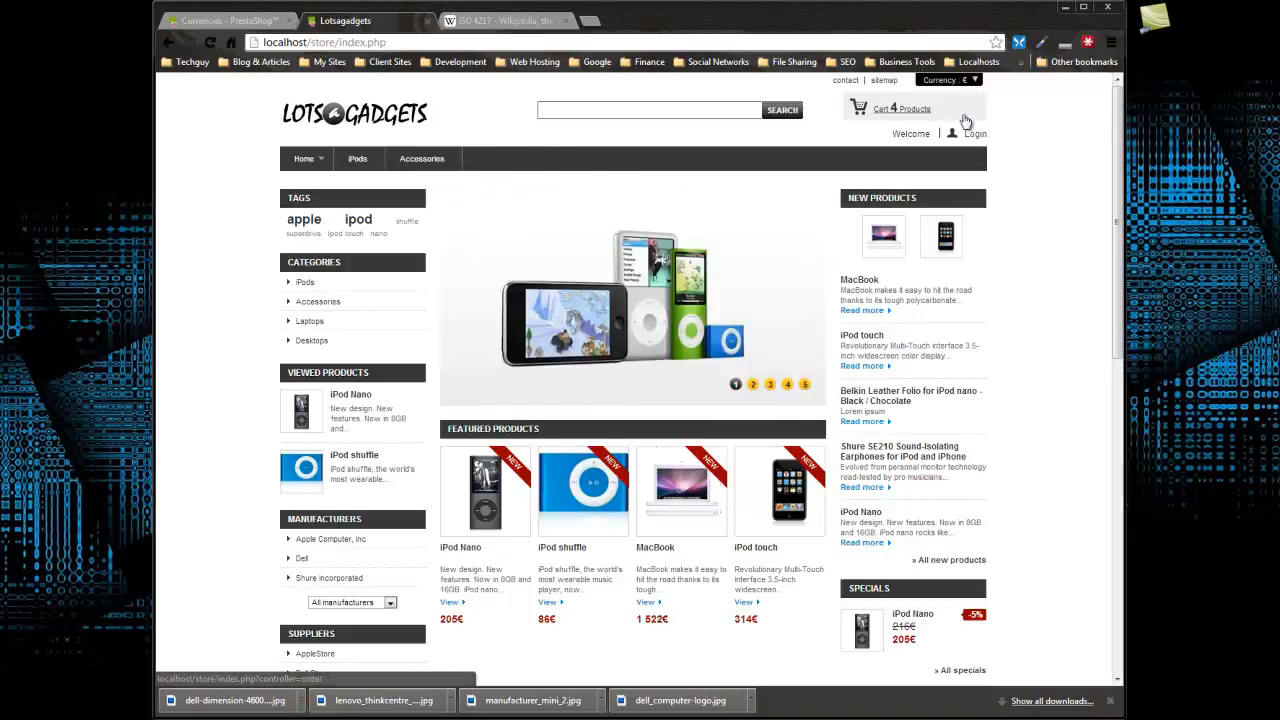
Check the storefront currency selector, then return to the admin Currencies list showing EUR at 1.3.
click(900, 108)
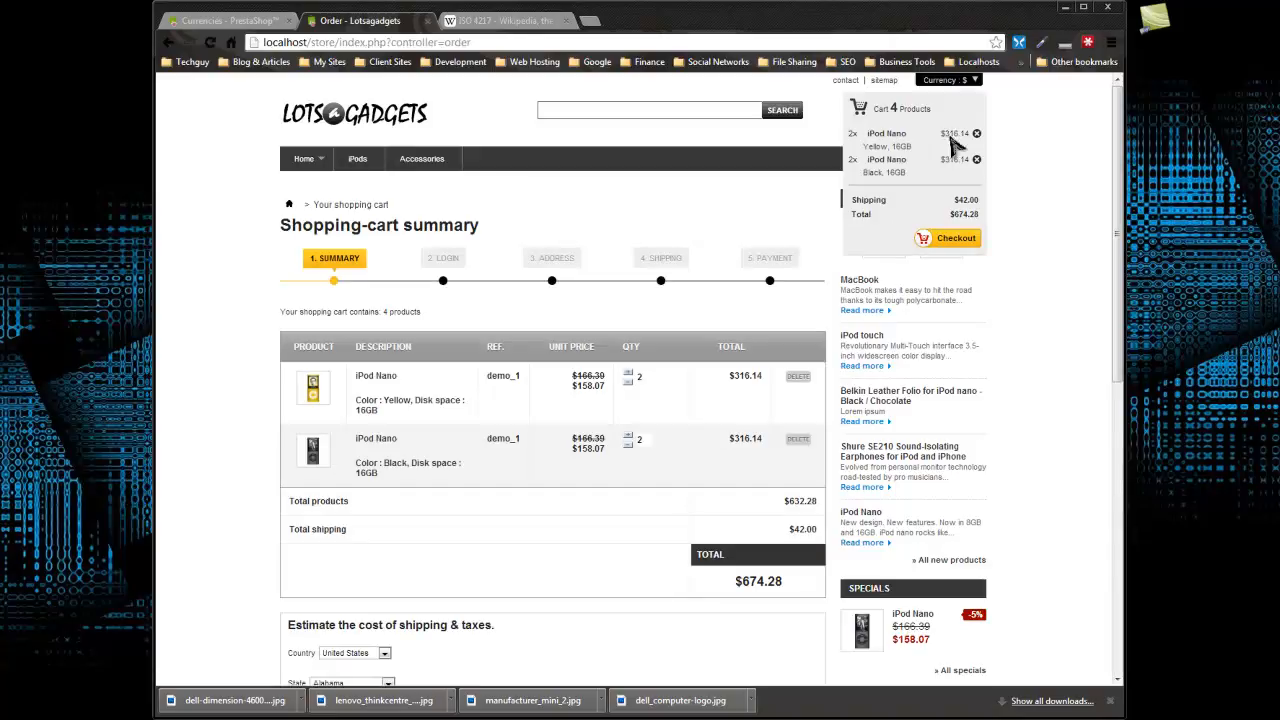
click(224, 20)
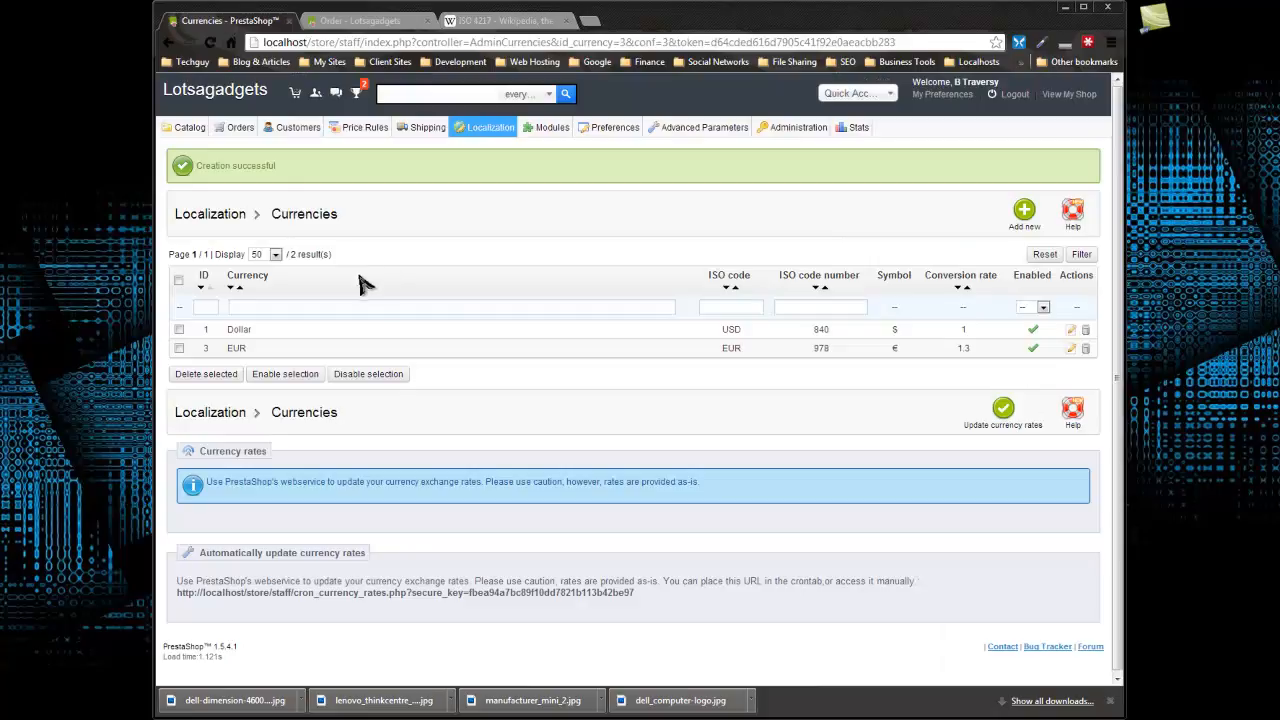
click(552, 128)
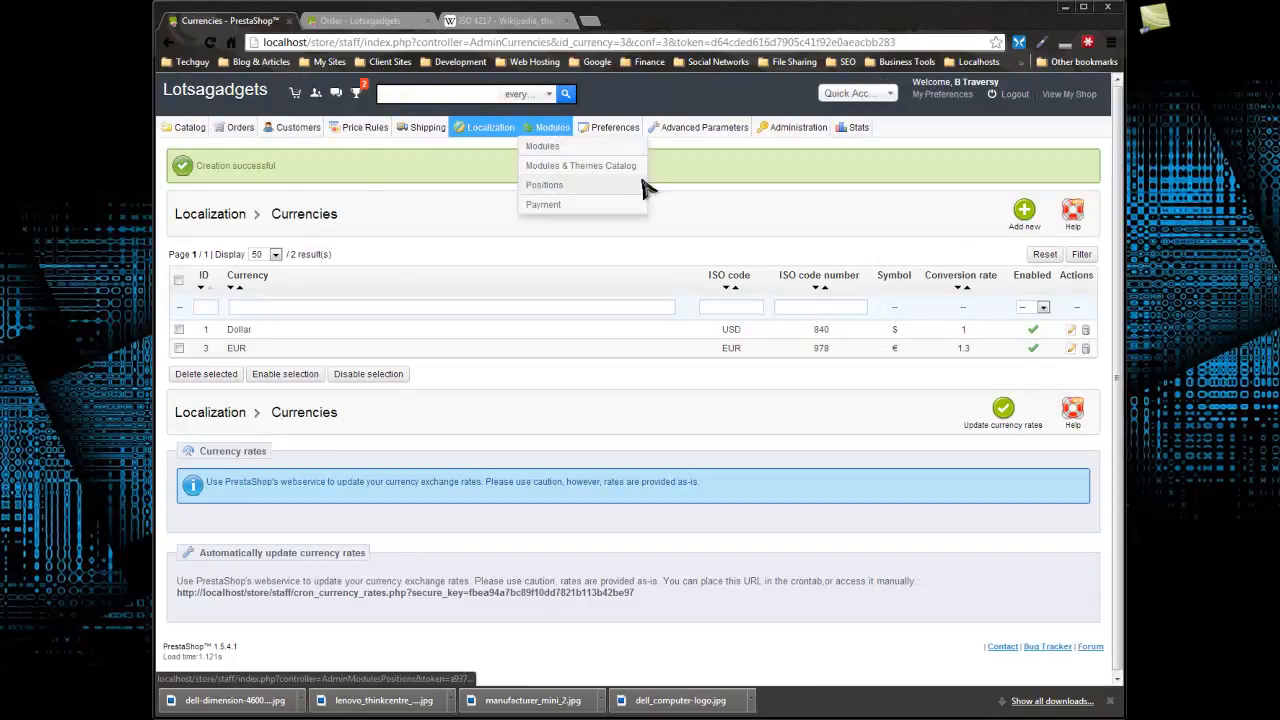
mouse_move(668, 204)
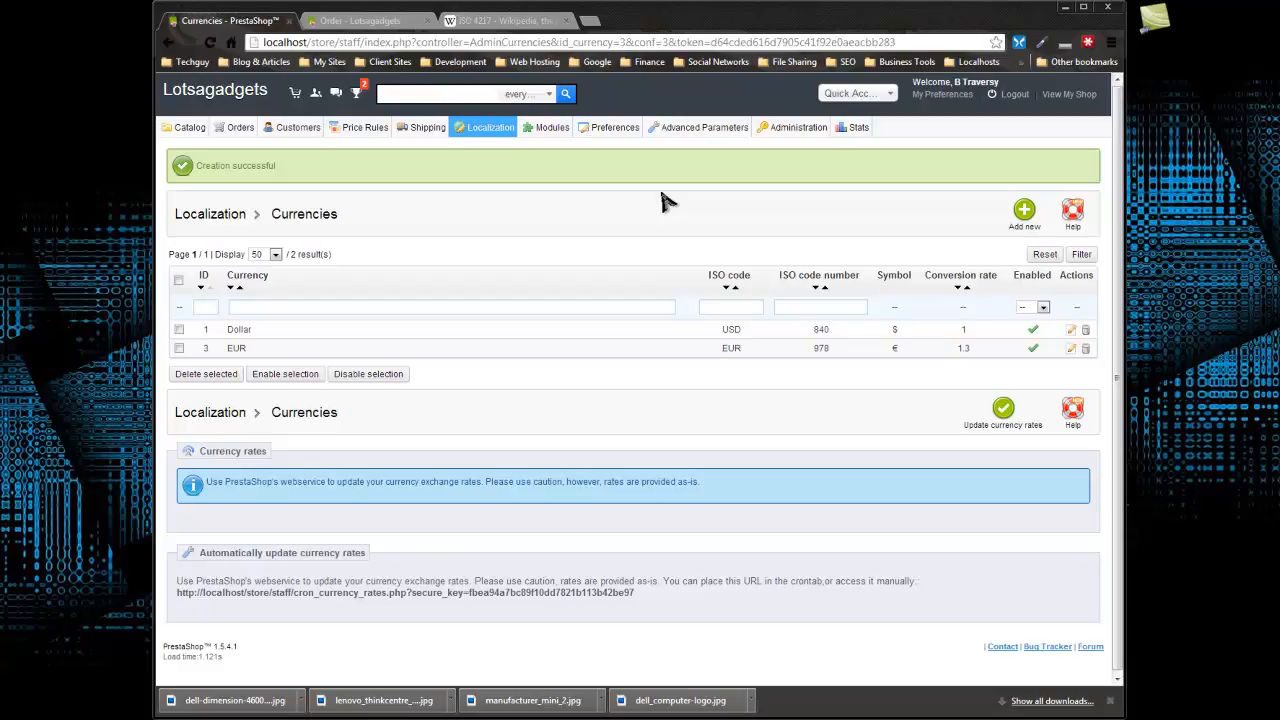